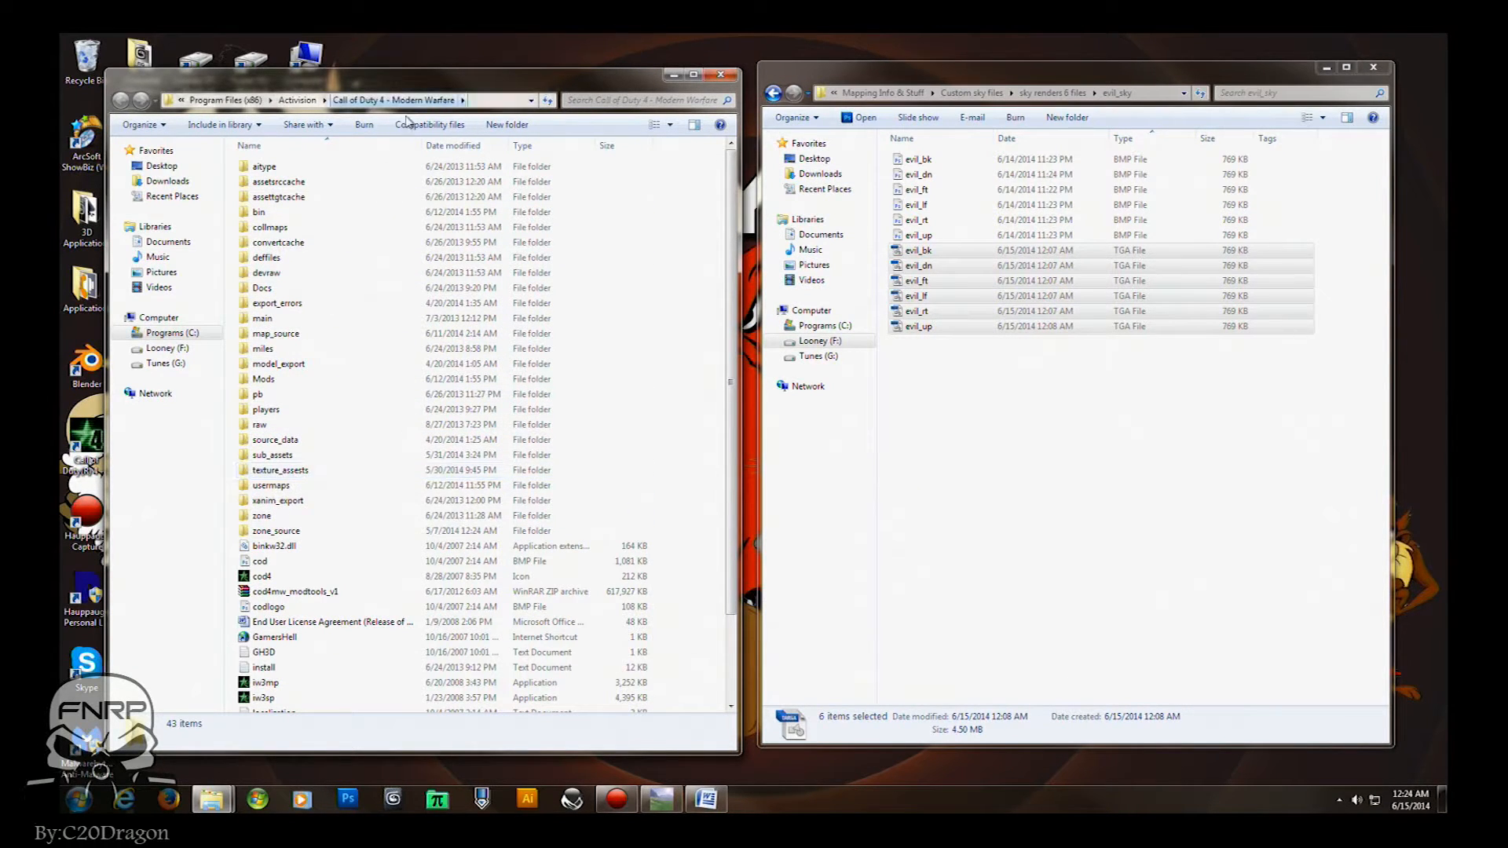
Navigate into texture_assets\skybox and return focus to the evil sky TGA files.
{"action": "left_click", "coordinate": [282, 470]}
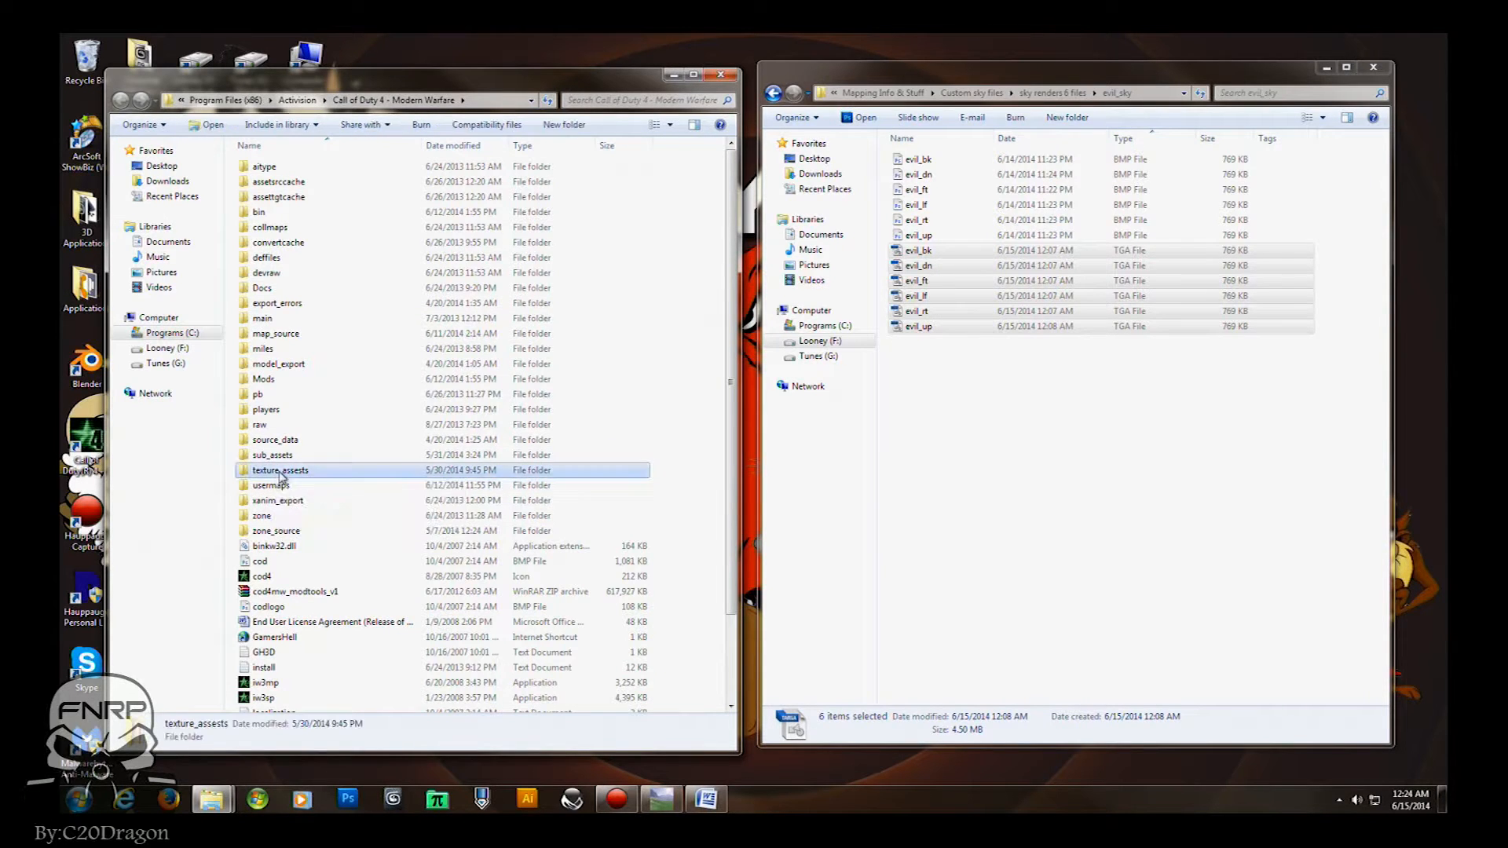
{"action": "double_click", "coordinate": [281, 470]}
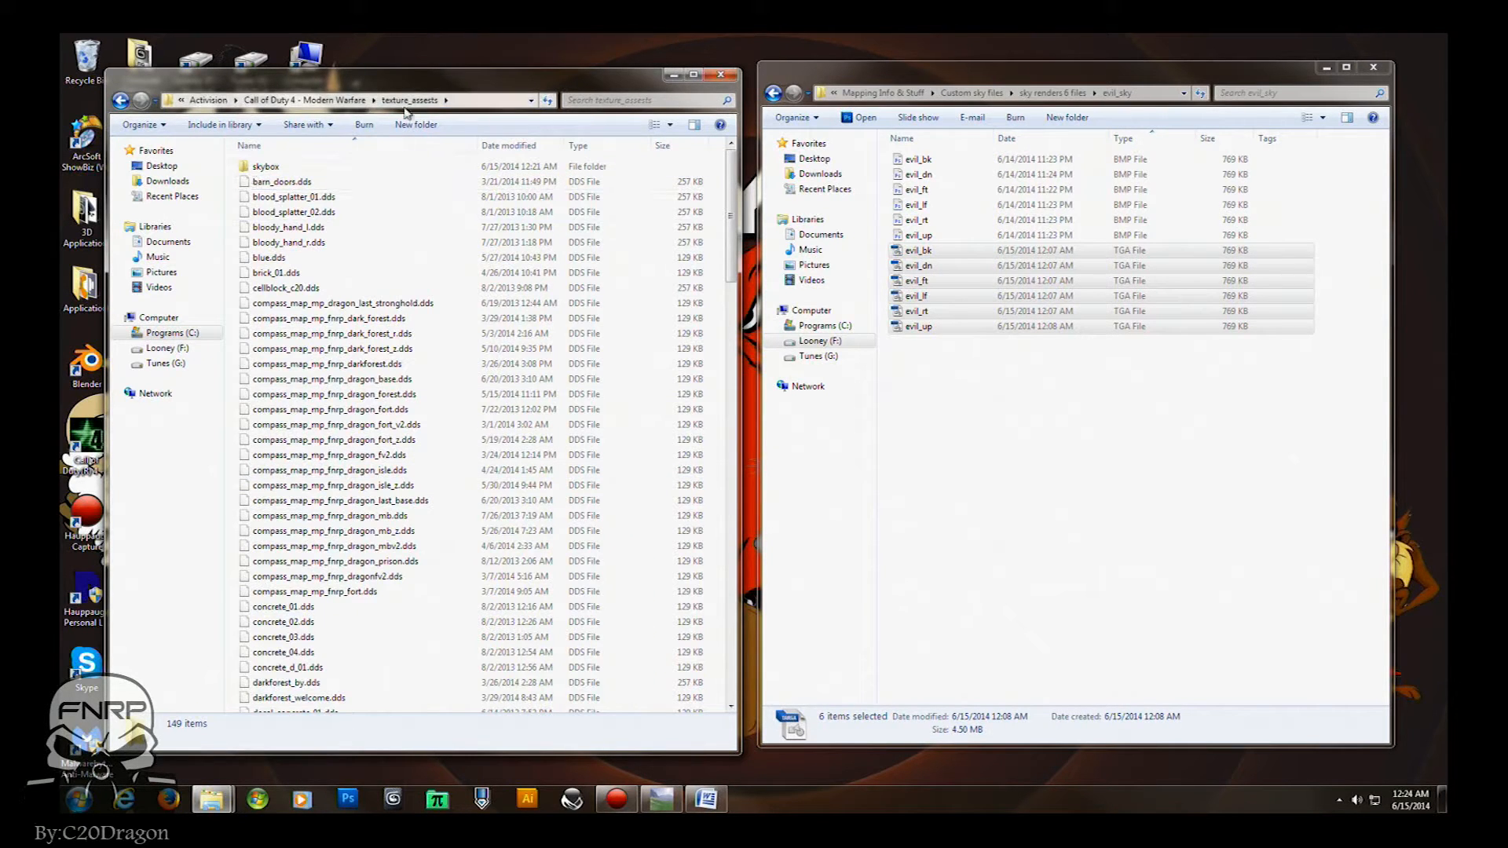
{"action": "left_click", "coordinate": [266, 167]}
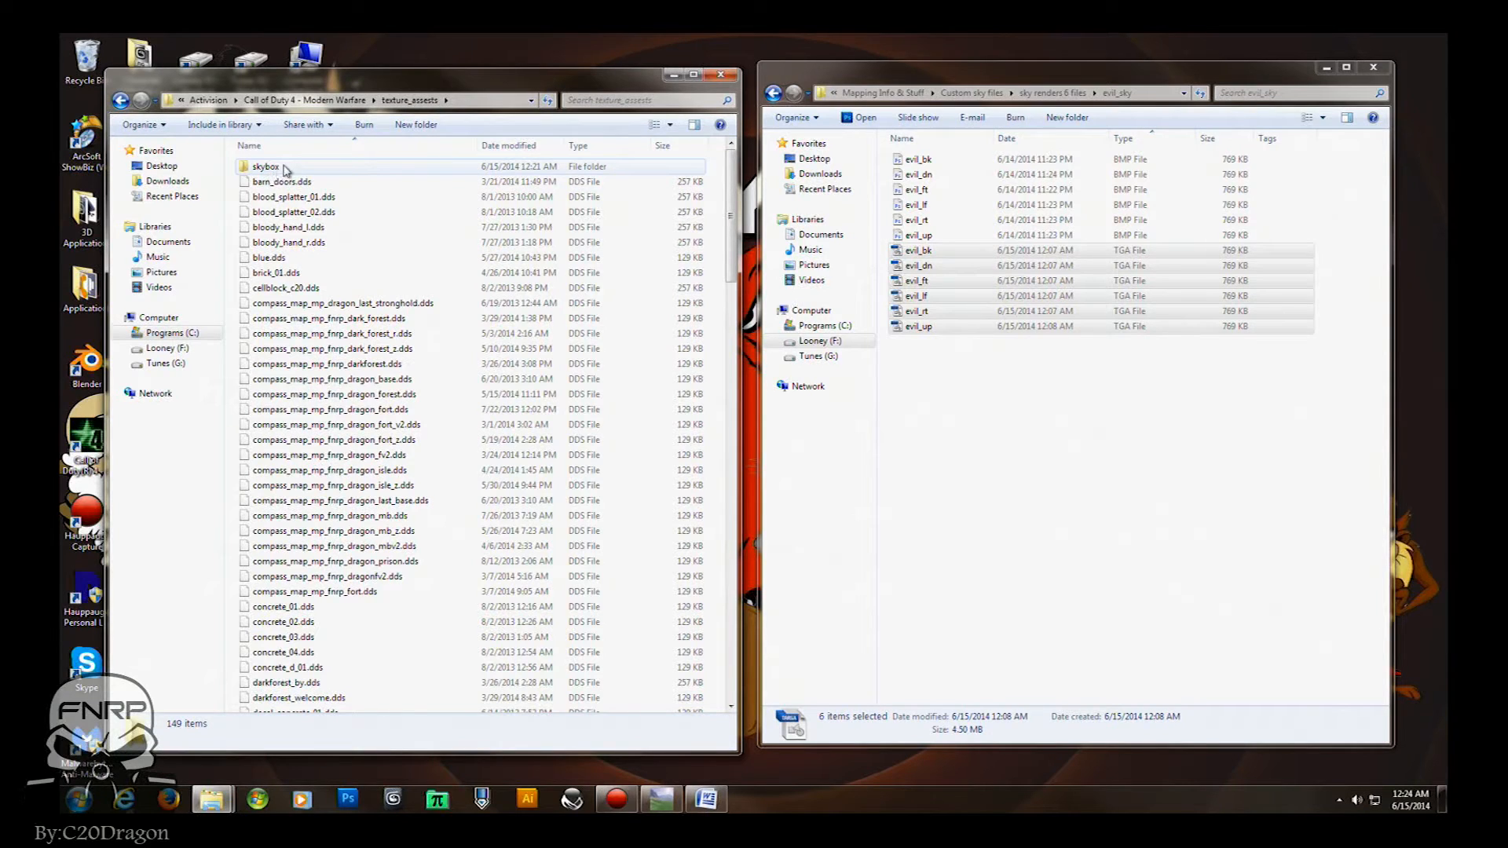
{"action": "mouse_move", "coordinate": [267, 167]}
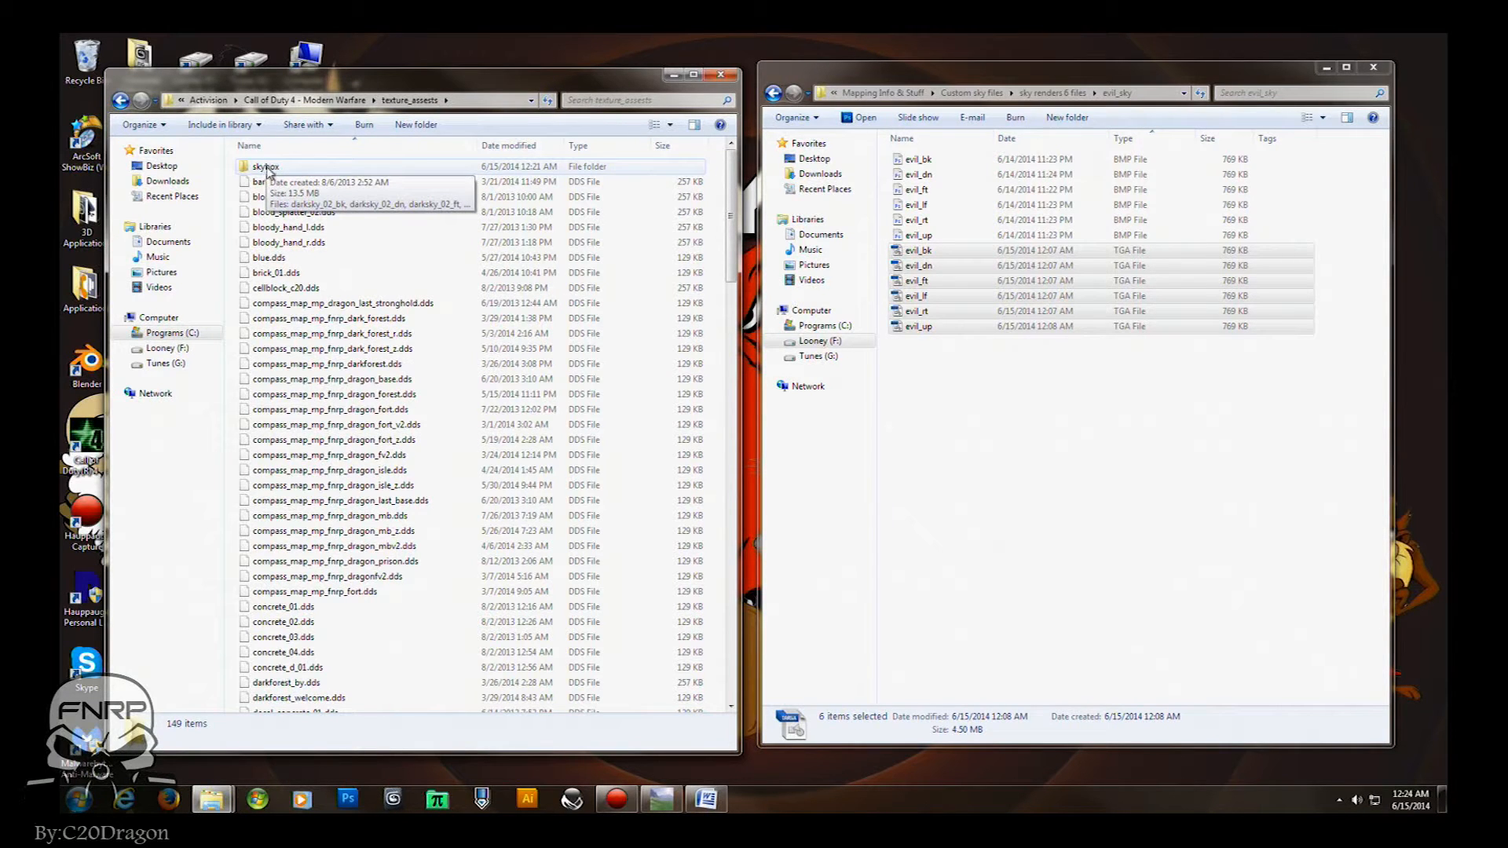
{"action": "double_click", "coordinate": [264, 166]}
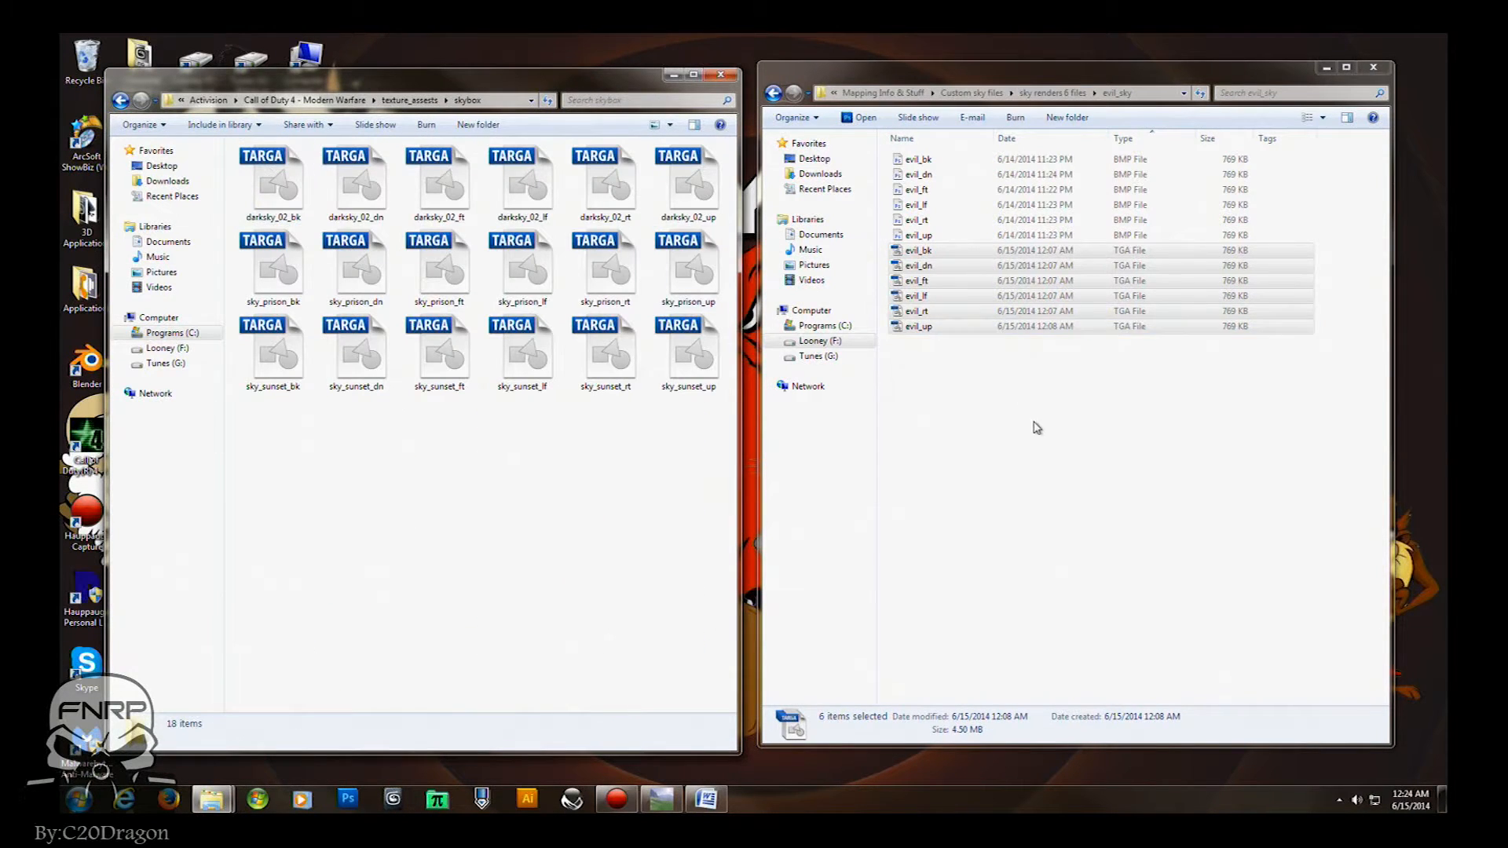
{"action": "left_click", "coordinate": [918, 250]}
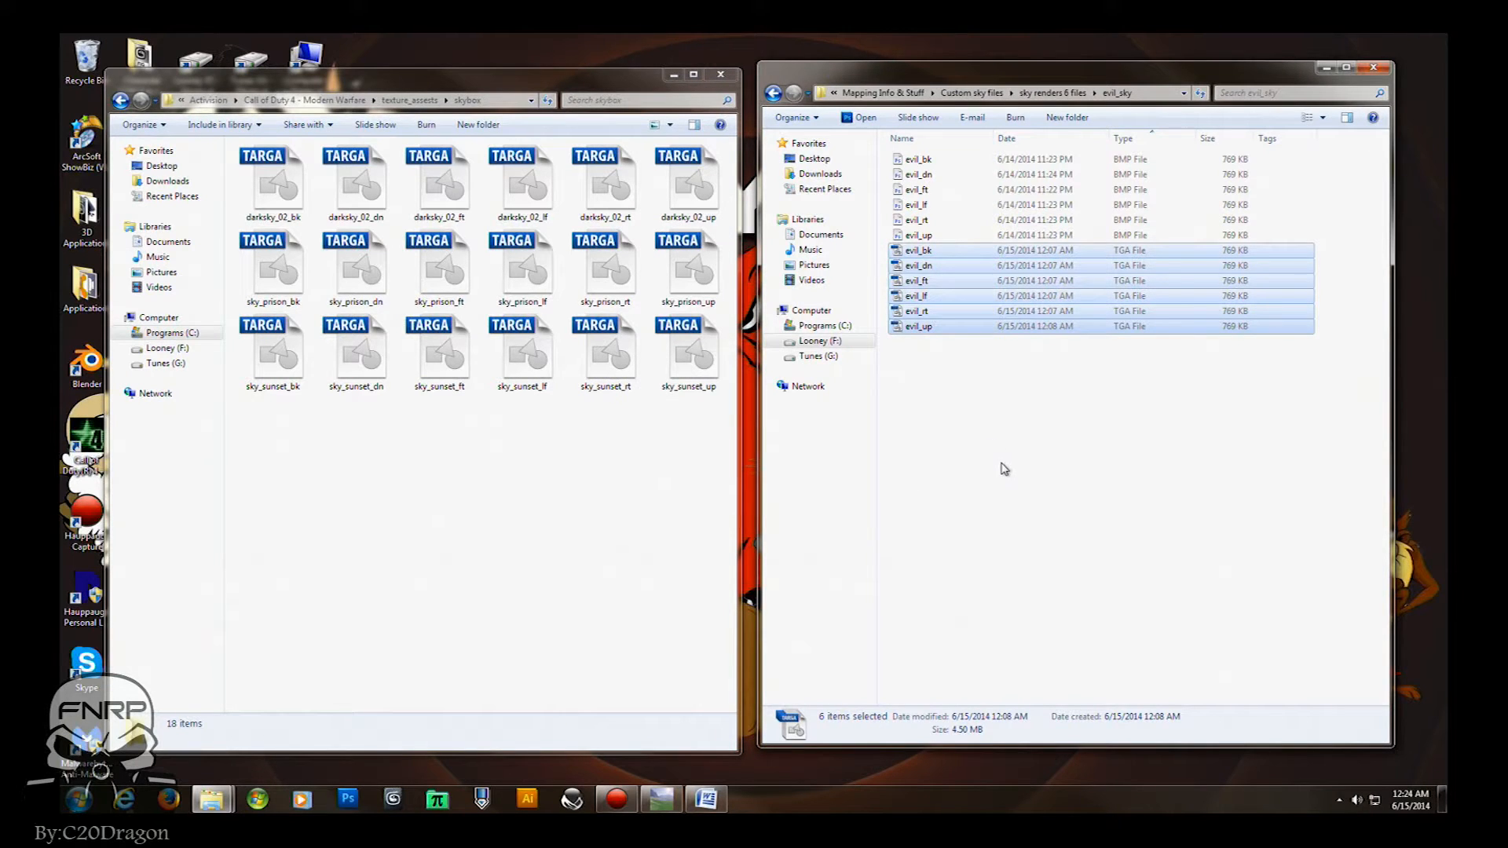
{"action": "mouse_move", "coordinate": [973, 174]}
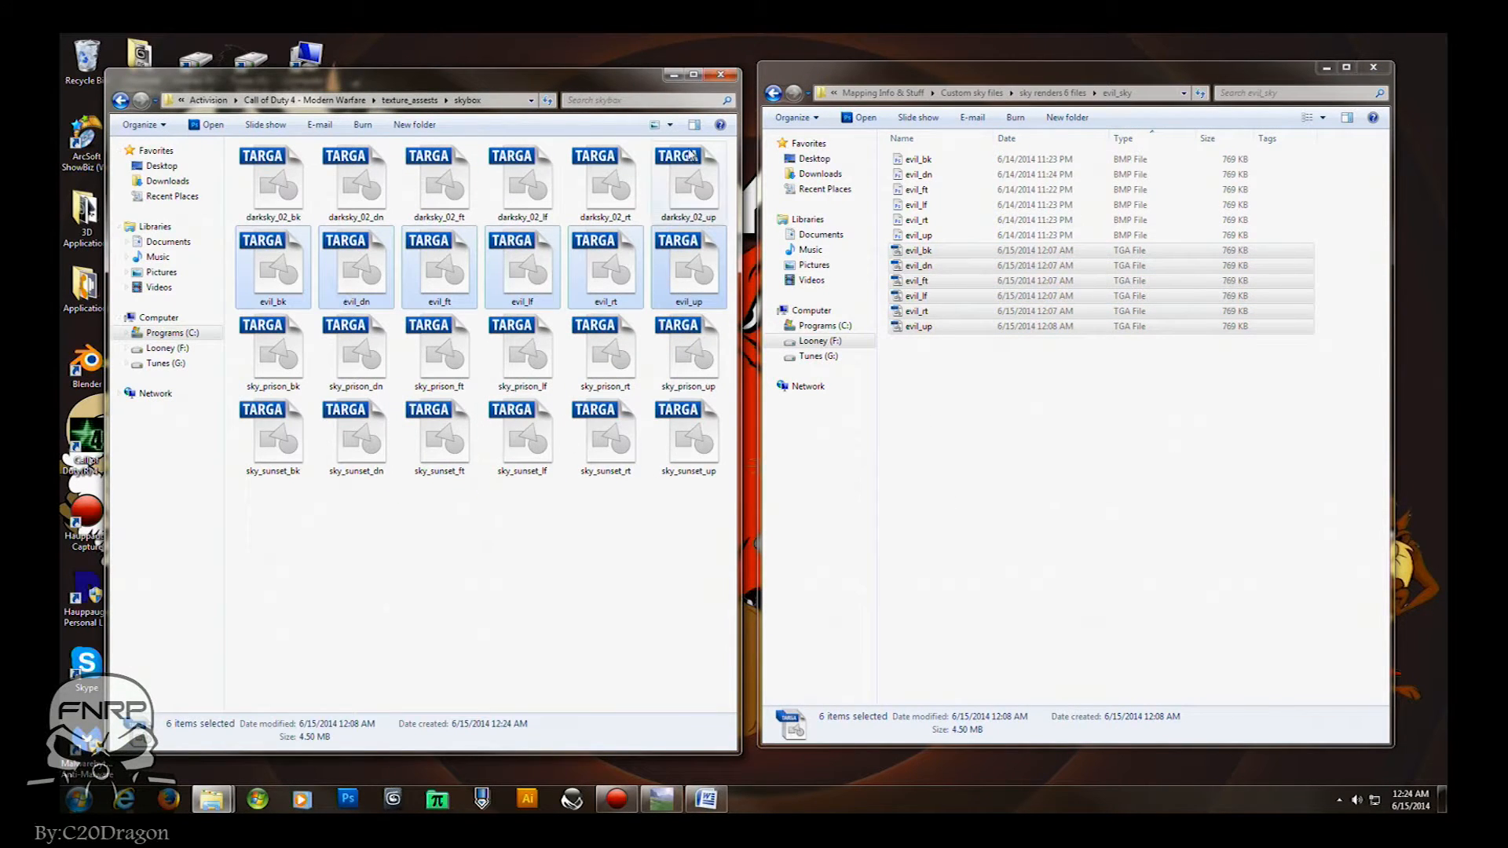
{"action": "mouse_move", "coordinate": [702, 63]}
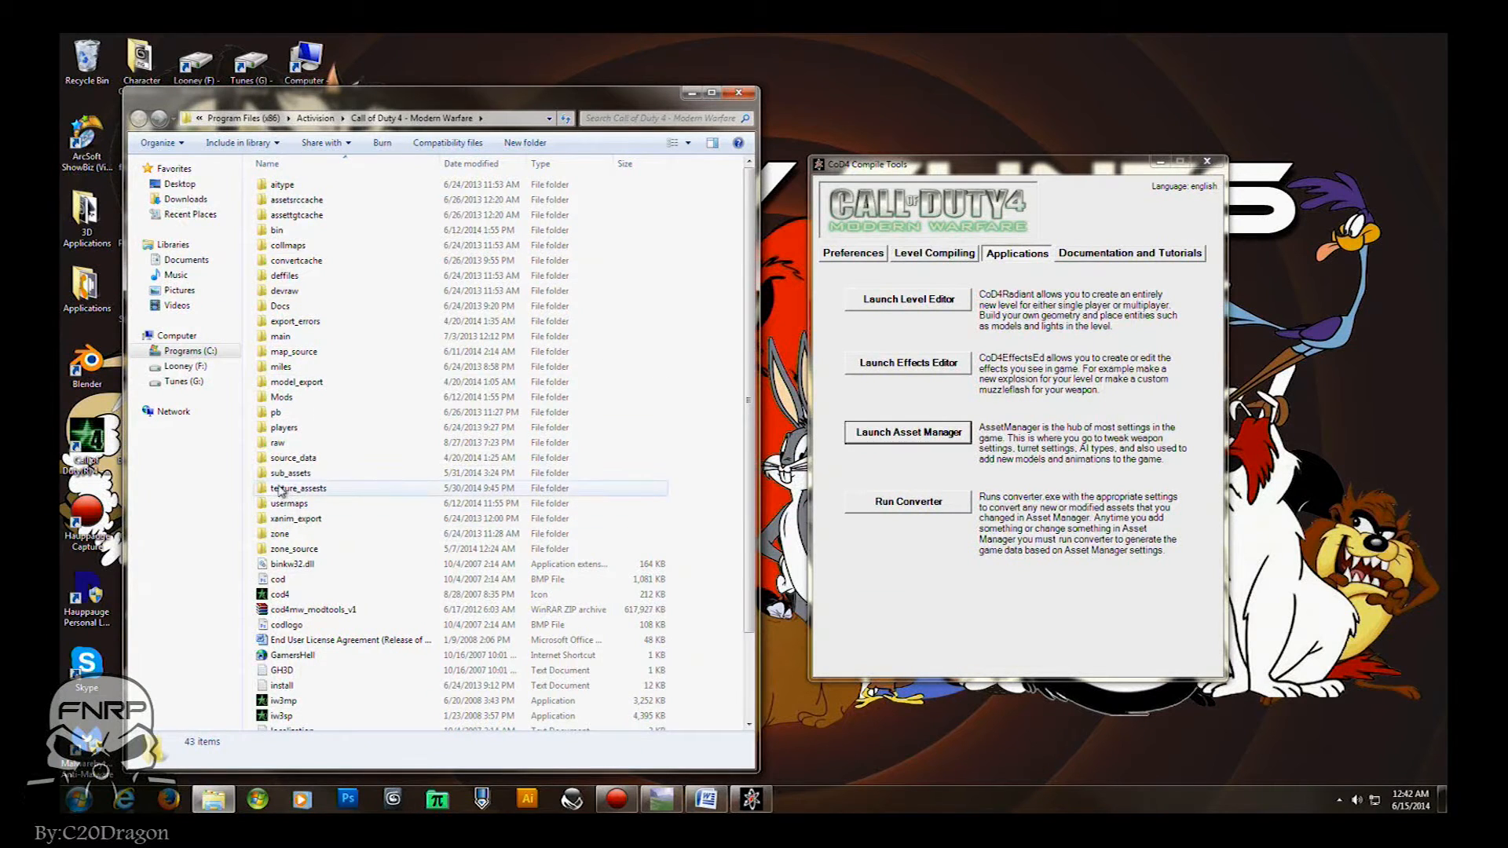
Enter Call of Duty 4's source_data folder and launch Asset Manager from Compile Tools.
{"action": "double_click", "coordinate": [292, 457]}
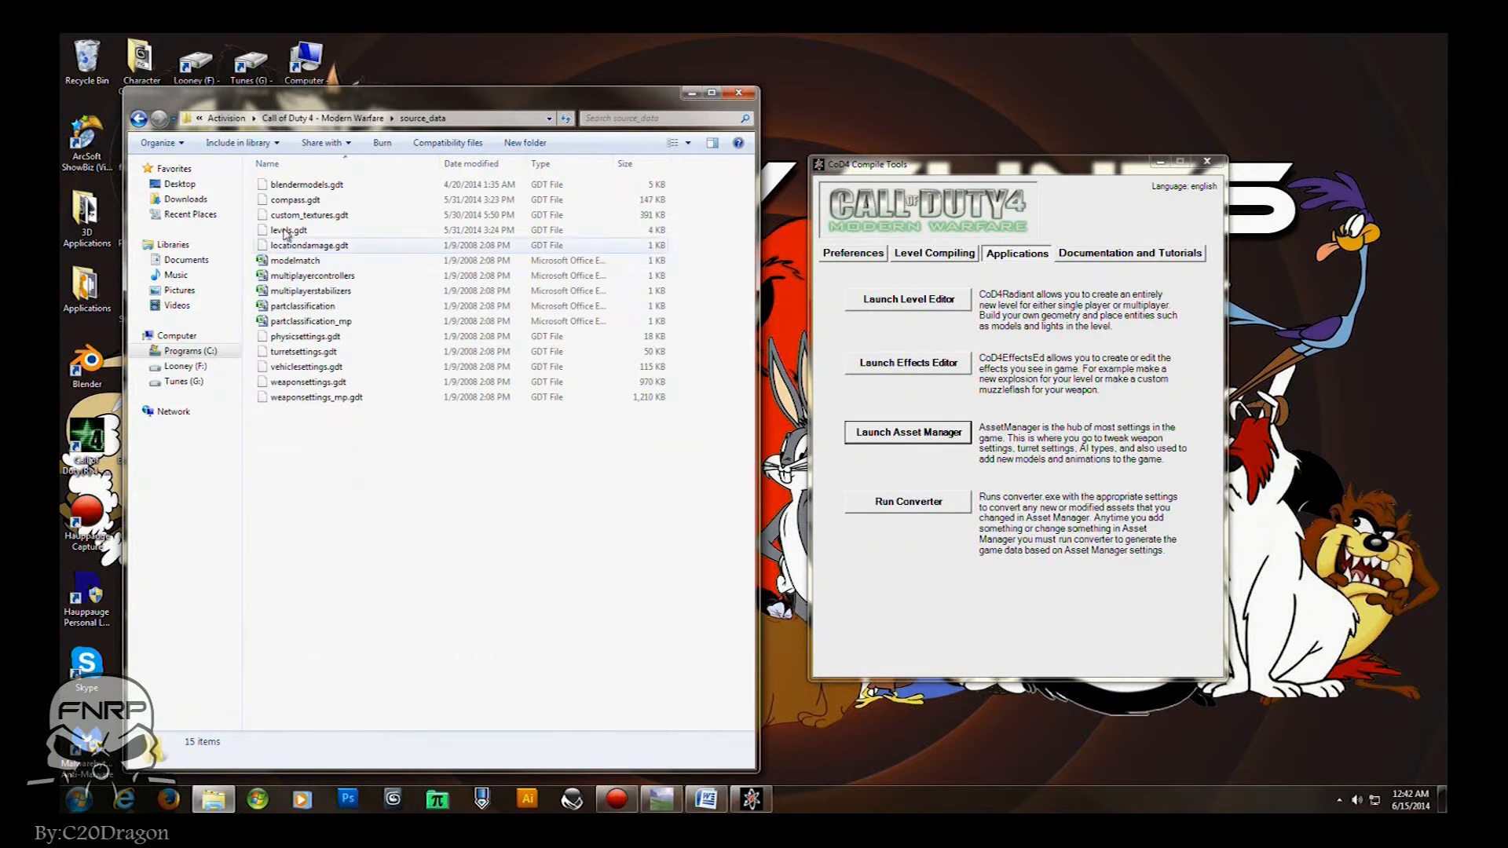
{"action": "mouse_move", "coordinate": [306, 222]}
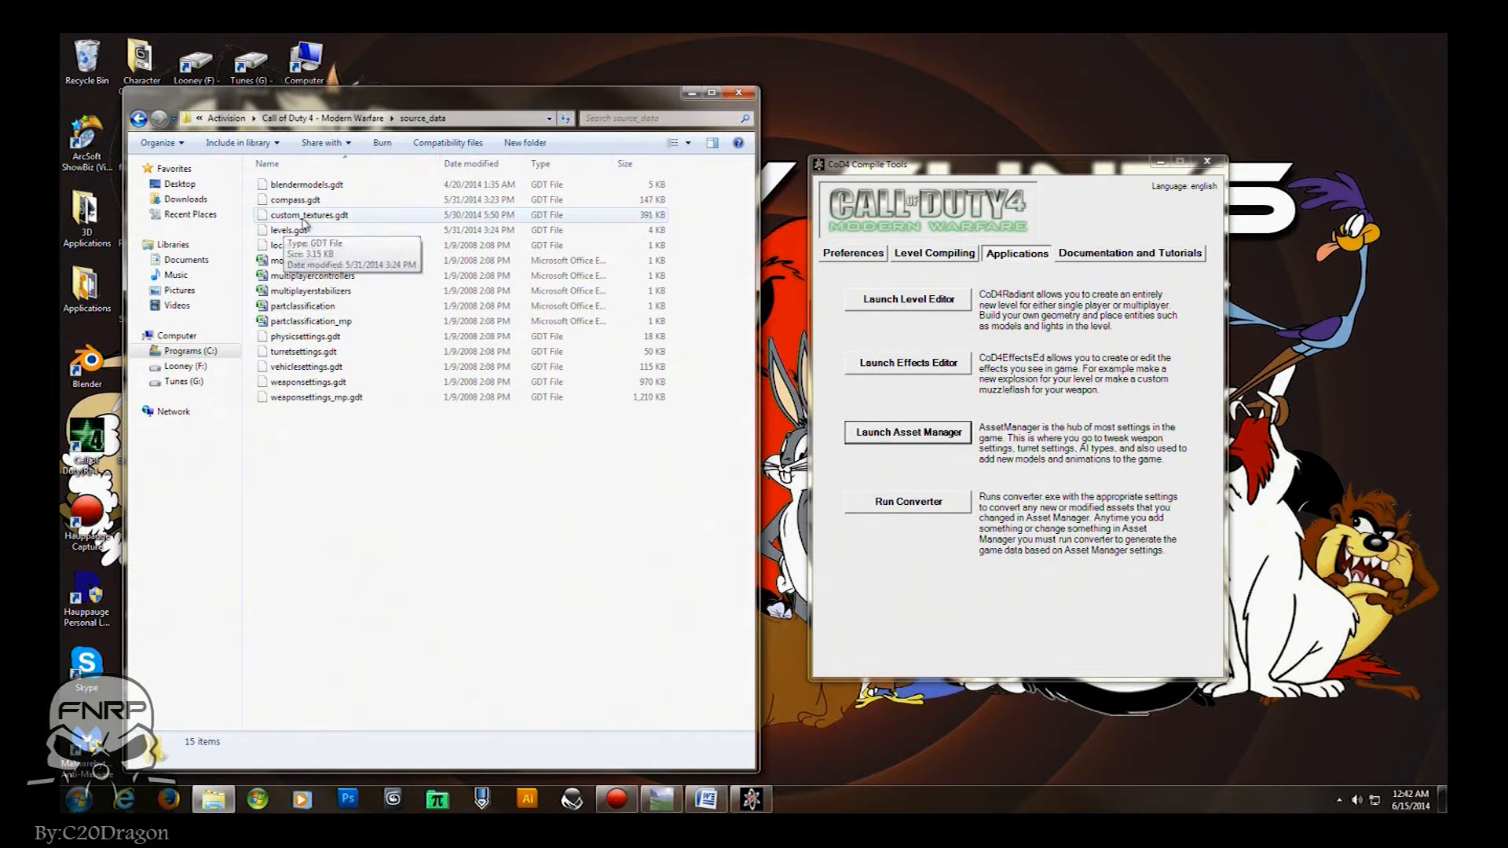
{"action": "mouse_move", "coordinate": [326, 219]}
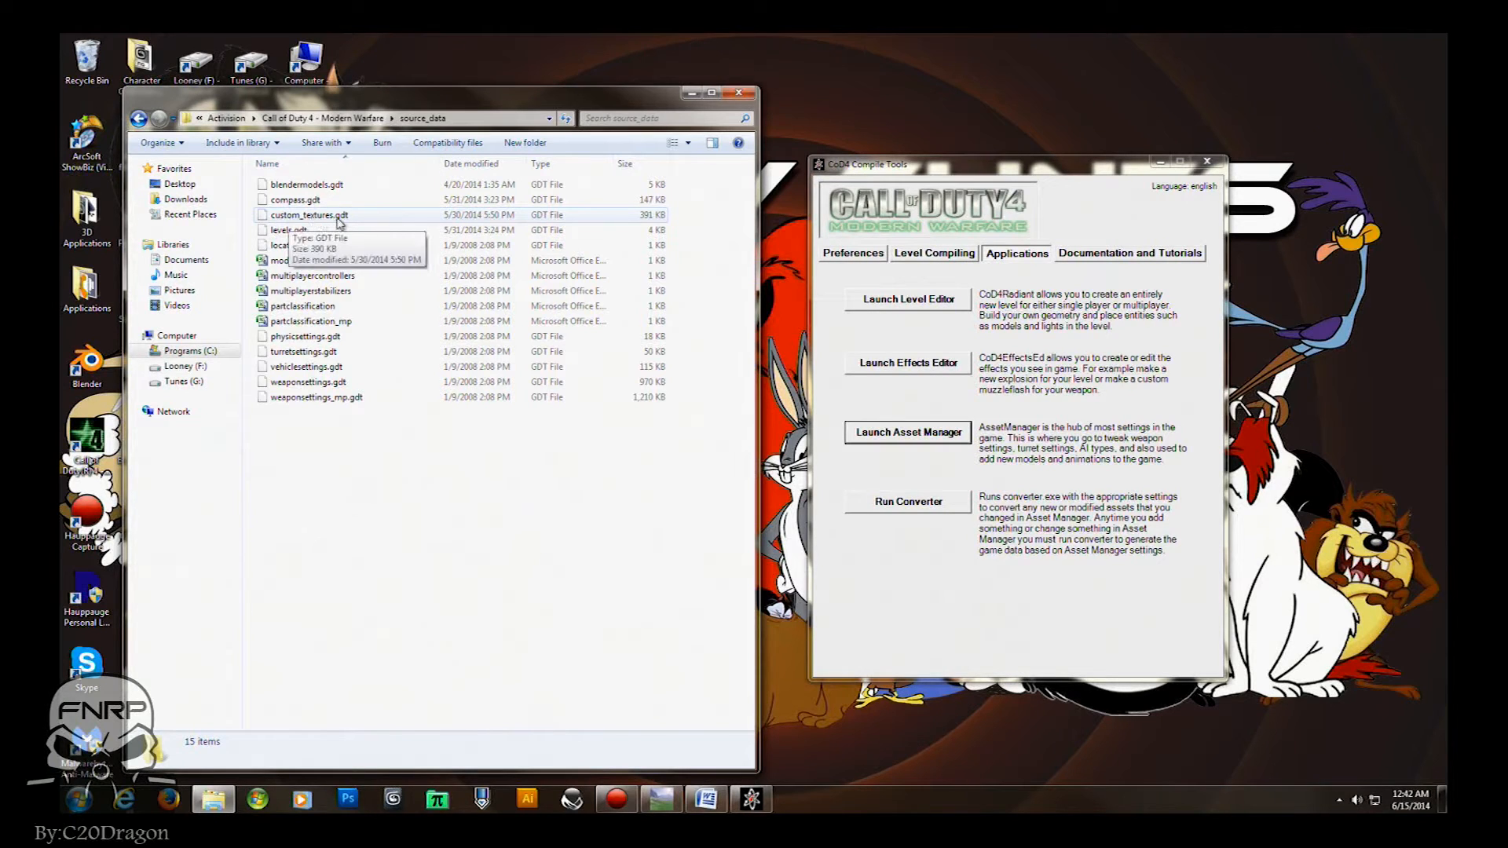
{"action": "mouse_move", "coordinate": [331, 226]}
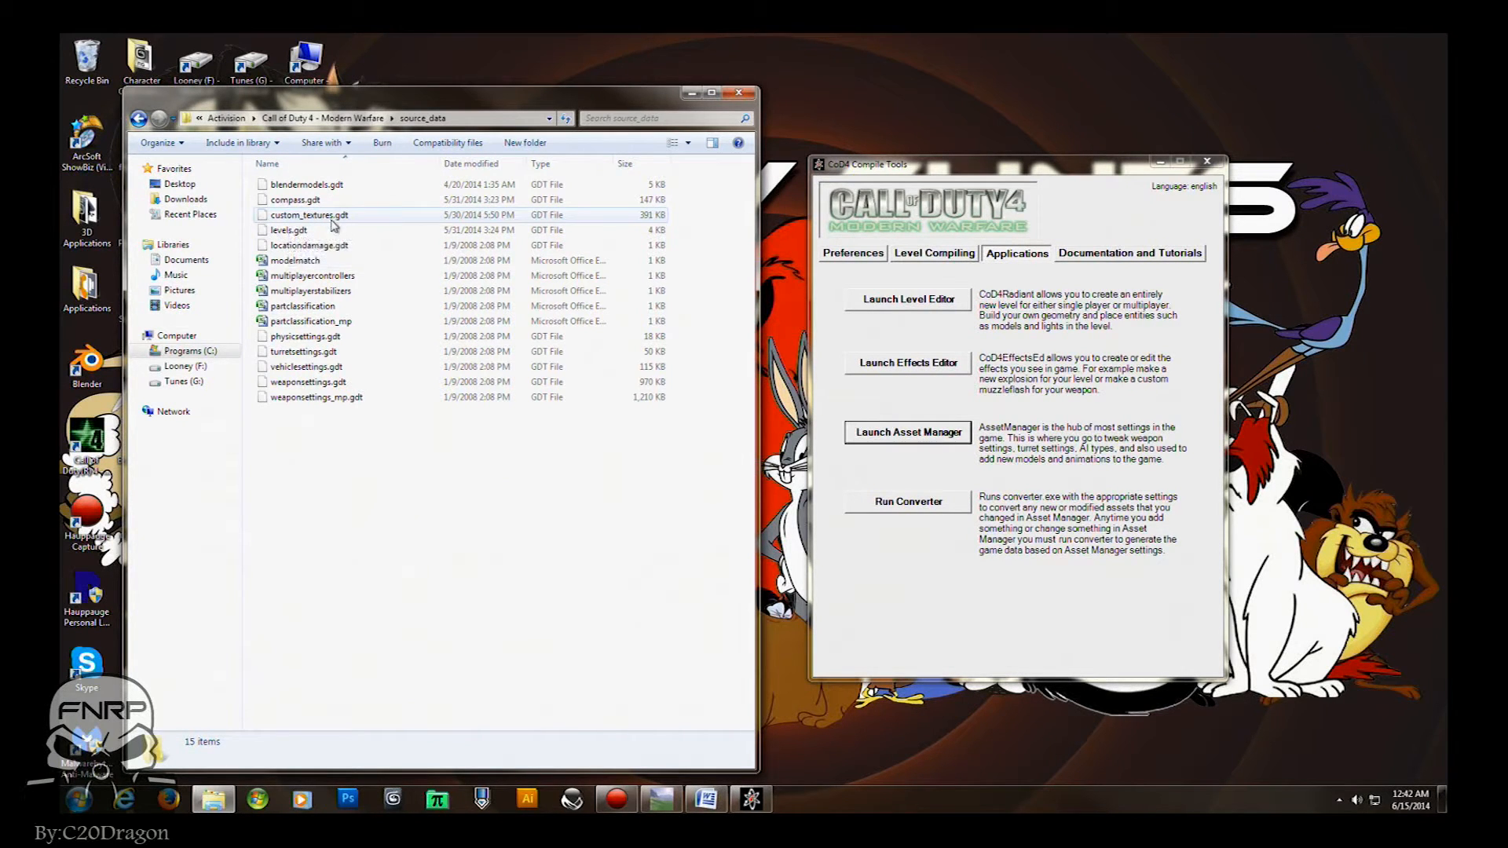
{"action": "mouse_move", "coordinate": [310, 218]}
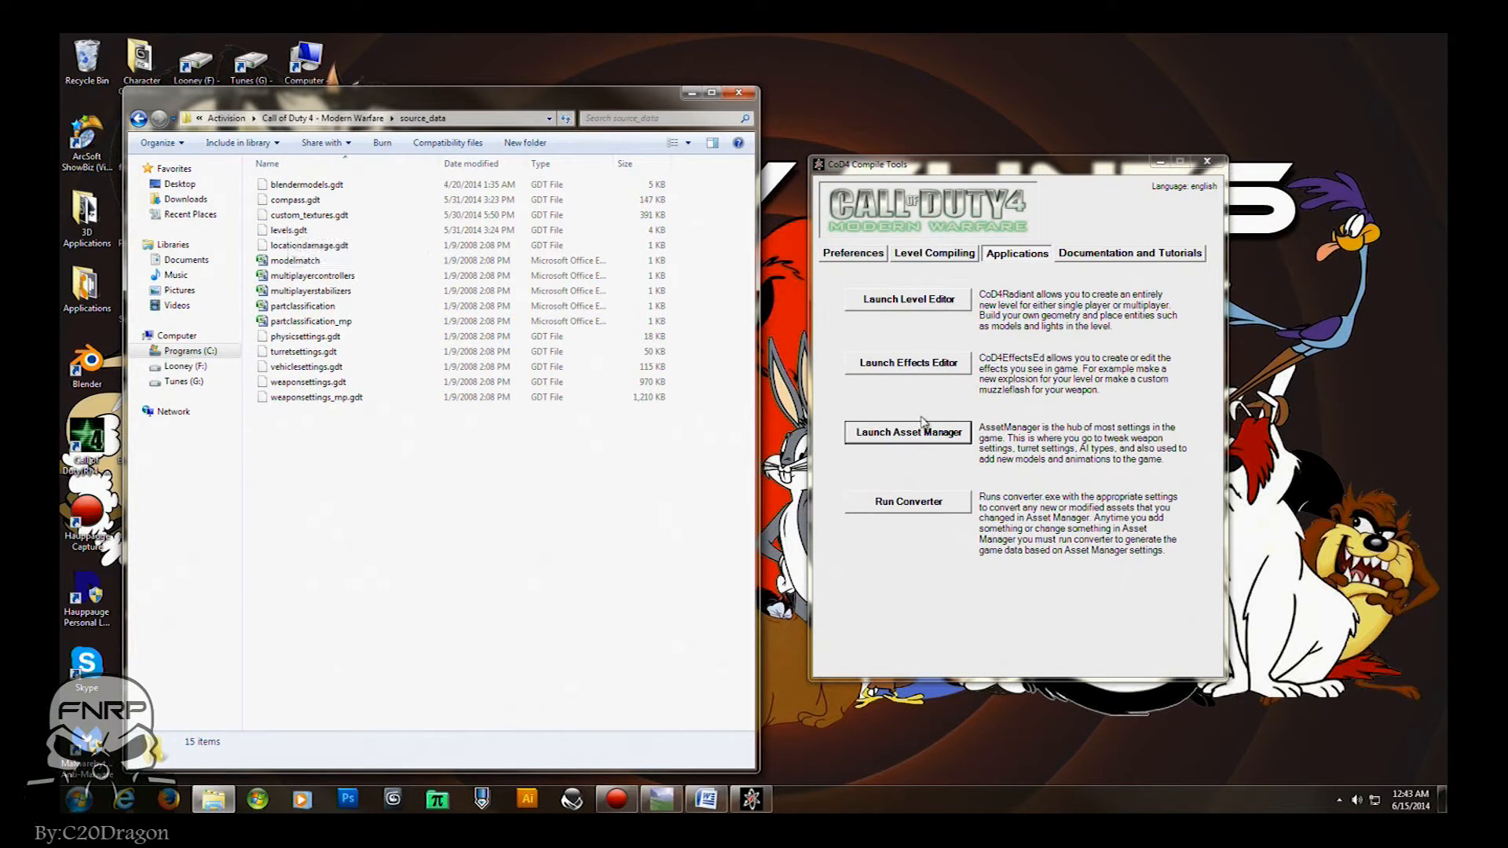
{"action": "left_click", "coordinate": [906, 432]}
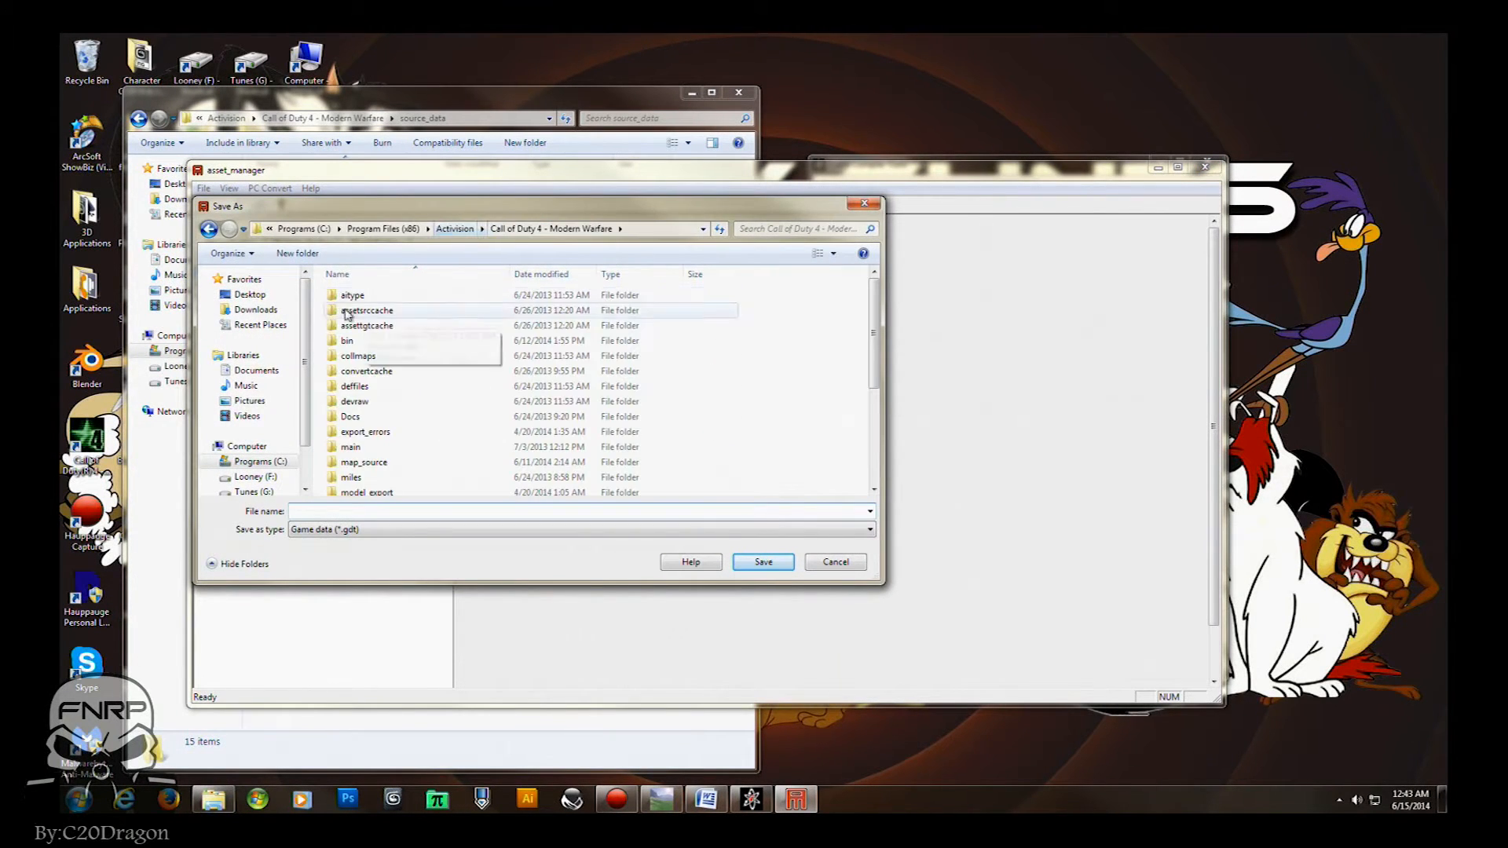
Dismiss the save prompt, load source_data\custom_textures.gdt and begin a new material entry.
{"action": "scroll", "scroll_direction": "down", "scroll_amount": 3}
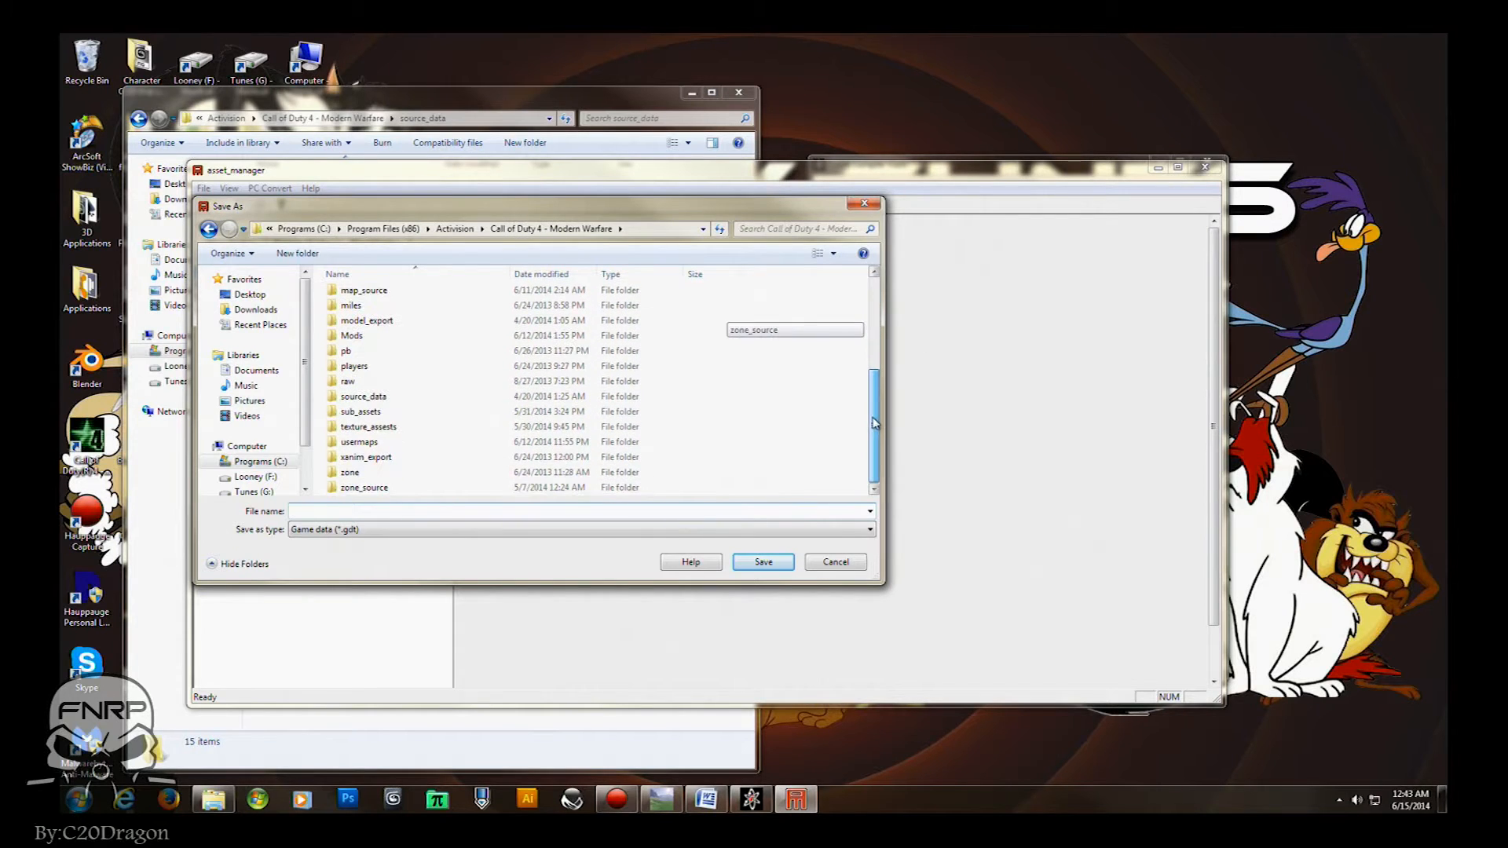
{"action": "double_click", "coordinate": [363, 396]}
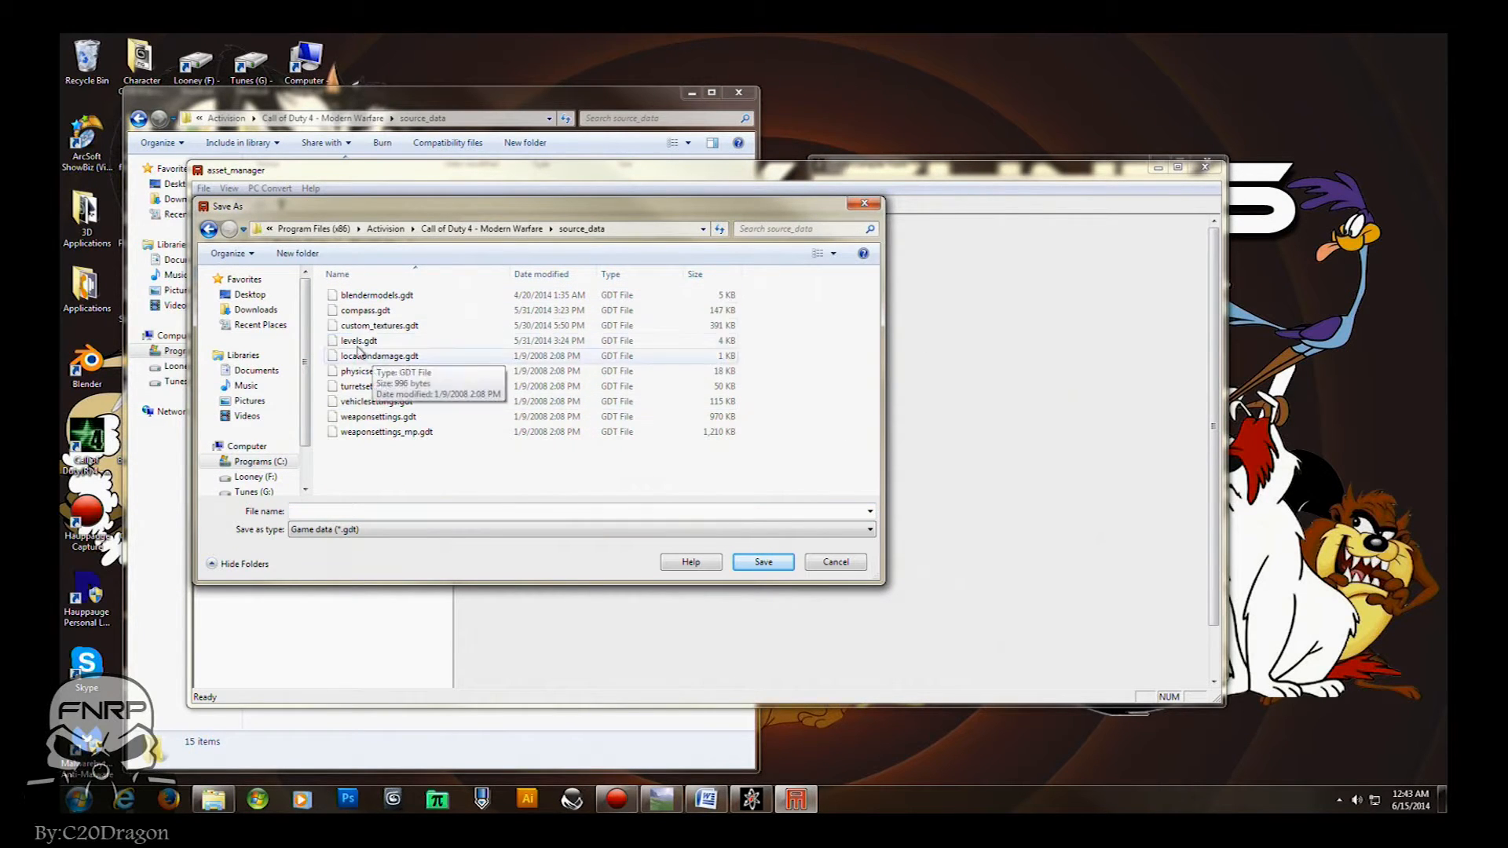
{"action": "mouse_move", "coordinate": [763, 561]}
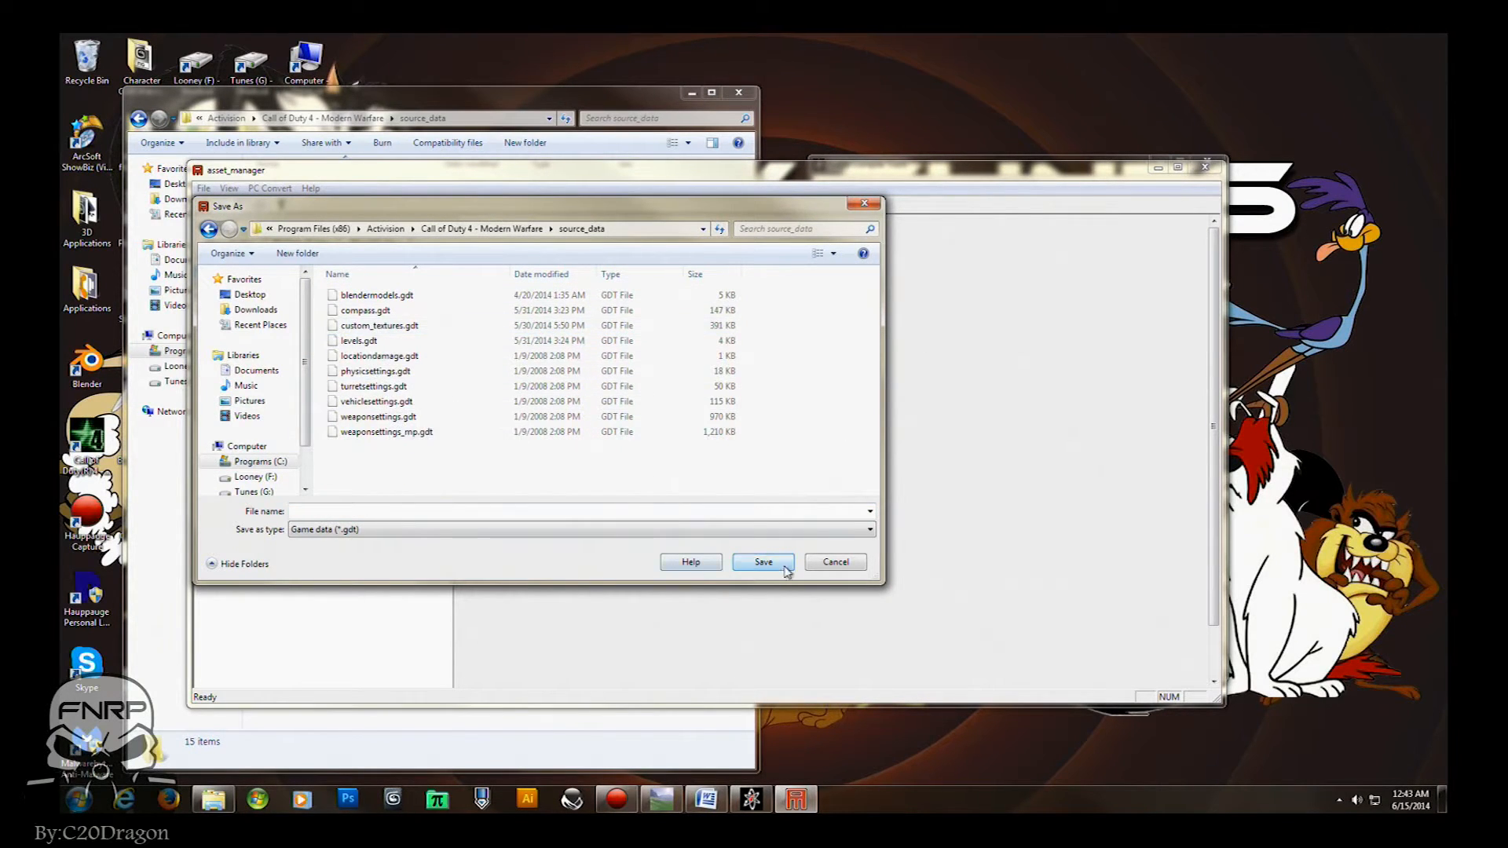
{"action": "mouse_move", "coordinate": [419, 322]}
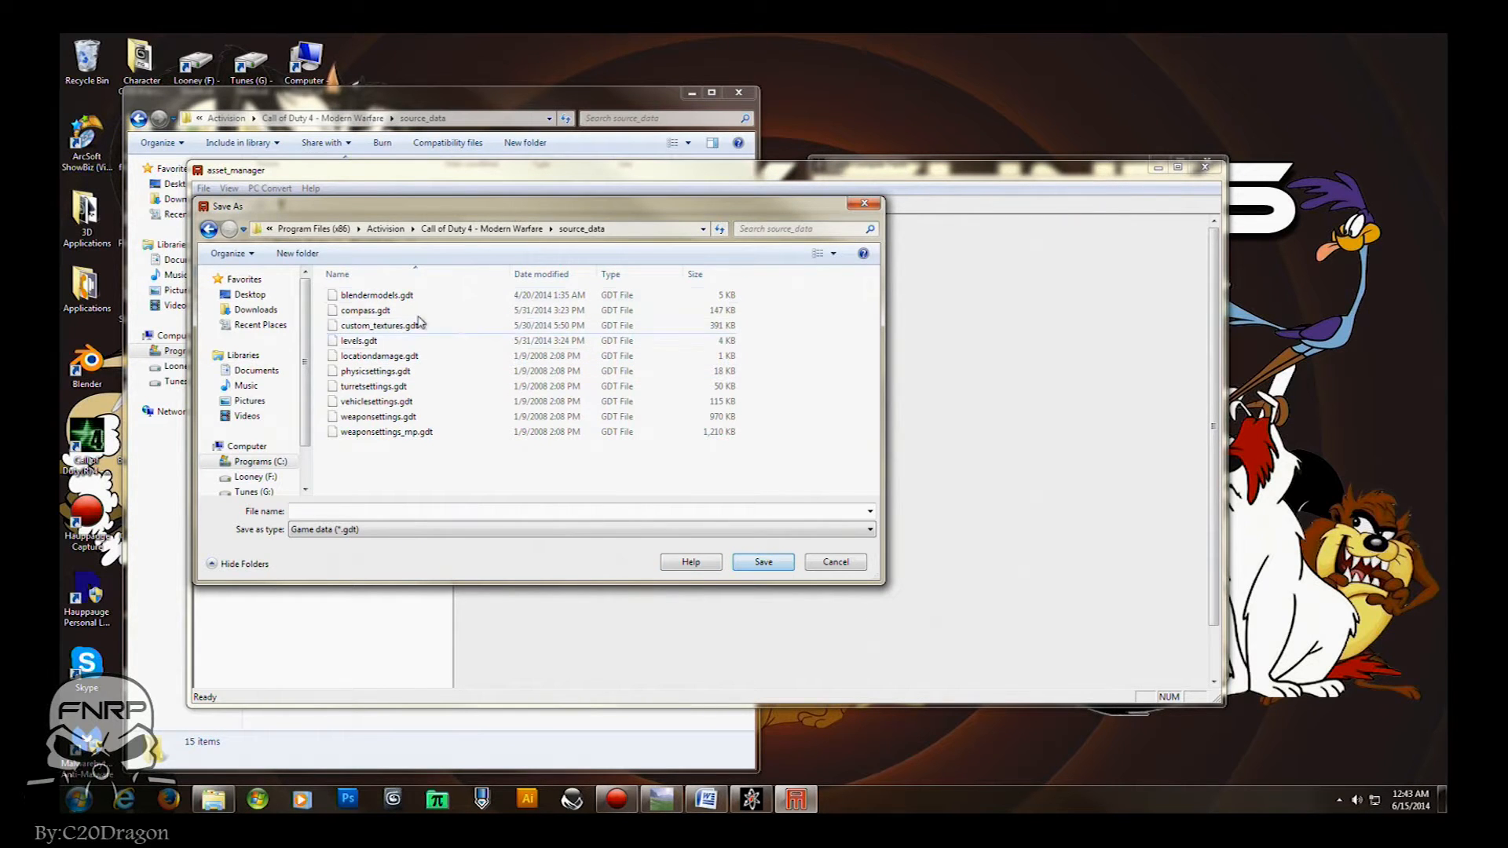
{"action": "left_click", "coordinate": [378, 325]}
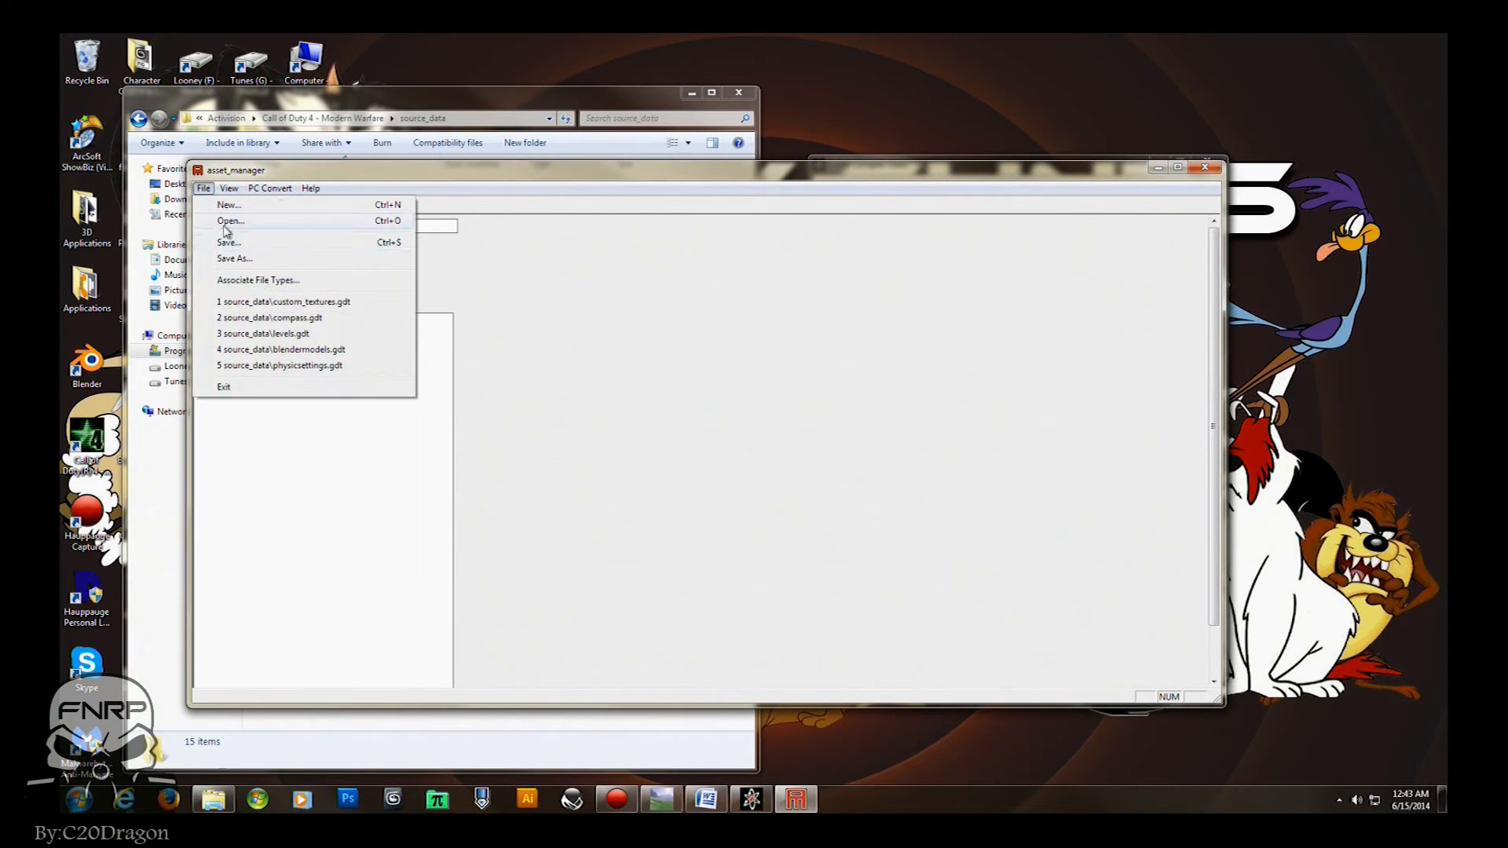
{"action": "left_click", "coordinate": [283, 300]}
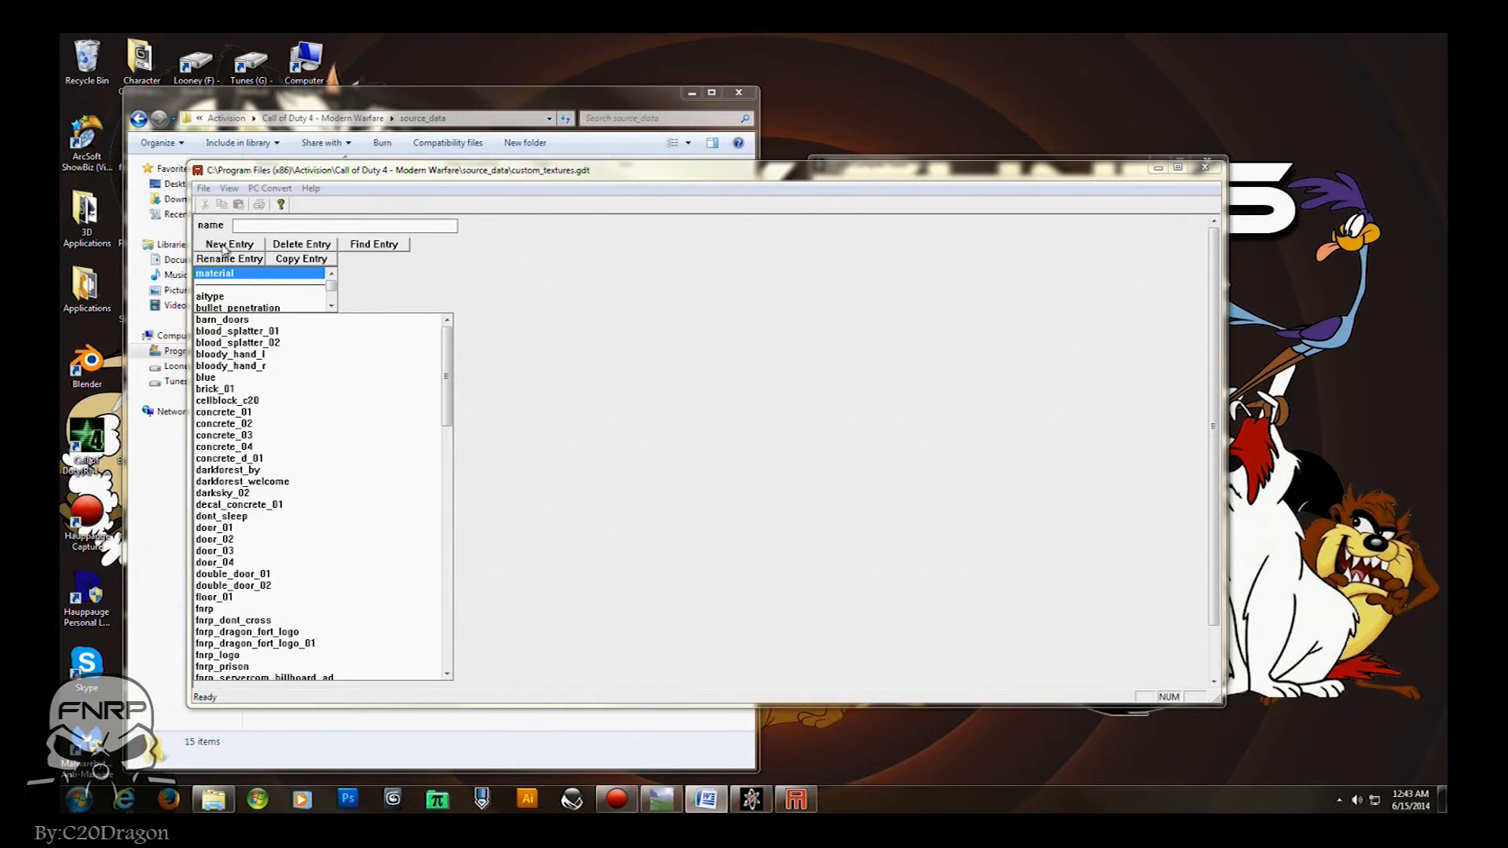
{"action": "left_click", "coordinate": [229, 244]}
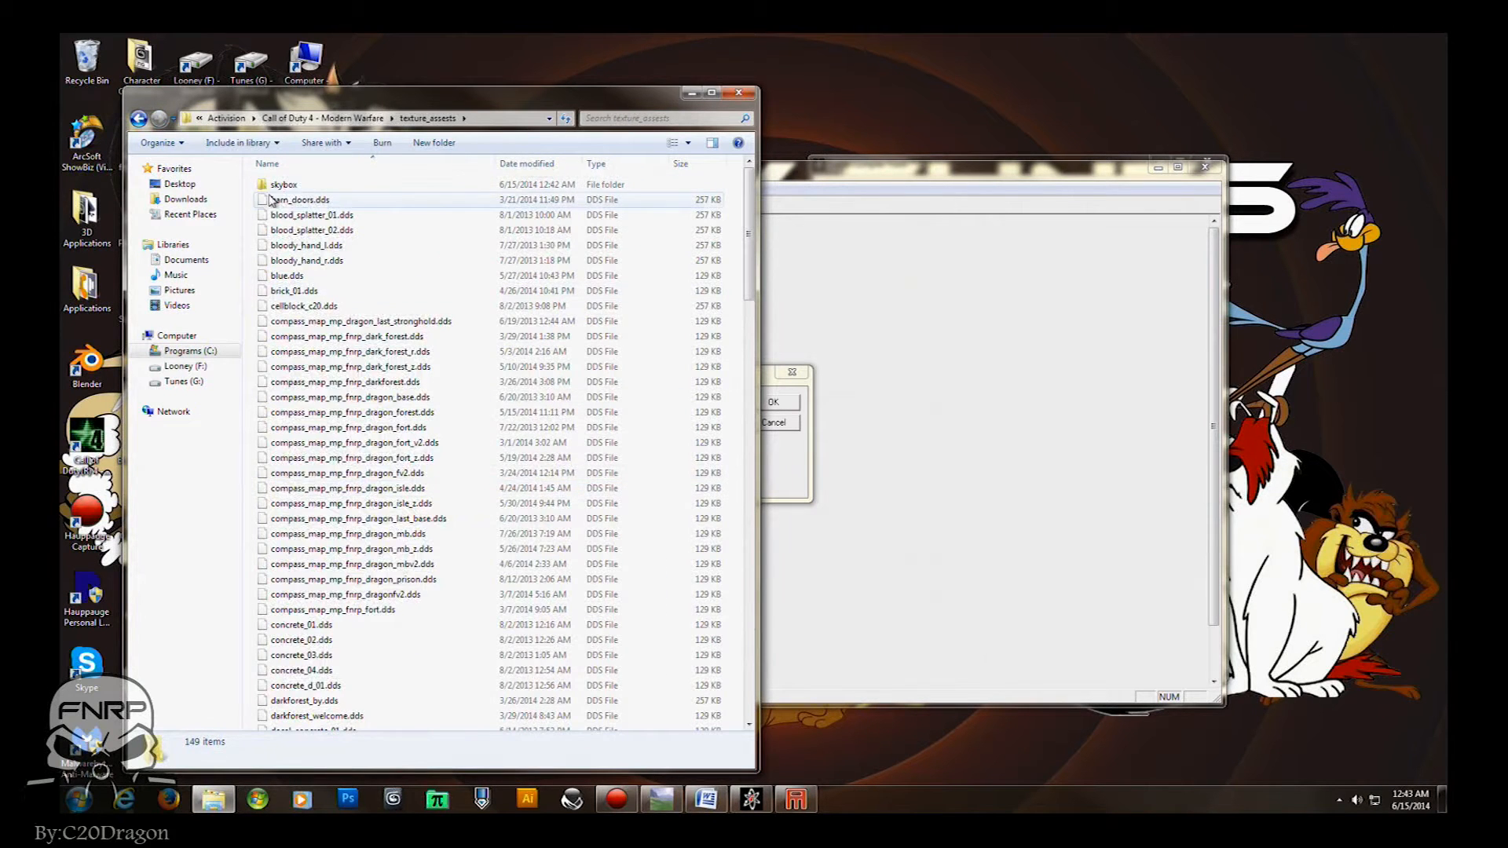
Enter the skybox folder in texture_assets showing the evil_sky TGA faces.
{"action": "double_click", "coordinate": [282, 184]}
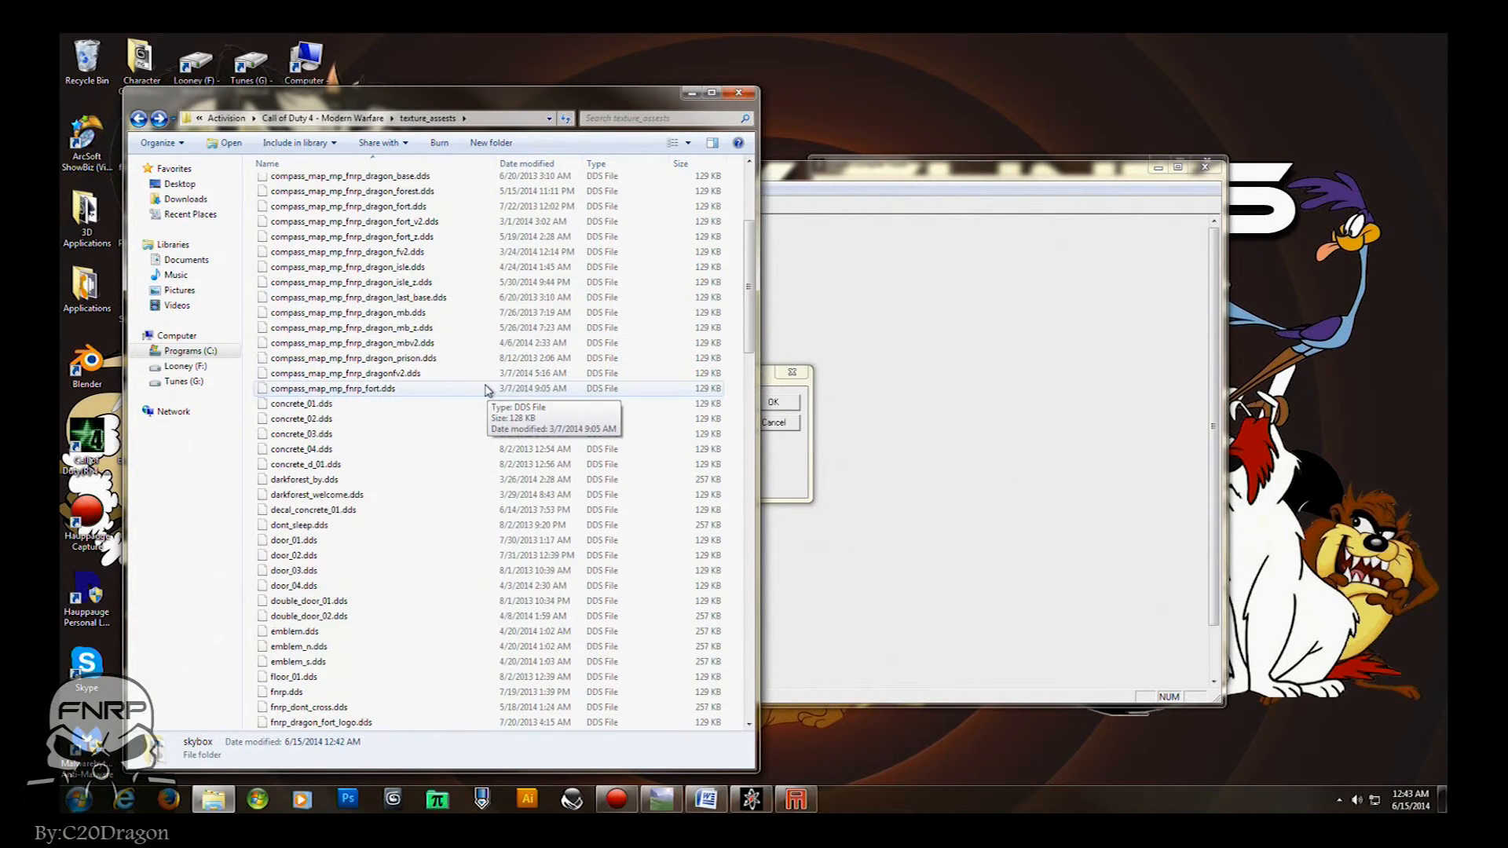
{"action": "scroll", "scroll_direction": "down", "scroll_amount": 3}
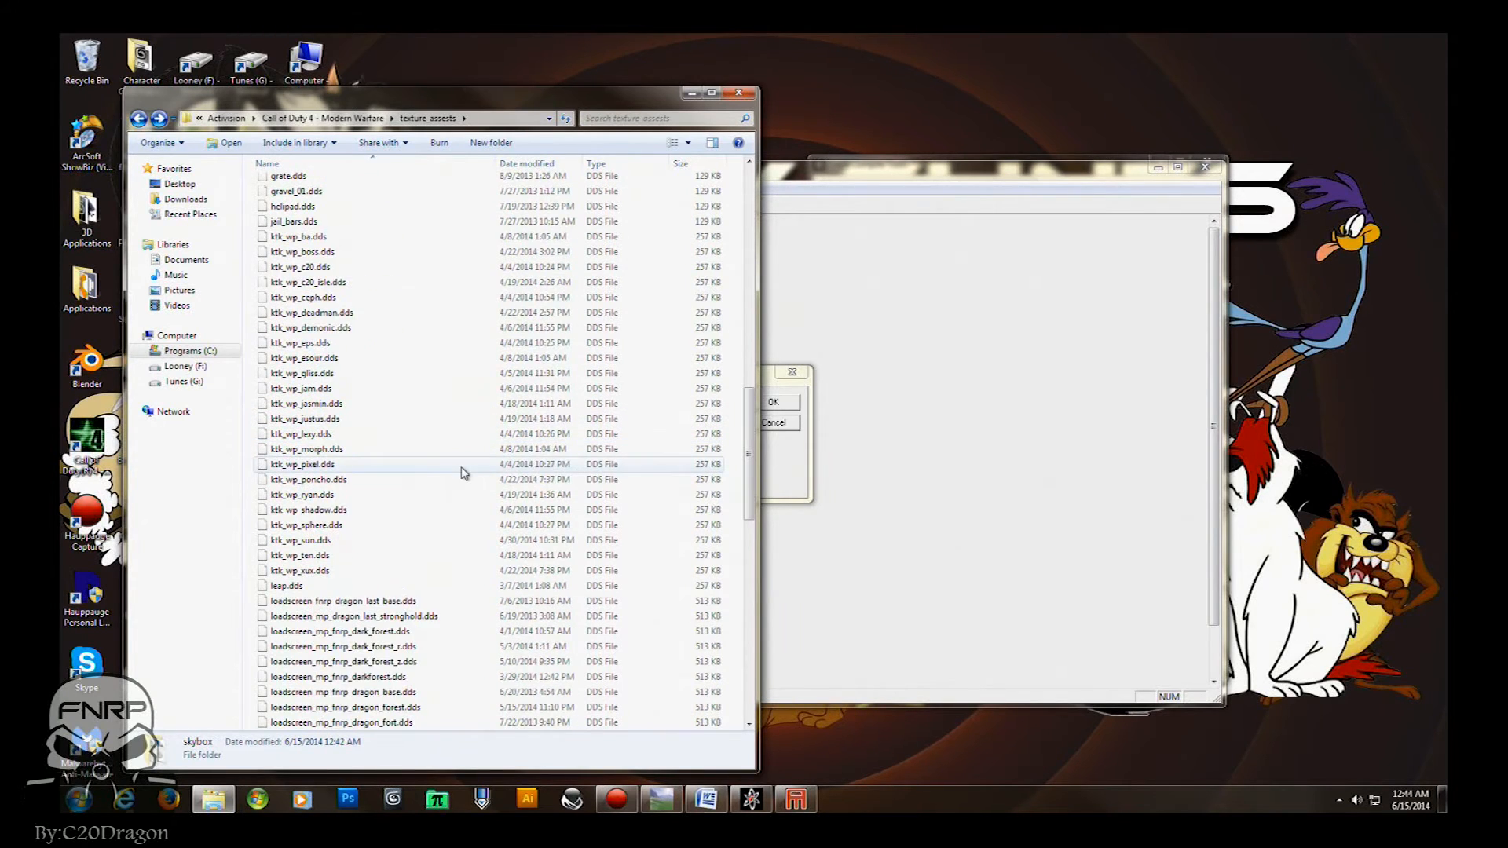
{"action": "scroll", "scroll_direction": "up", "scroll_amount": 3}
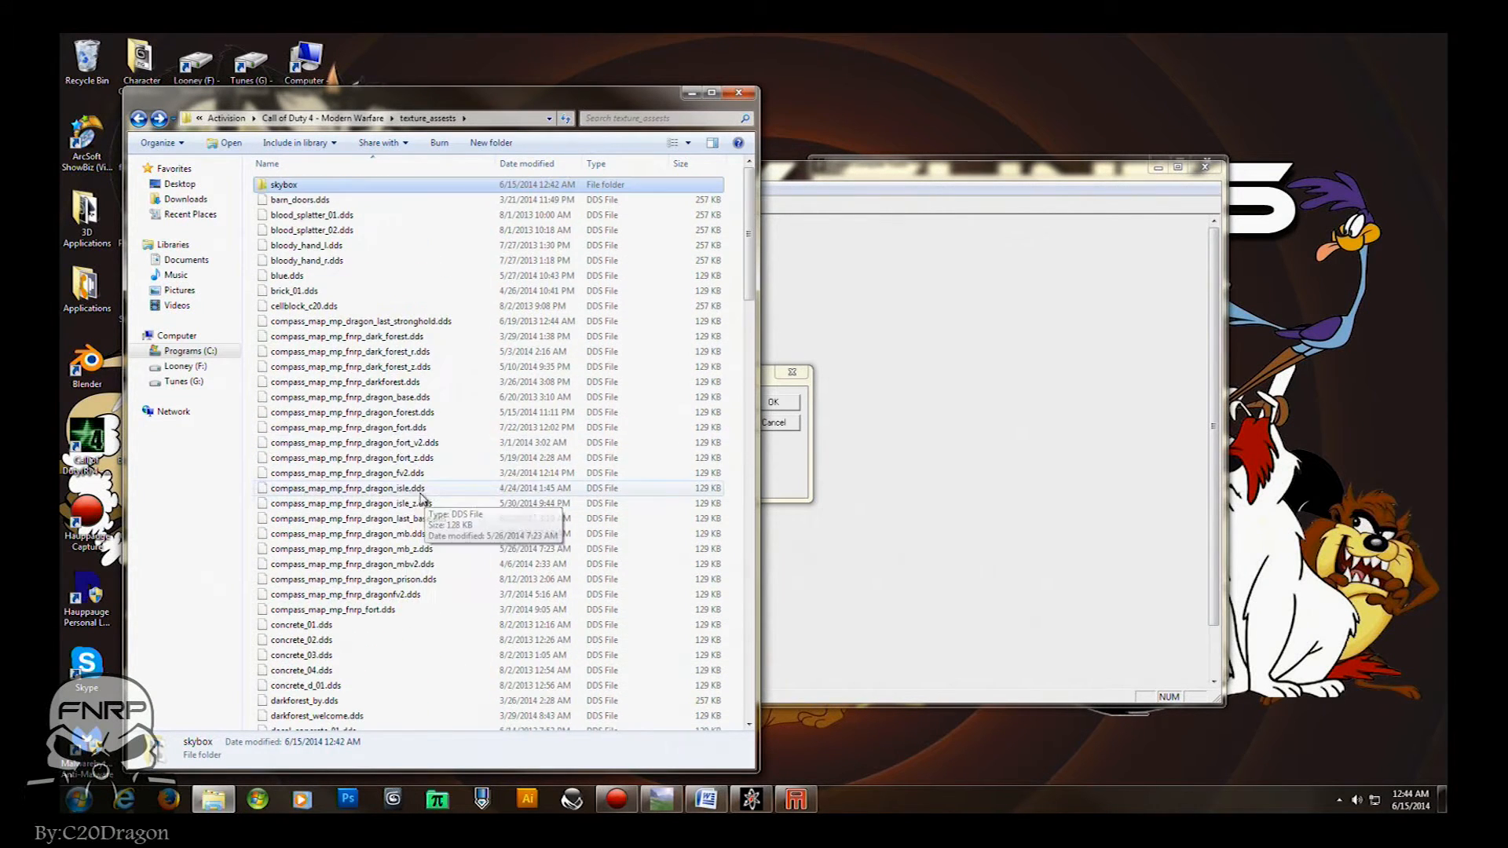
{"action": "mouse_move", "coordinate": [383, 472]}
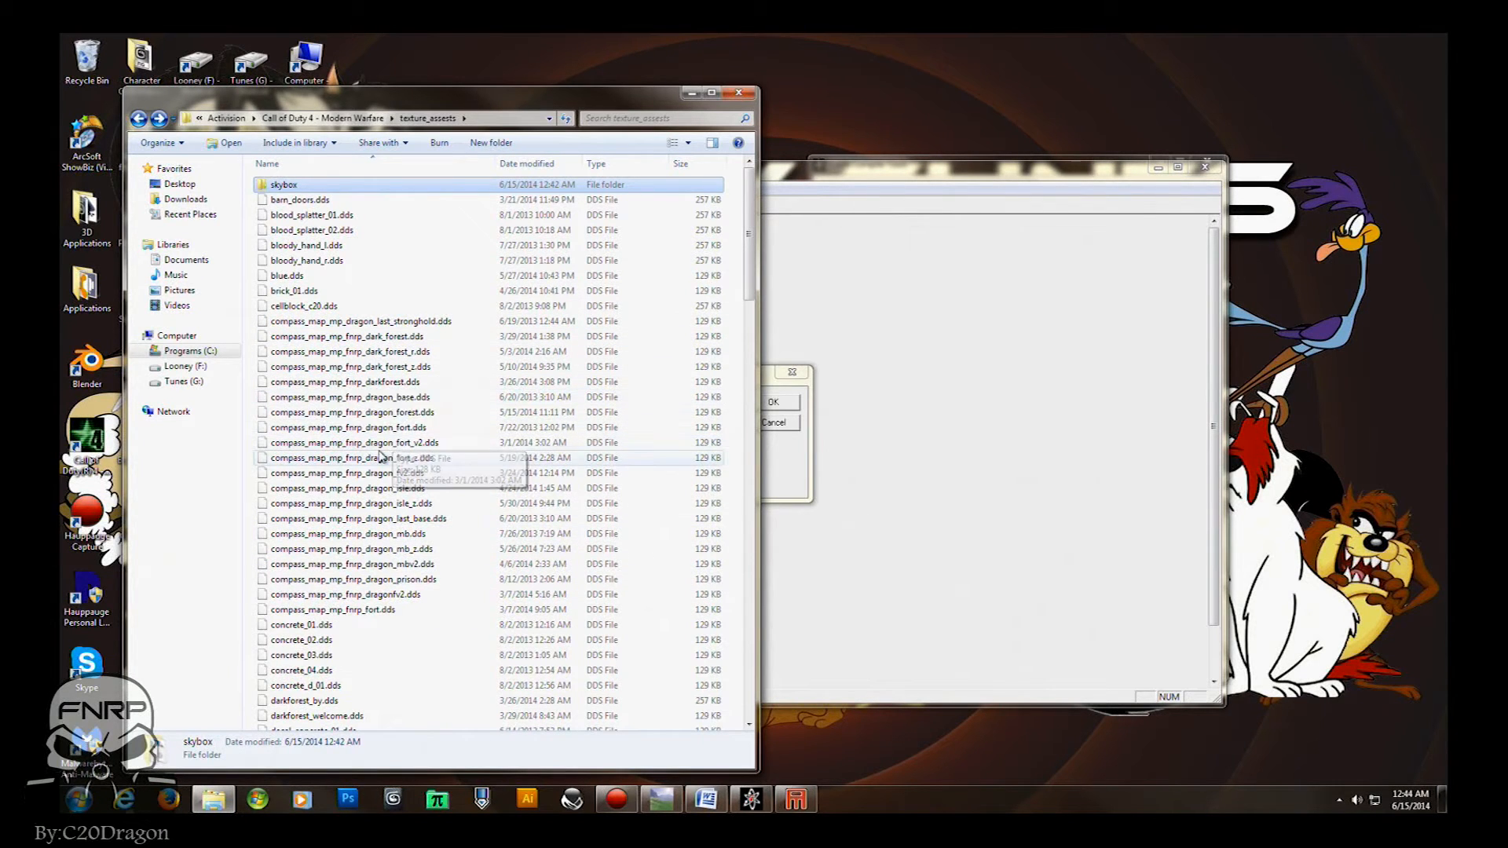
{"action": "mouse_move", "coordinate": [282, 184]}
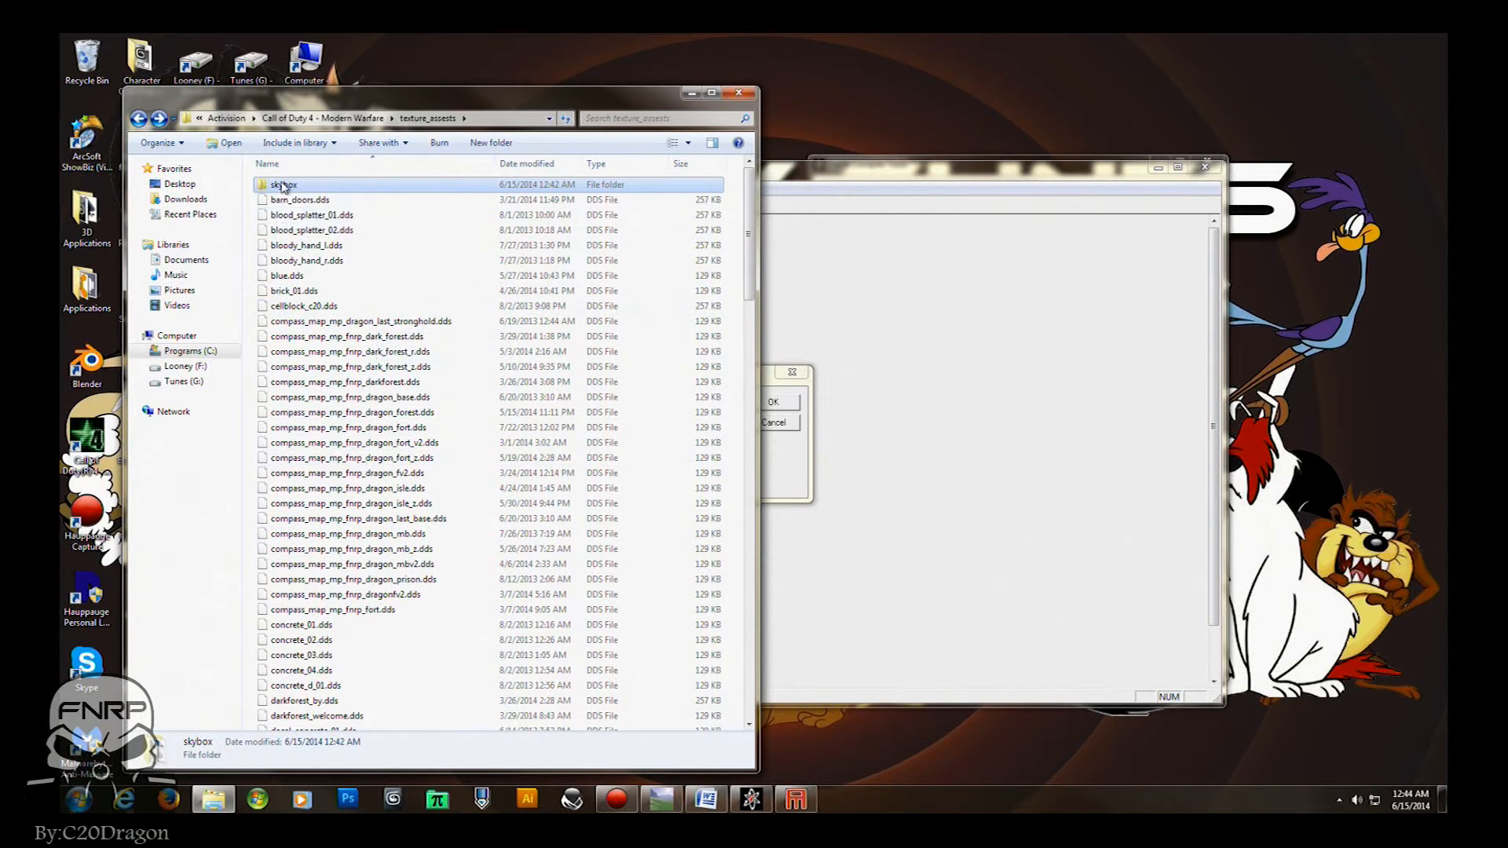
{"action": "double_click", "coordinate": [283, 183]}
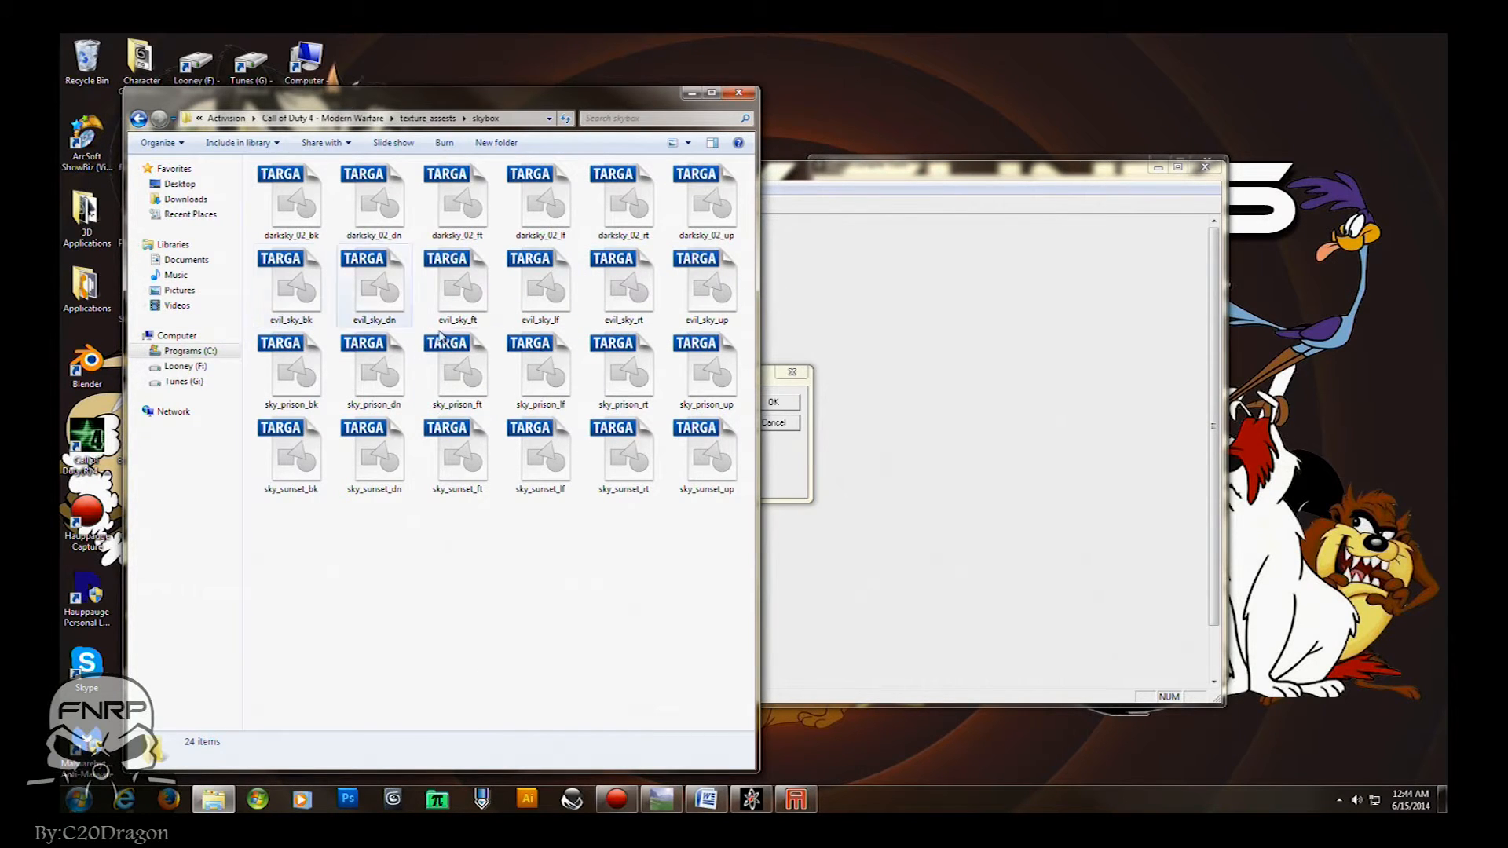
Name the new material entry evil_sky and confirm it.
{"action": "left_click", "coordinate": [229, 243]}
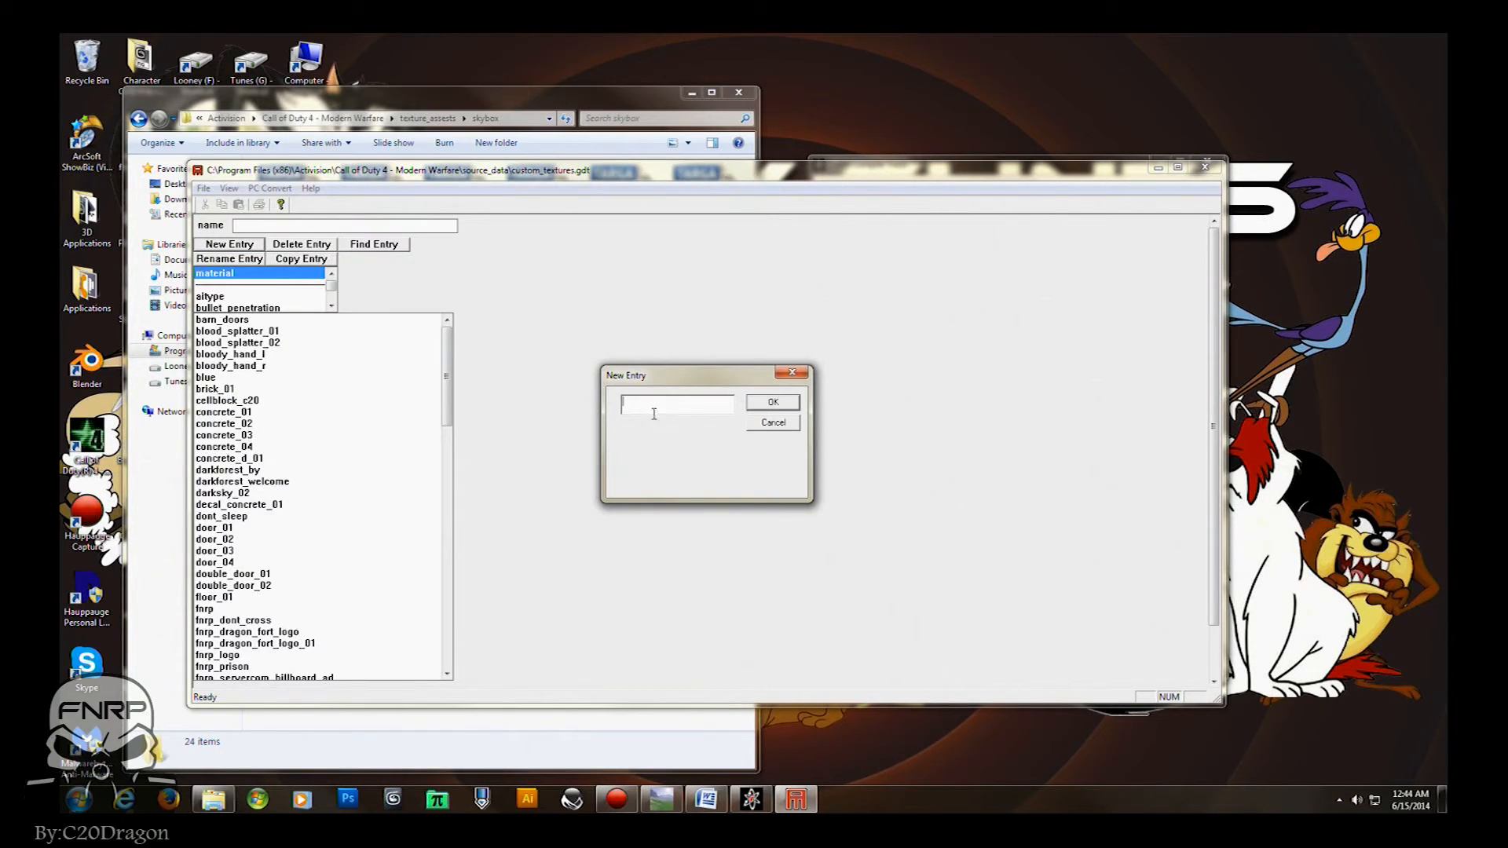
{"action": "type", "text": "evil_"}
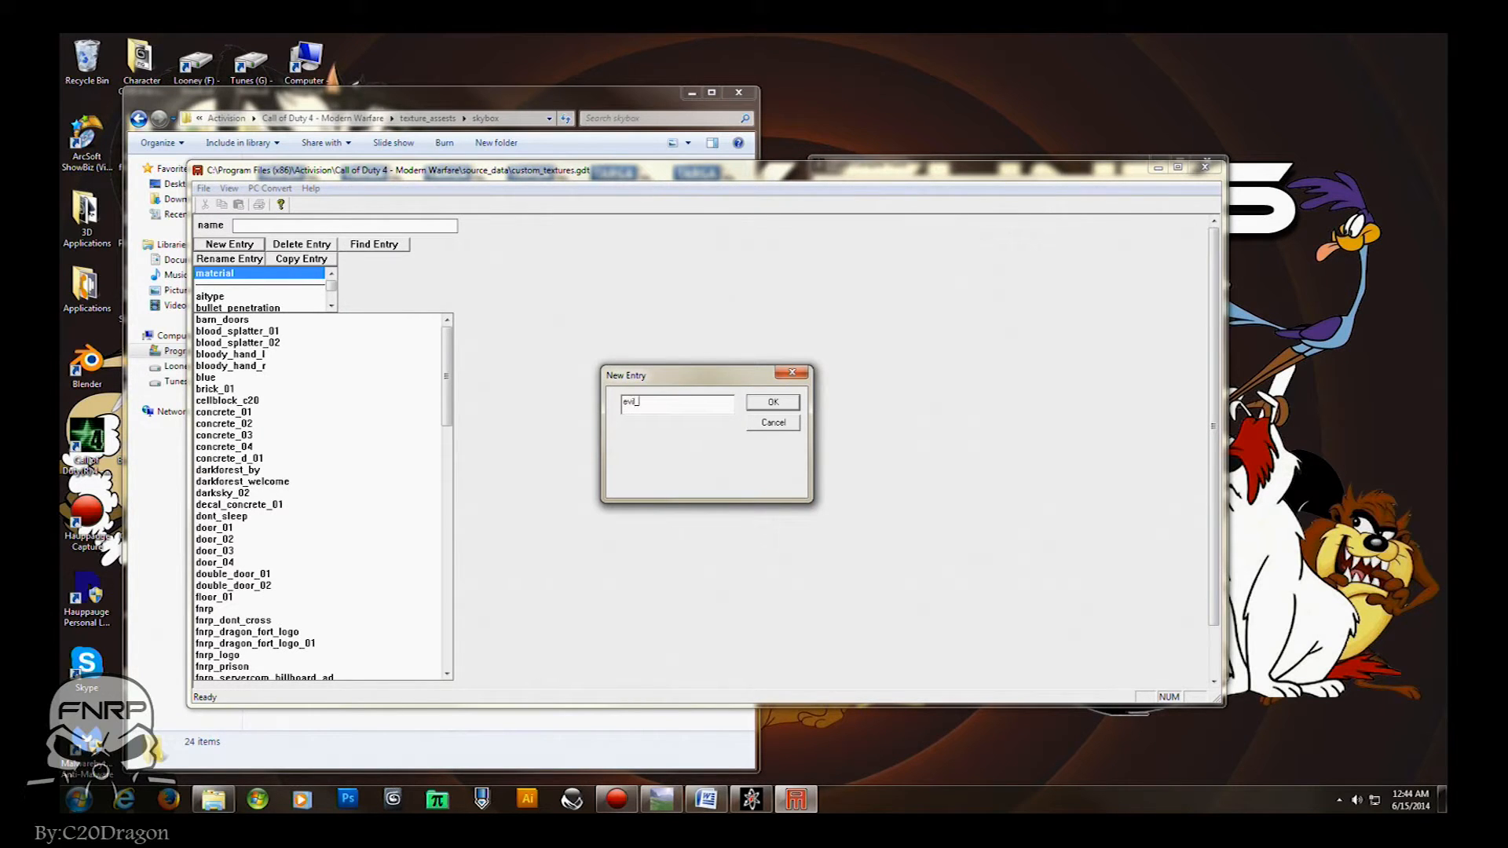
{"action": "left_click", "coordinate": [772, 401]}
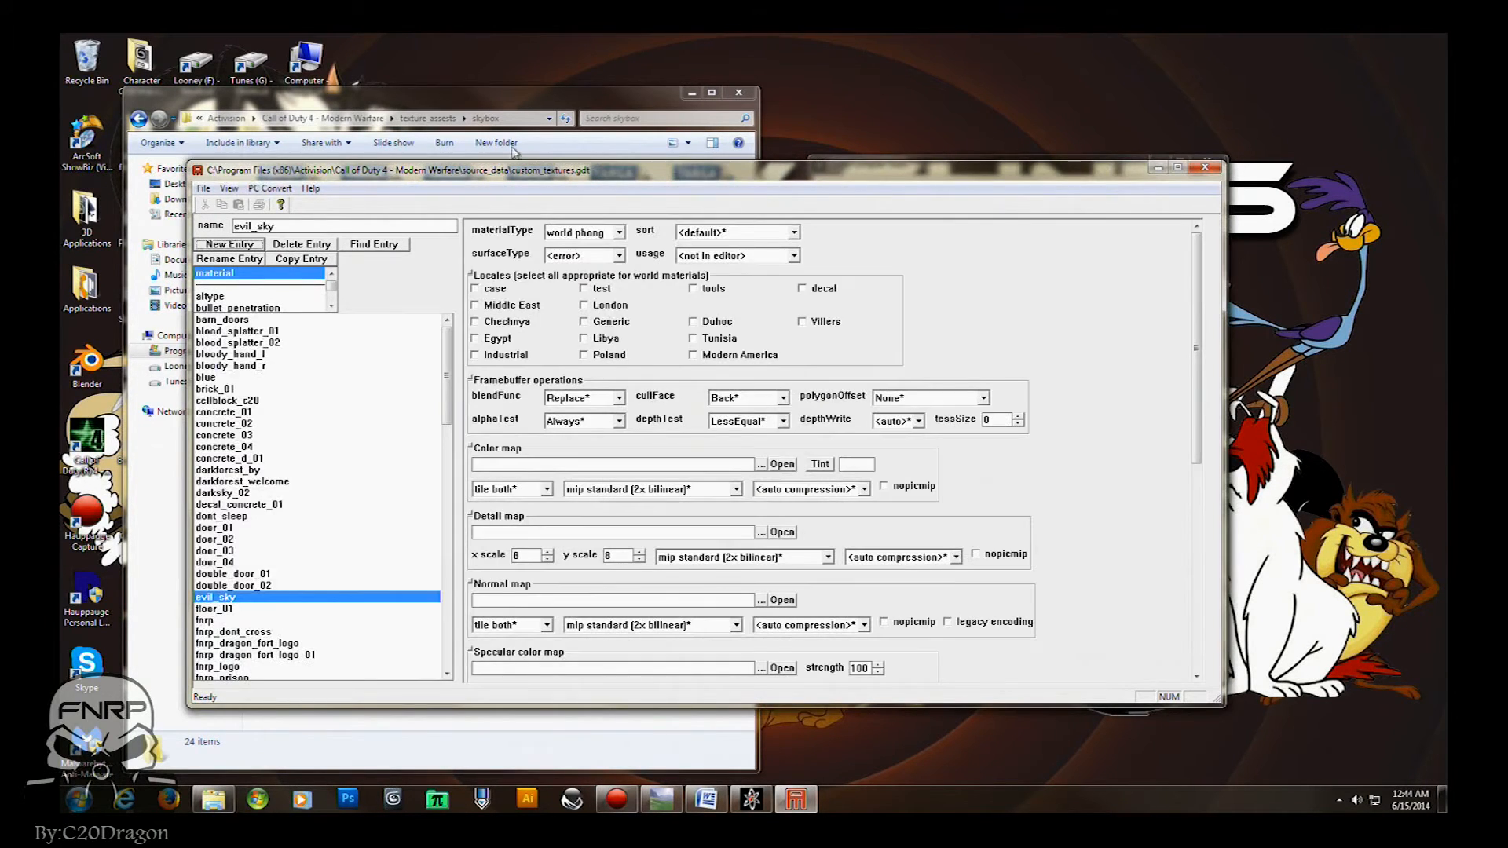
Set materialType sky, sort skybox - horizon, surfaceType <none>, usage sky, tools locale ticked.
{"action": "left_click", "coordinate": [617, 231]}
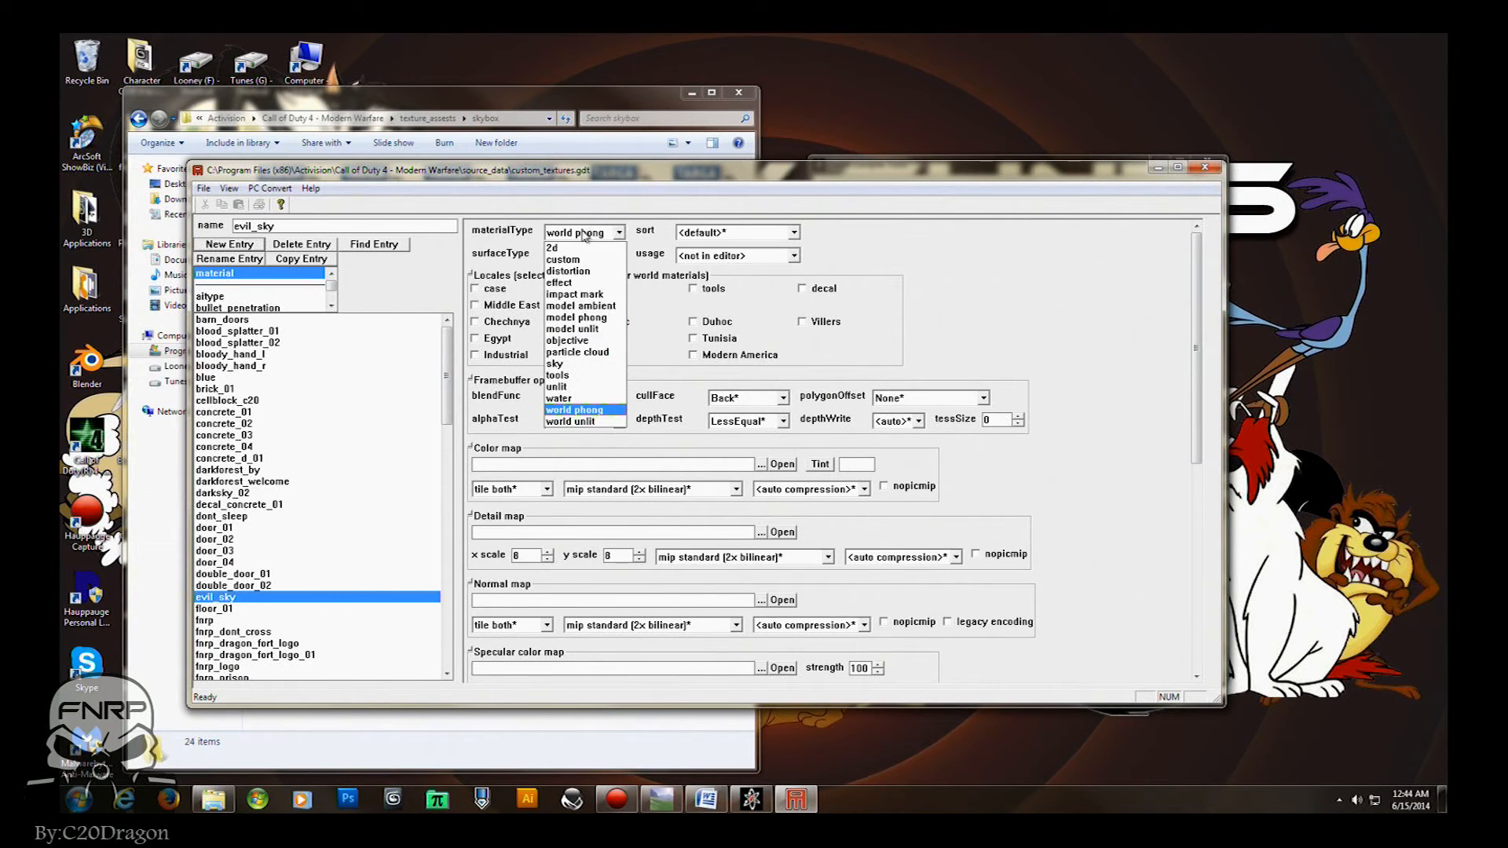
{"action": "left_click", "coordinate": [555, 363]}
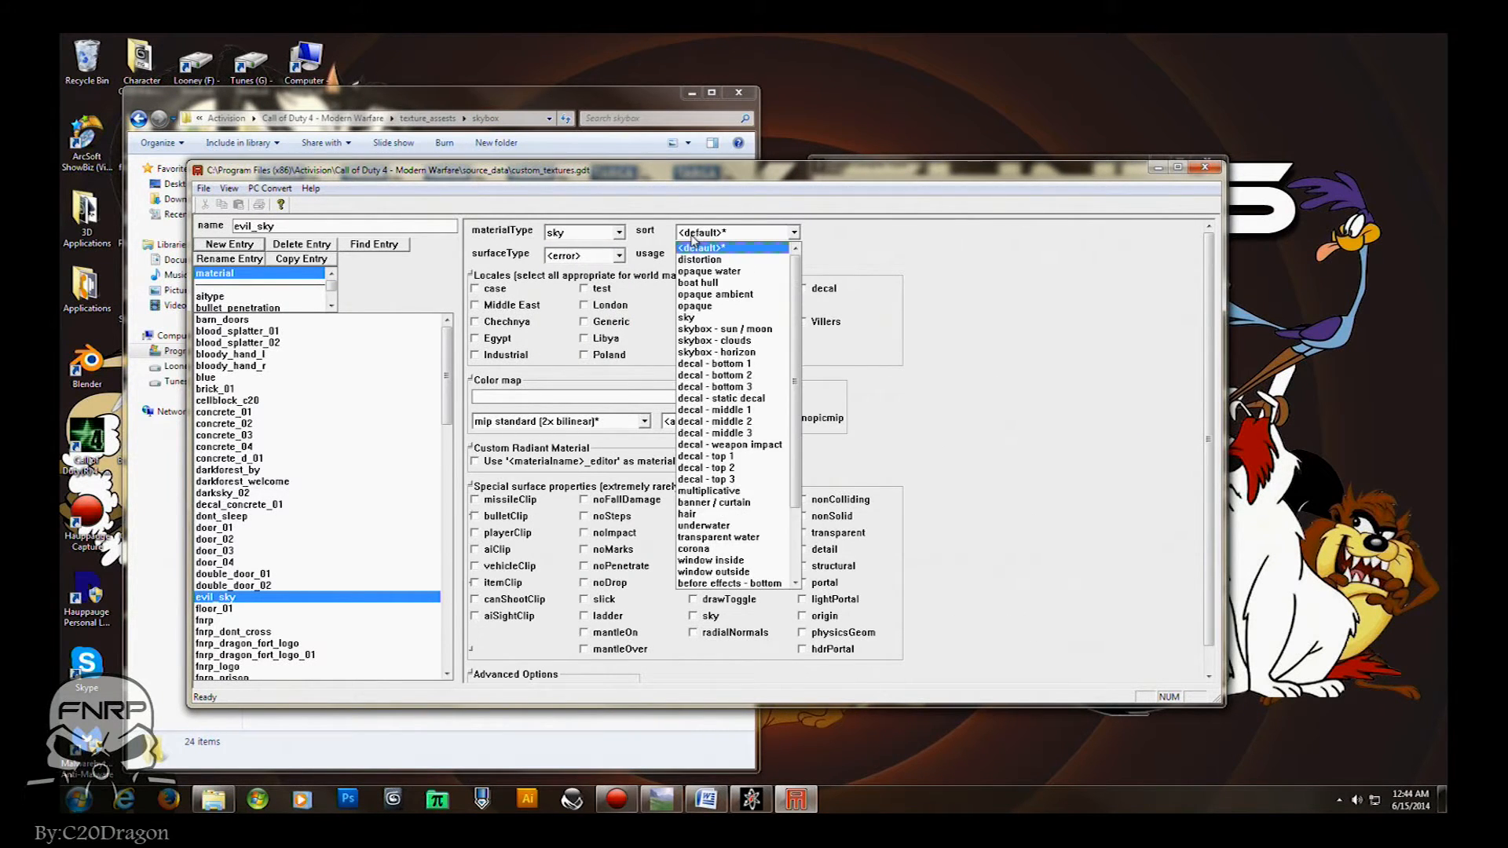
{"action": "mouse_move", "coordinate": [721, 398]}
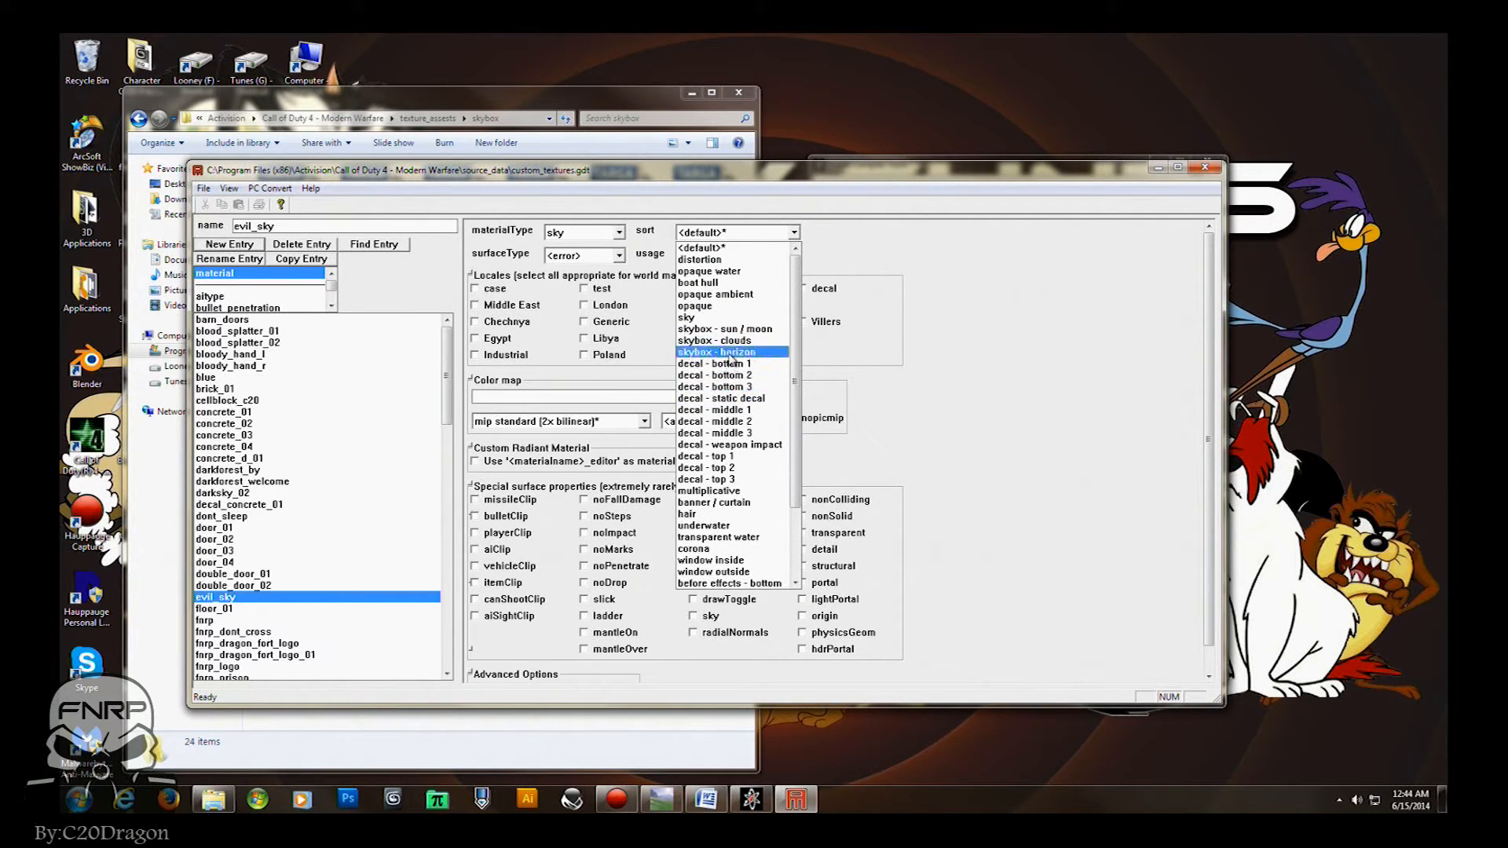
{"action": "left_click", "coordinate": [731, 352]}
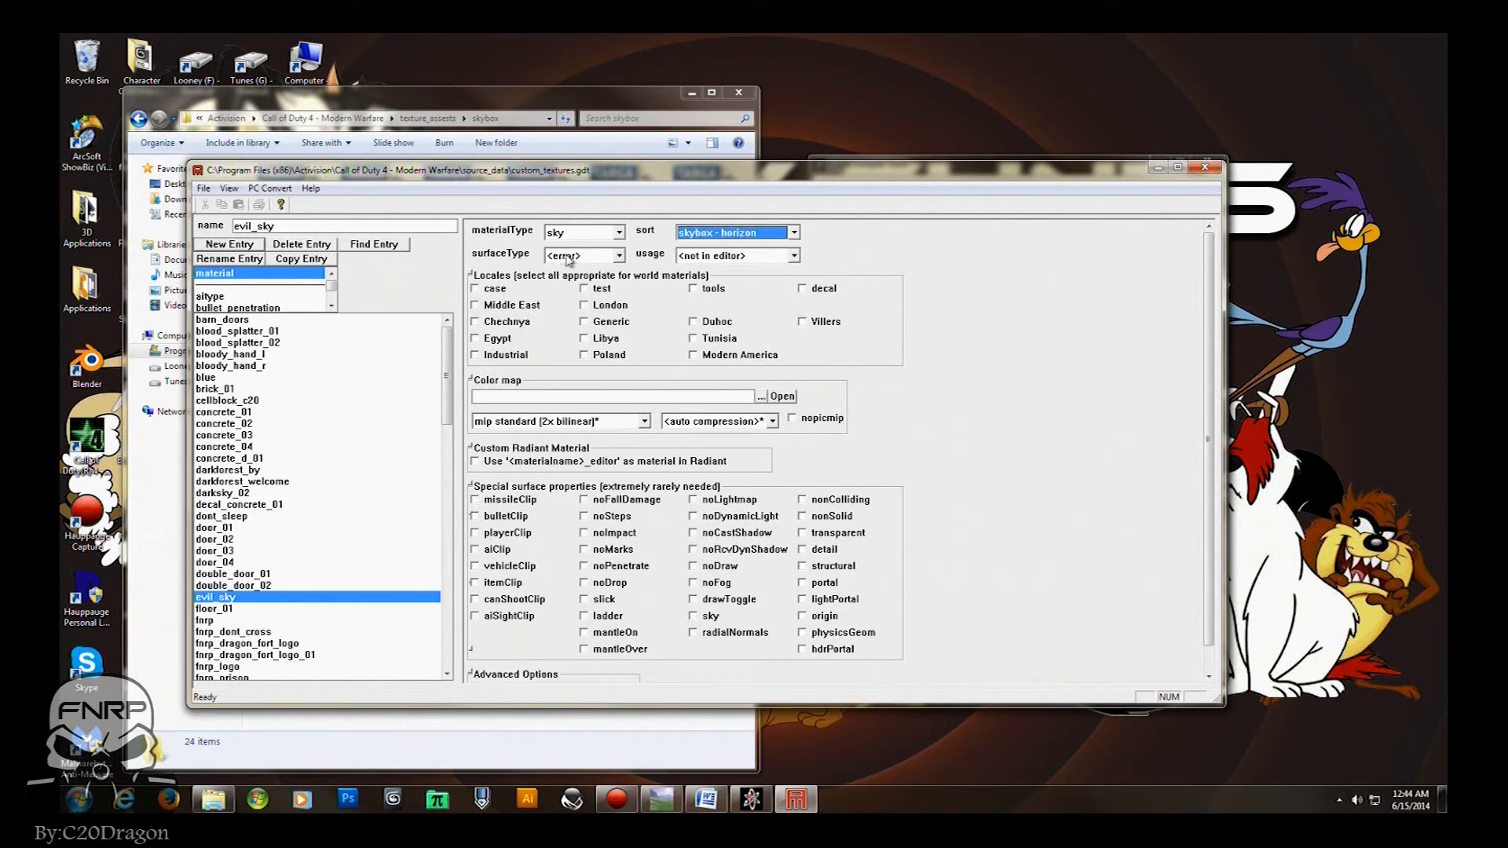
{"action": "left_click", "coordinate": [616, 255]}
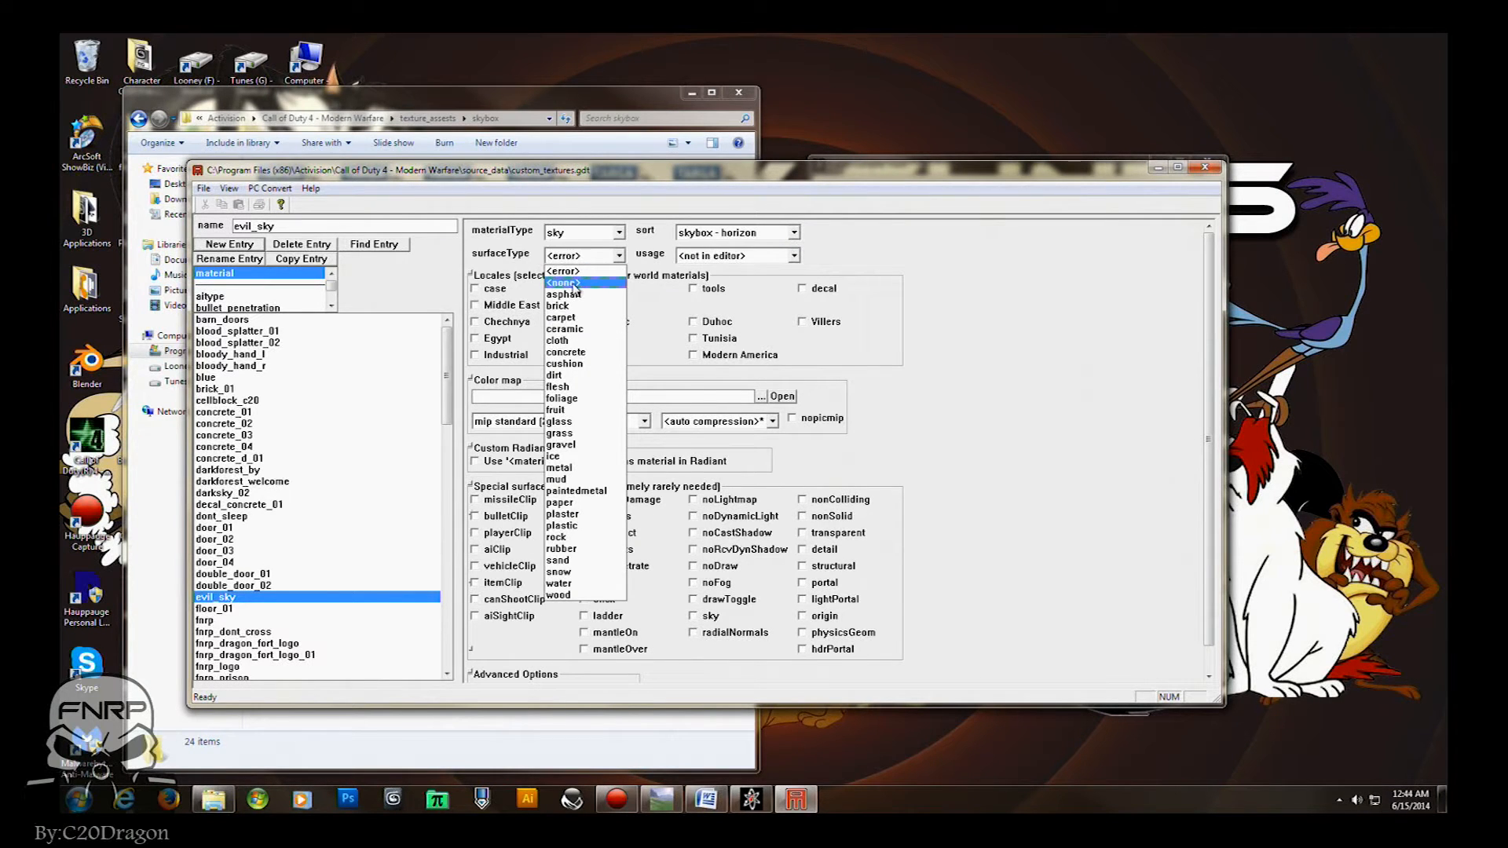
{"action": "left_click", "coordinate": [560, 270]}
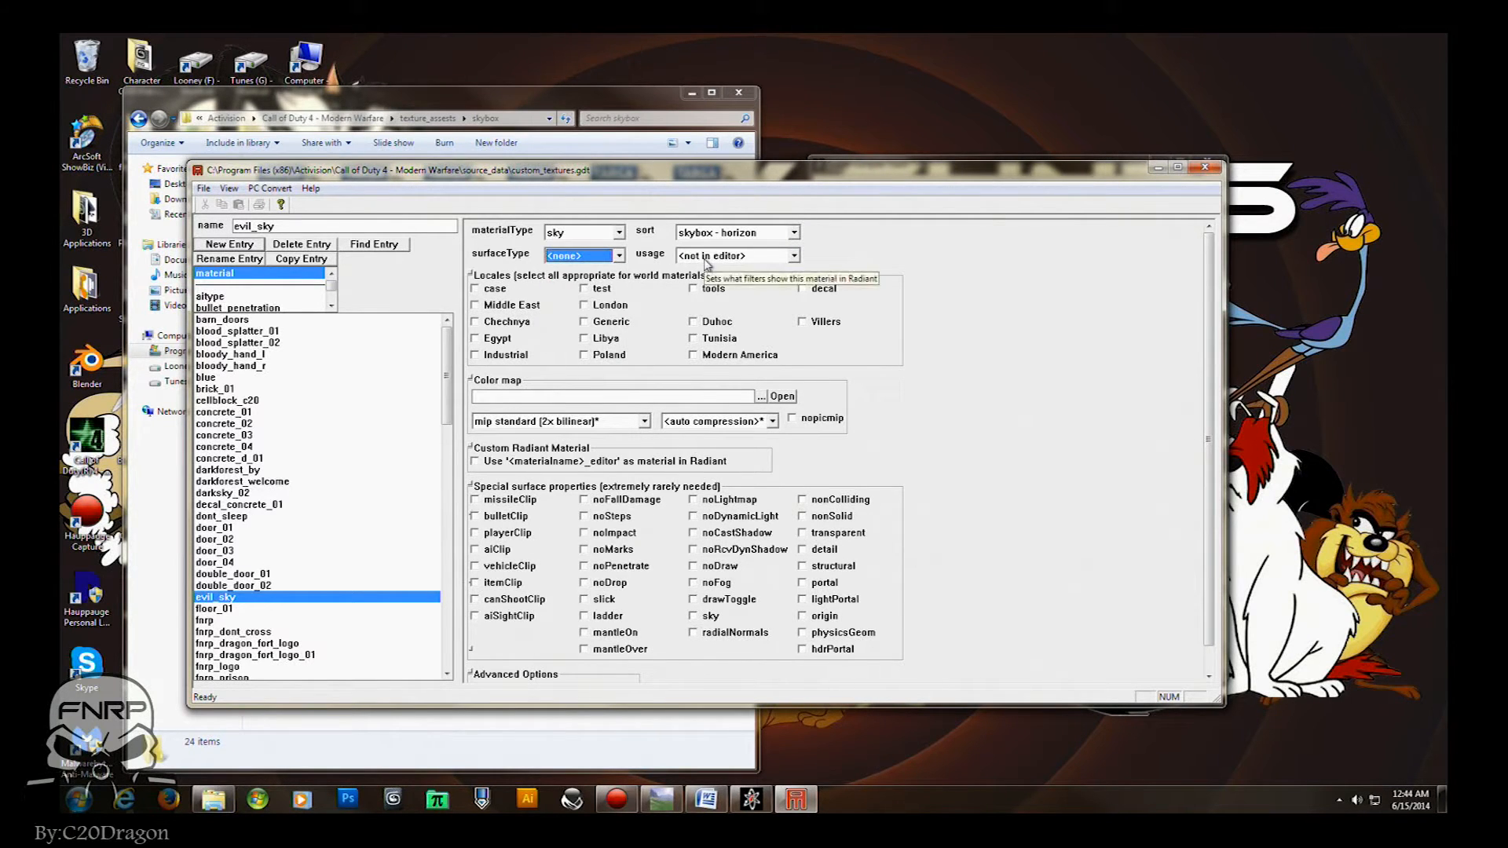
{"action": "left_click", "coordinate": [792, 255]}
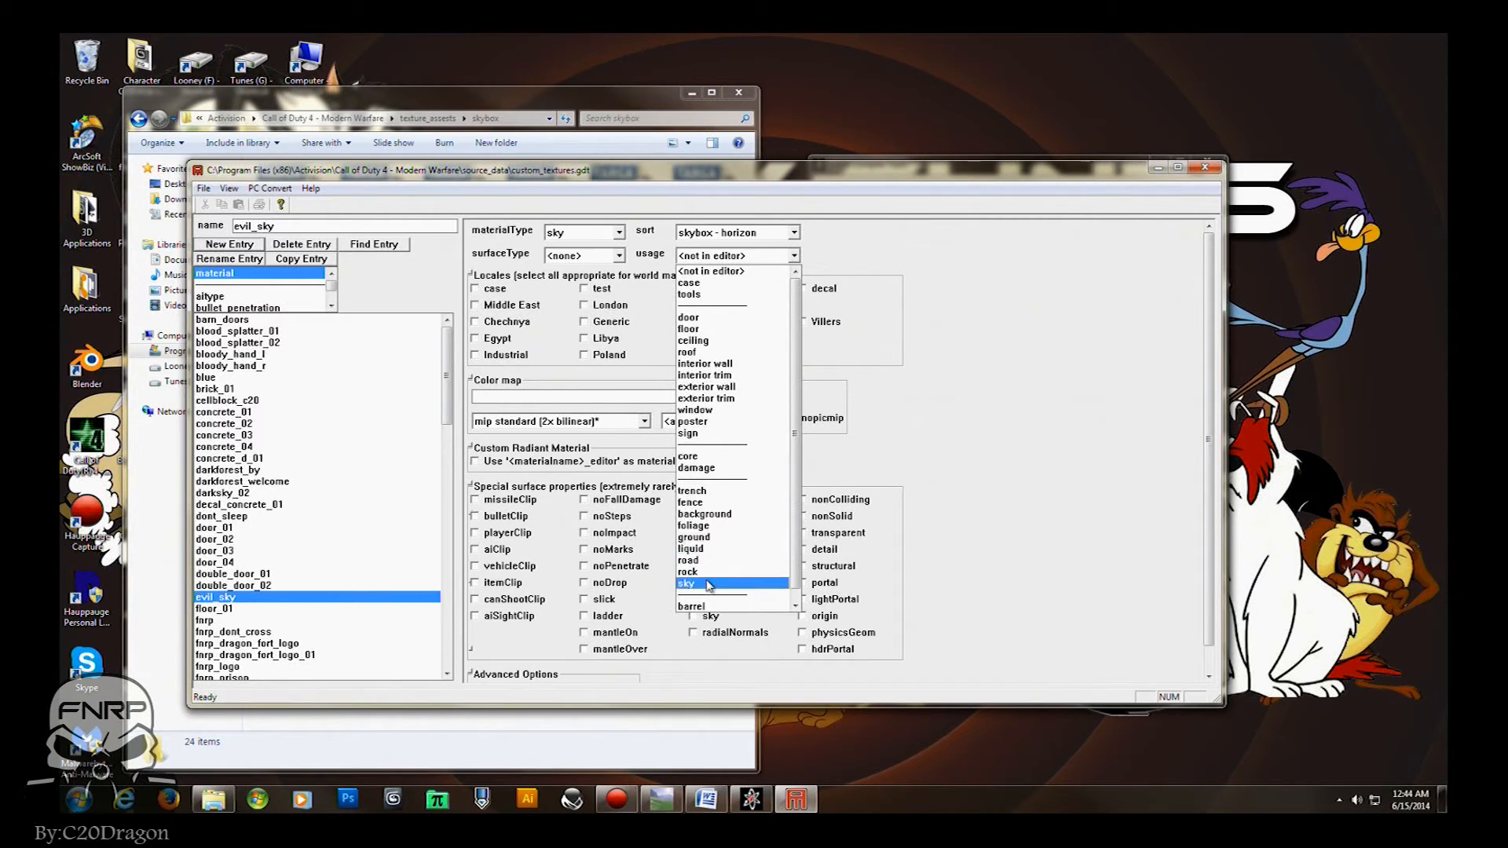
{"action": "left_click", "coordinate": [687, 584]}
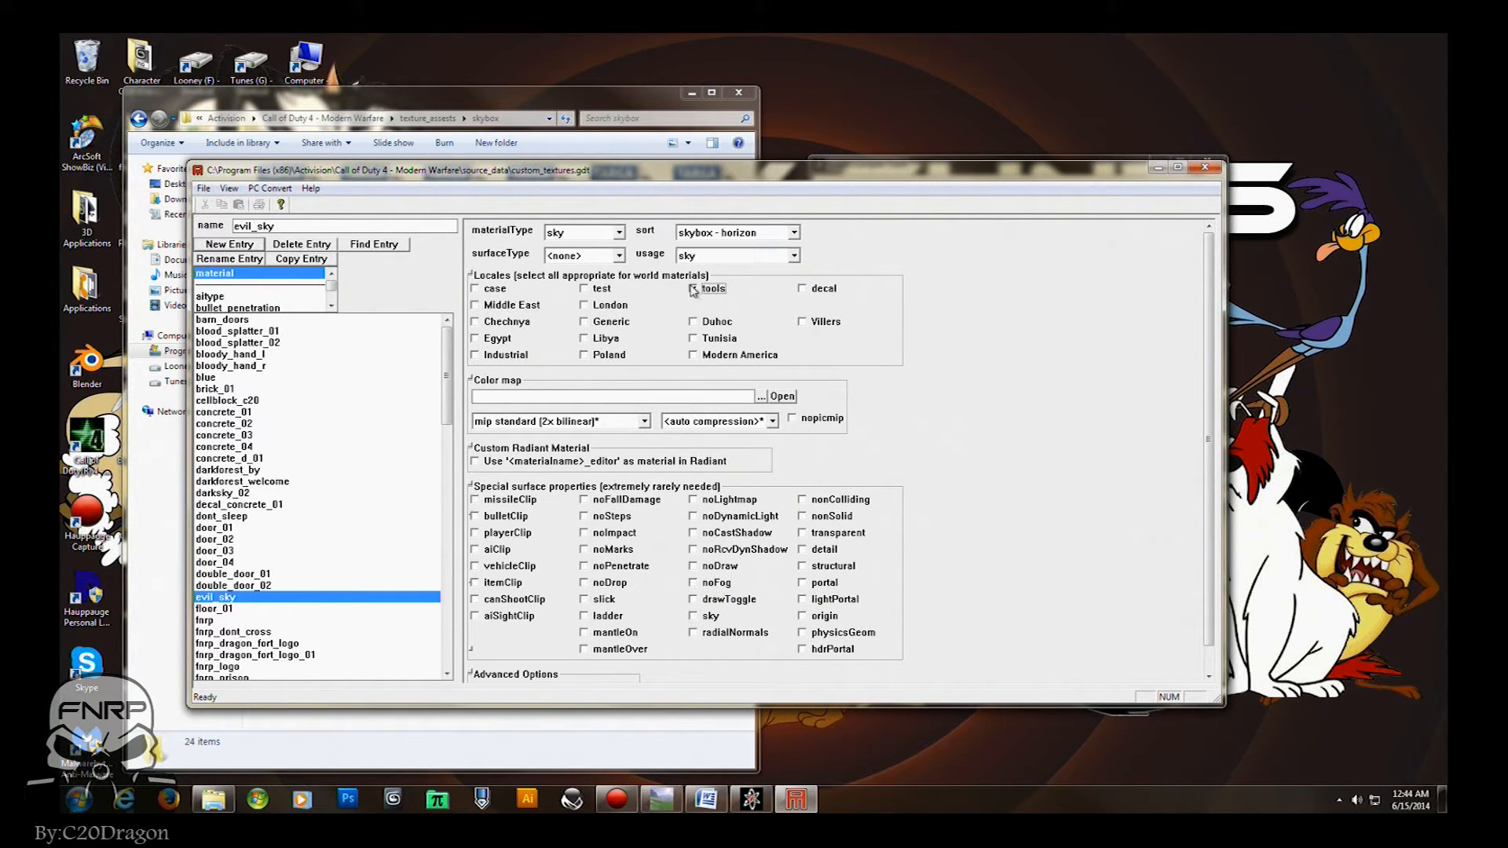
{"action": "left_click", "coordinate": [693, 288]}
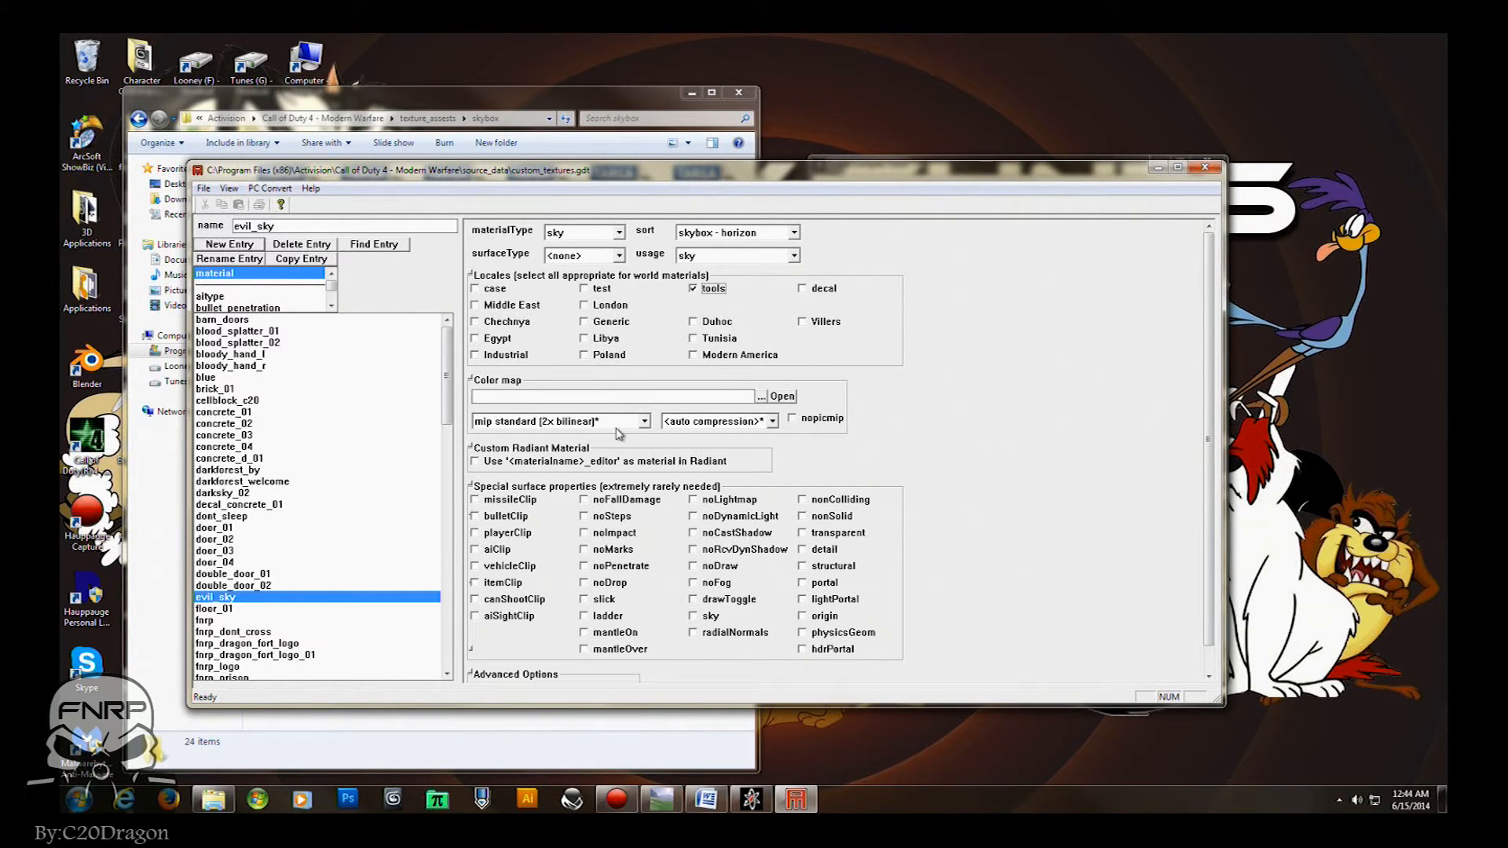
{"action": "mouse_move", "coordinate": [688, 433]}
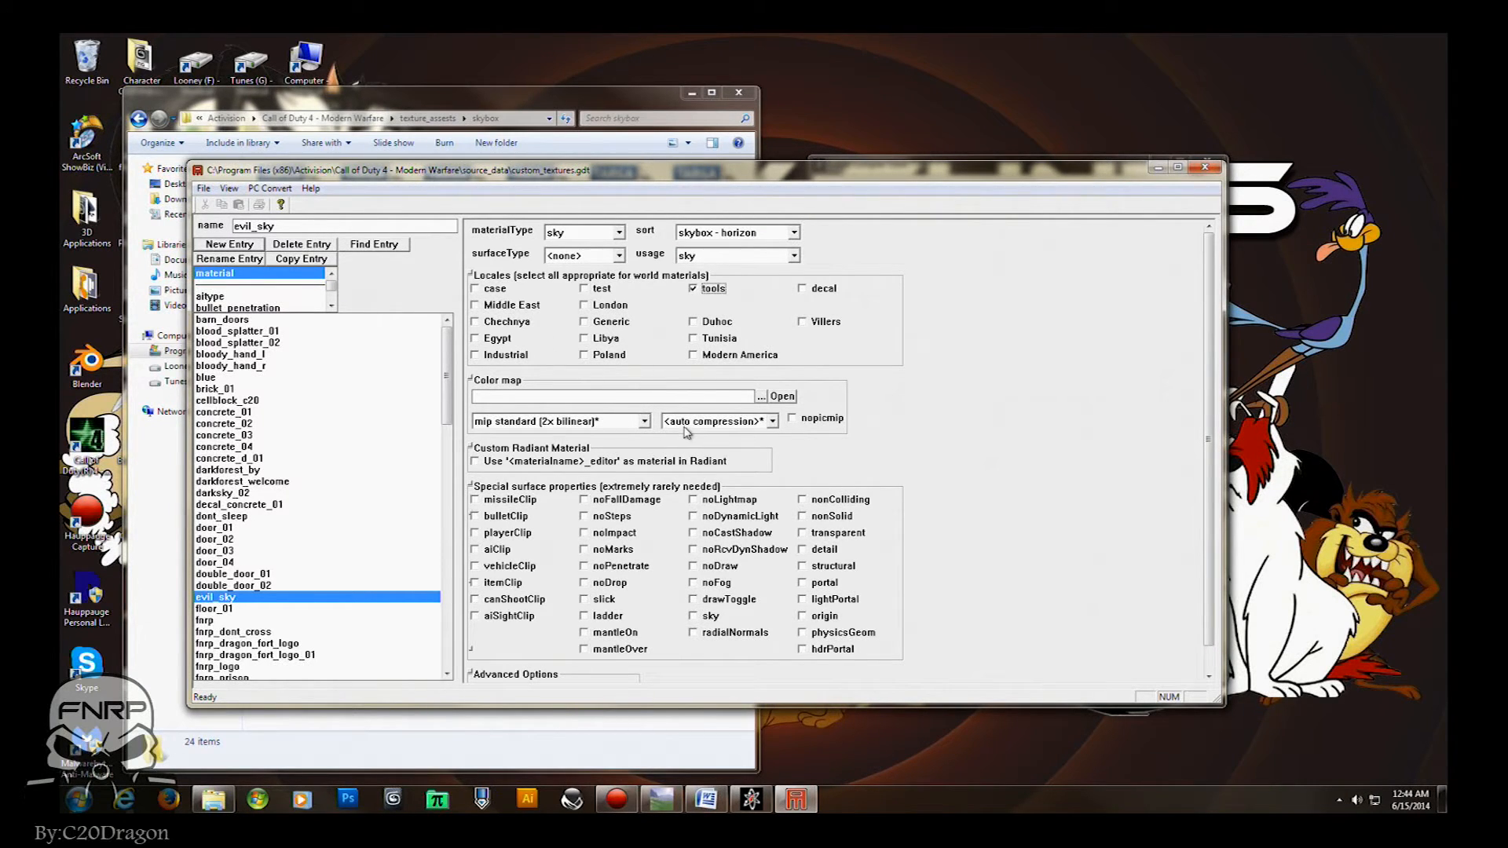
{"action": "mouse_move", "coordinate": [625, 429]}
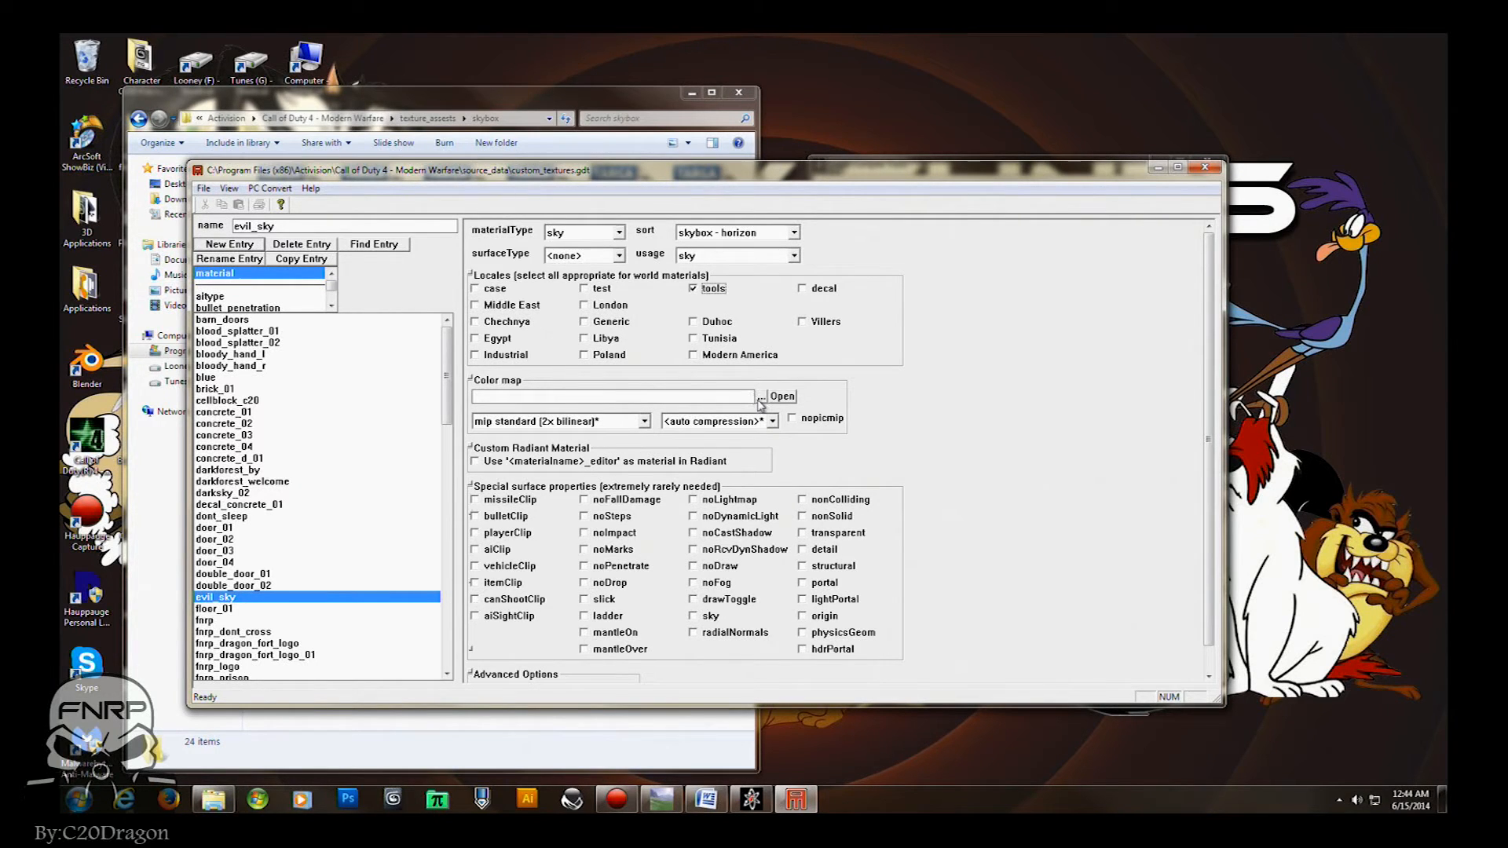
Set the colour map to texture_assets\skybox\evil_sky_ft.tga.
{"action": "left_click", "coordinate": [759, 396]}
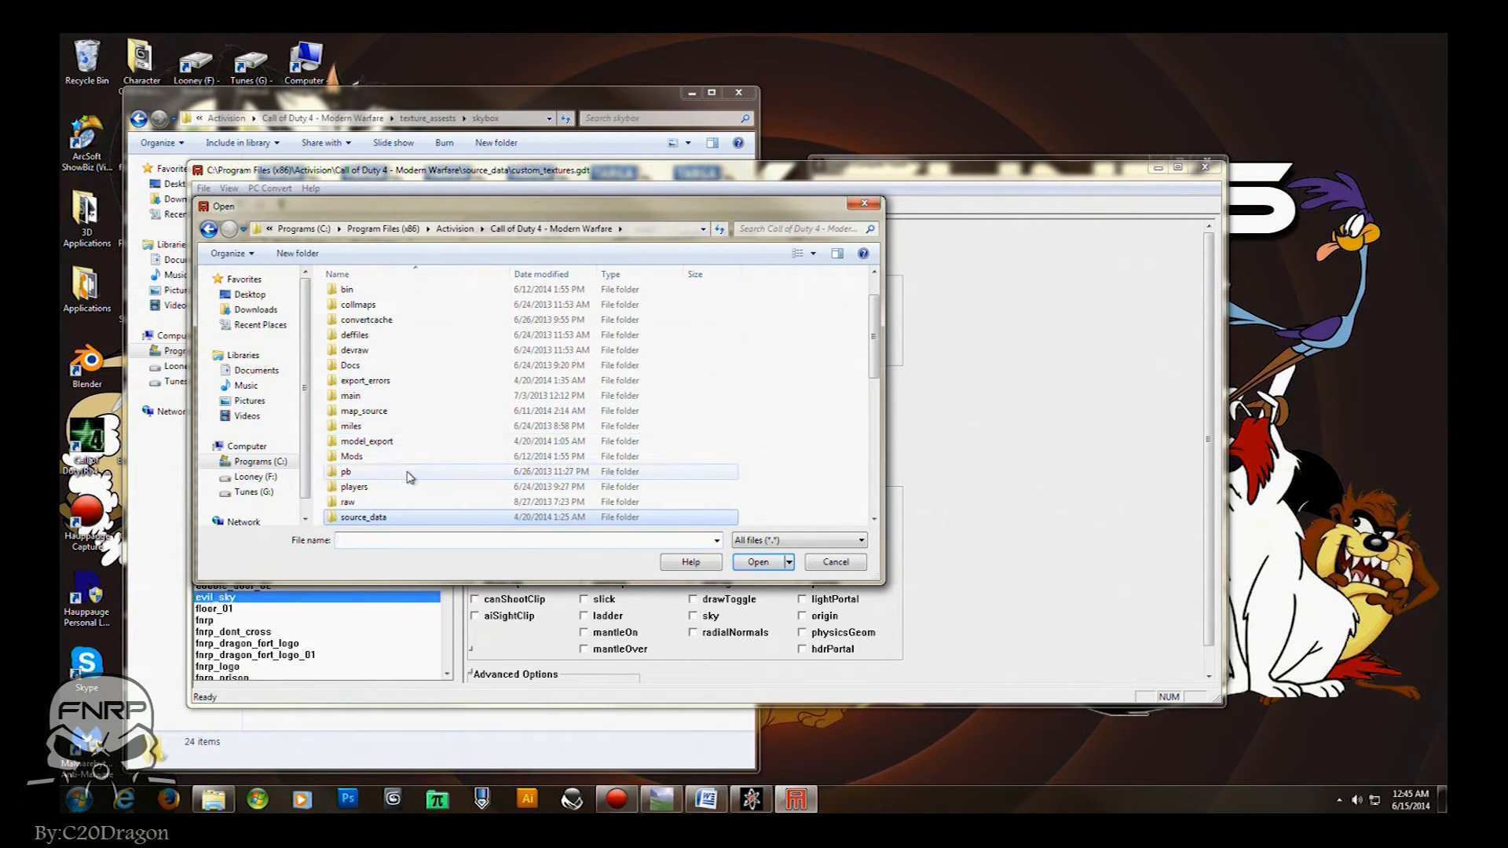
{"action": "scroll", "scroll_direction": "down", "scroll_amount": 3}
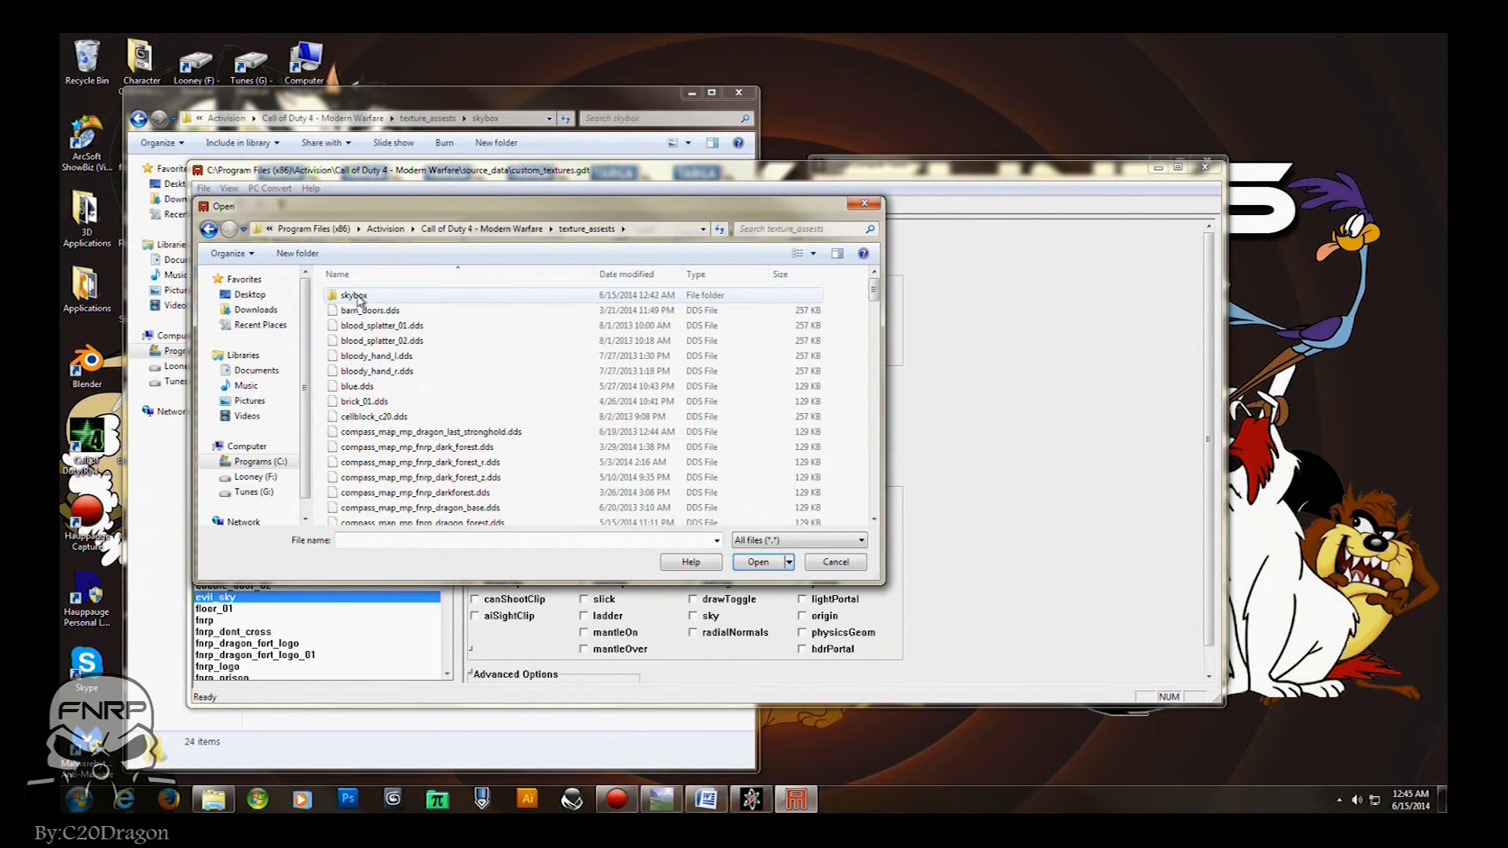
{"action": "double_click", "coordinate": [352, 294]}
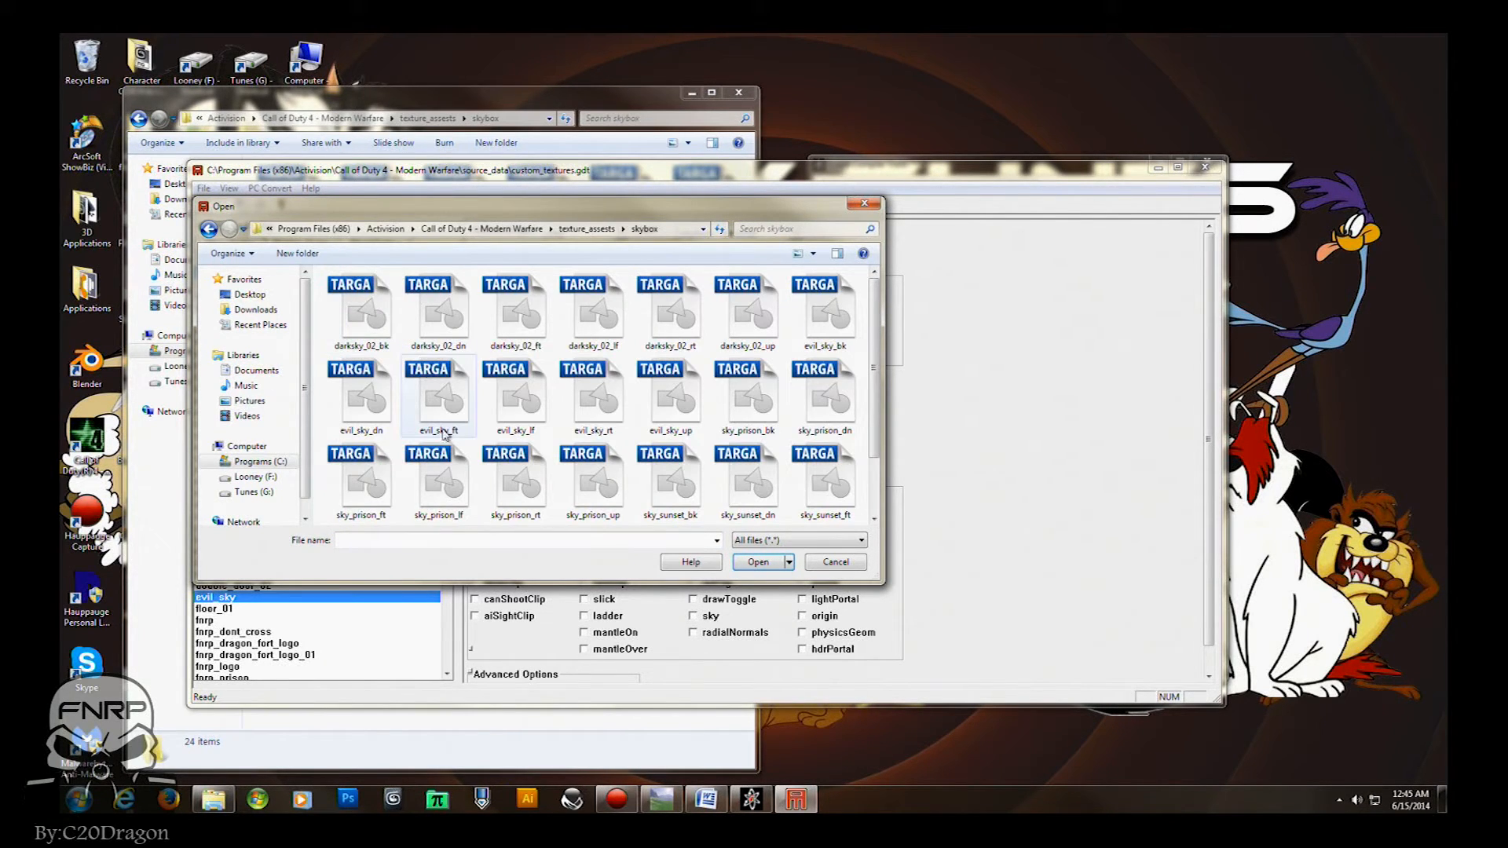
{"action": "mouse_move", "coordinate": [514, 399]}
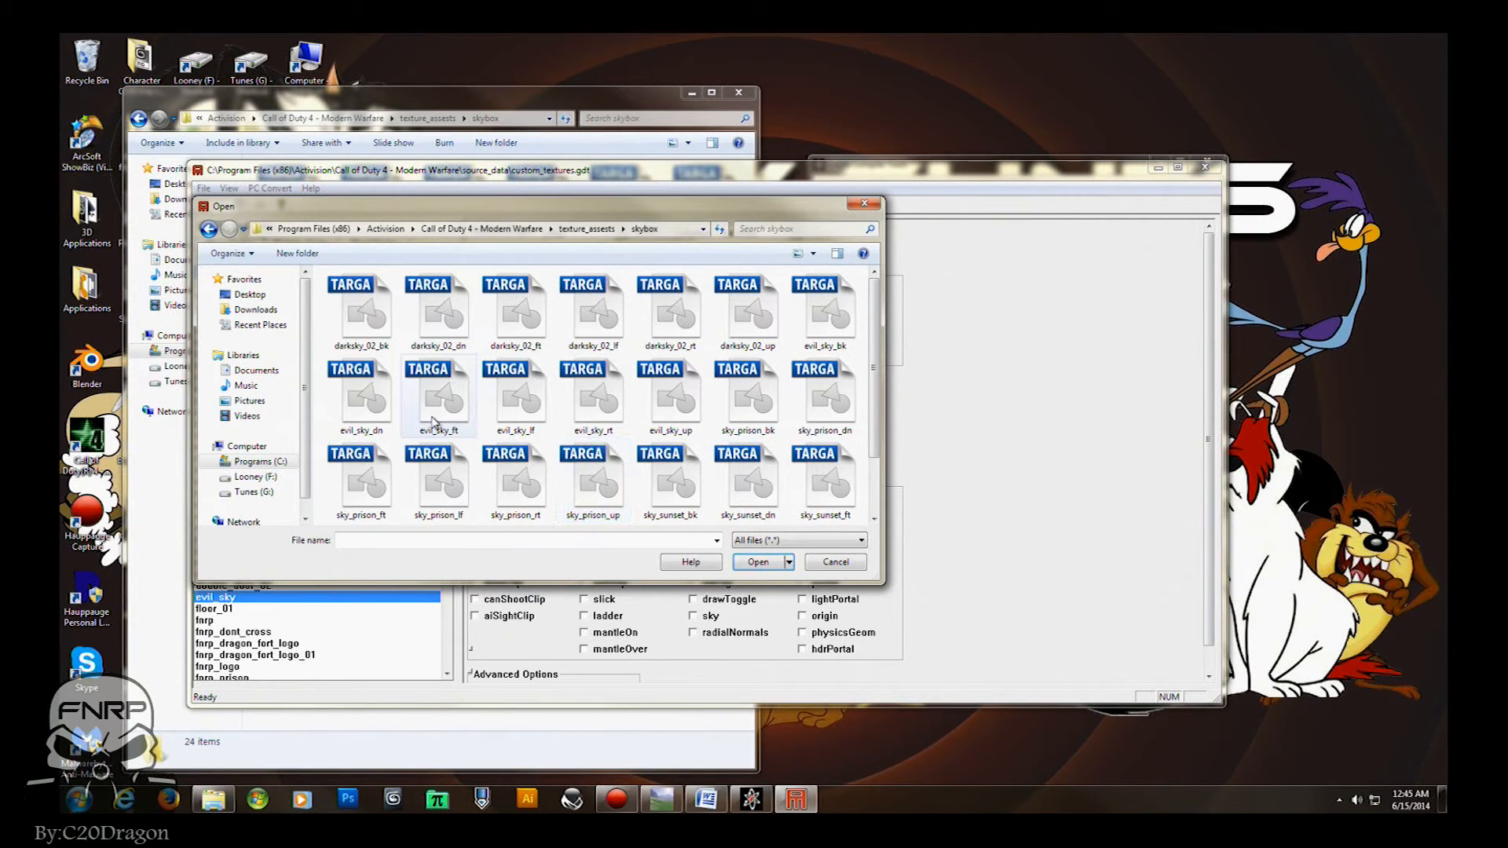
{"action": "left_click", "coordinate": [757, 561]}
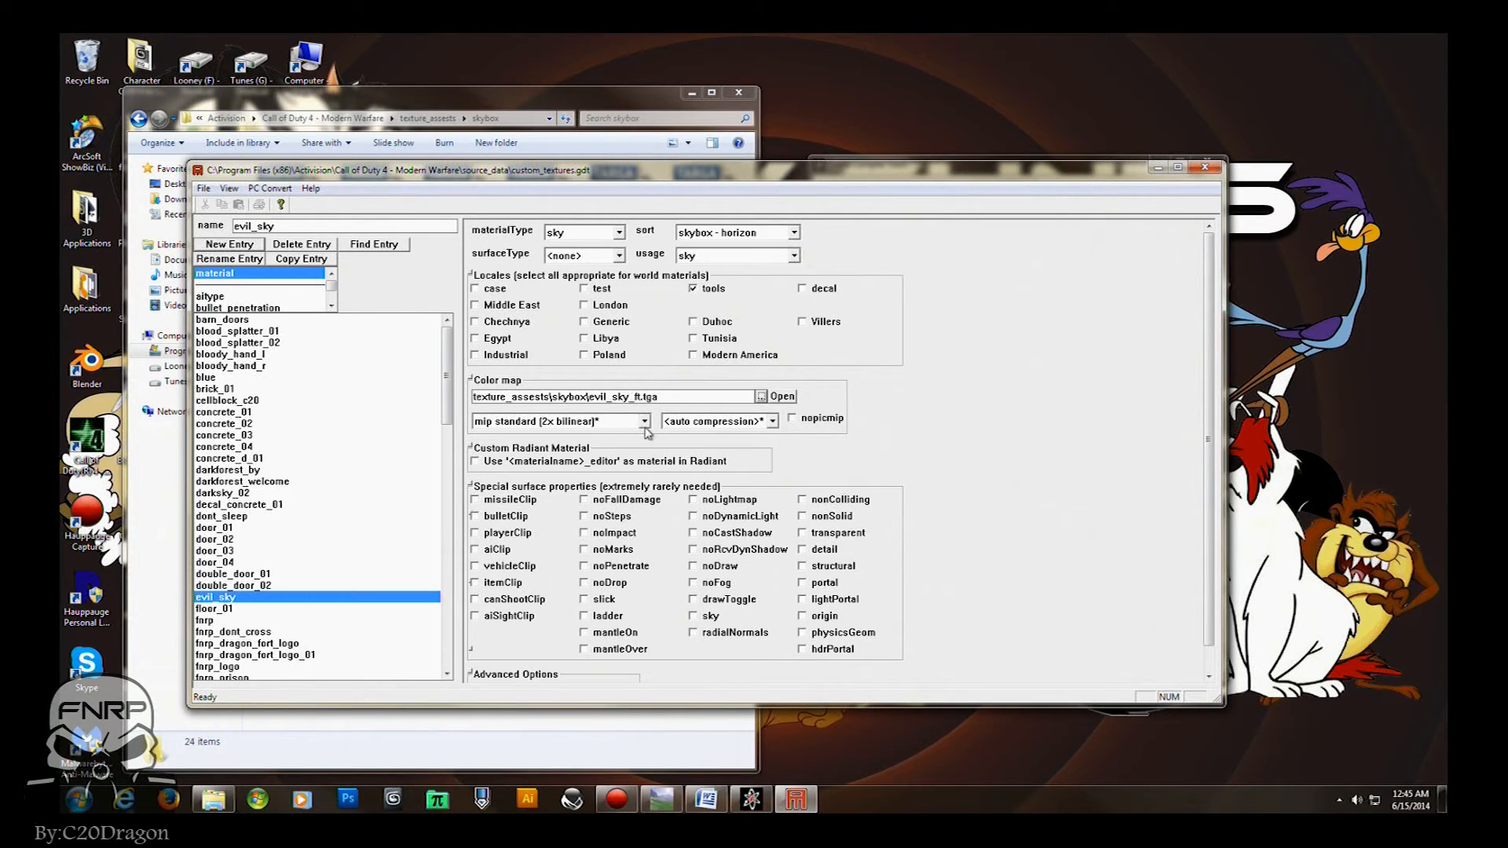
{"action": "mouse_move", "coordinate": [616, 426]}
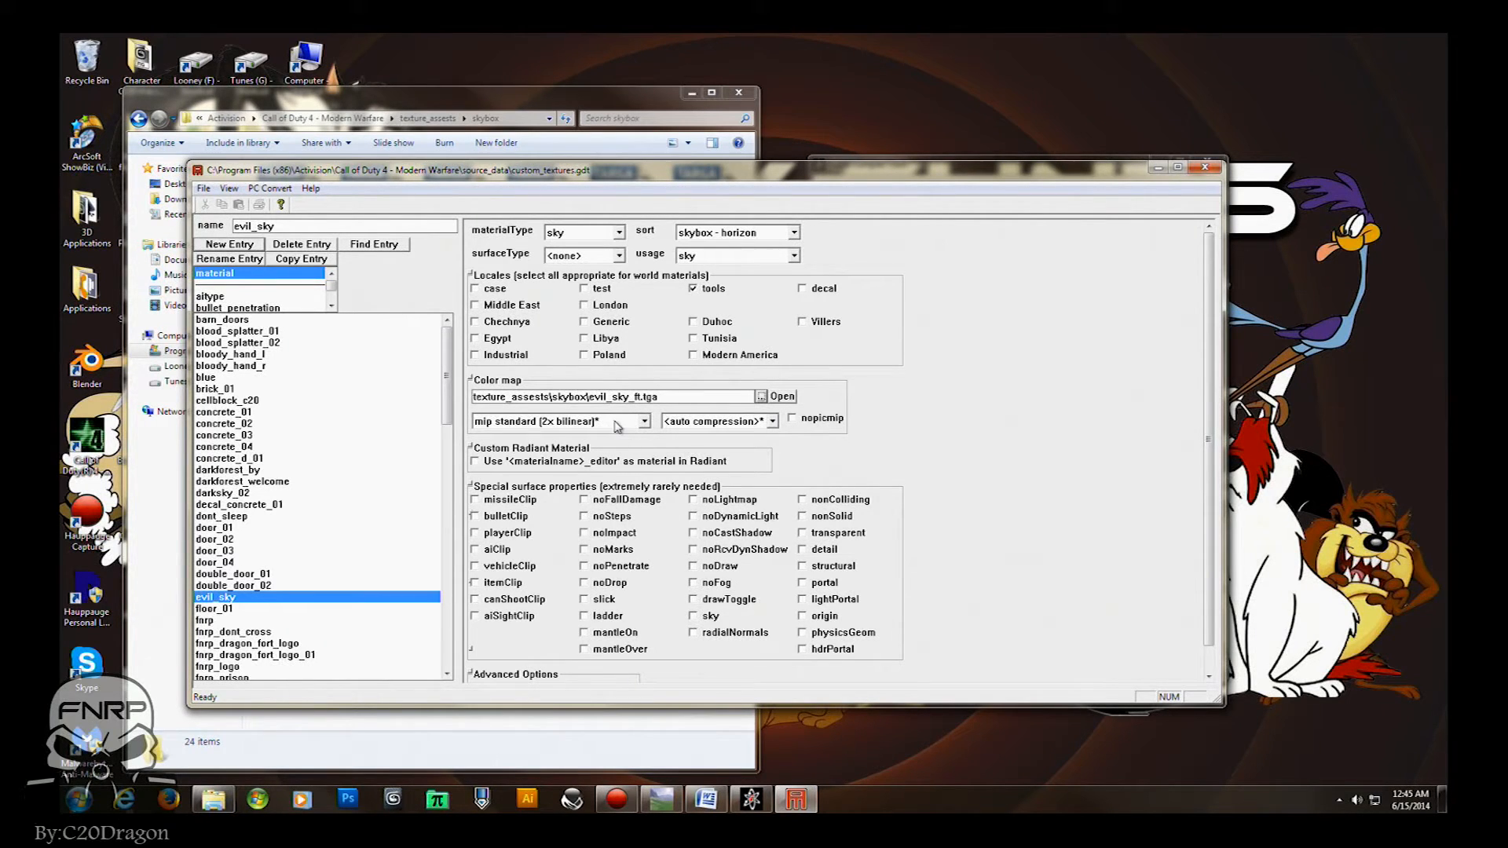
Give the colour map nomip bilinear filtering with nopicmip ticked.
{"action": "left_click", "coordinate": [642, 421]}
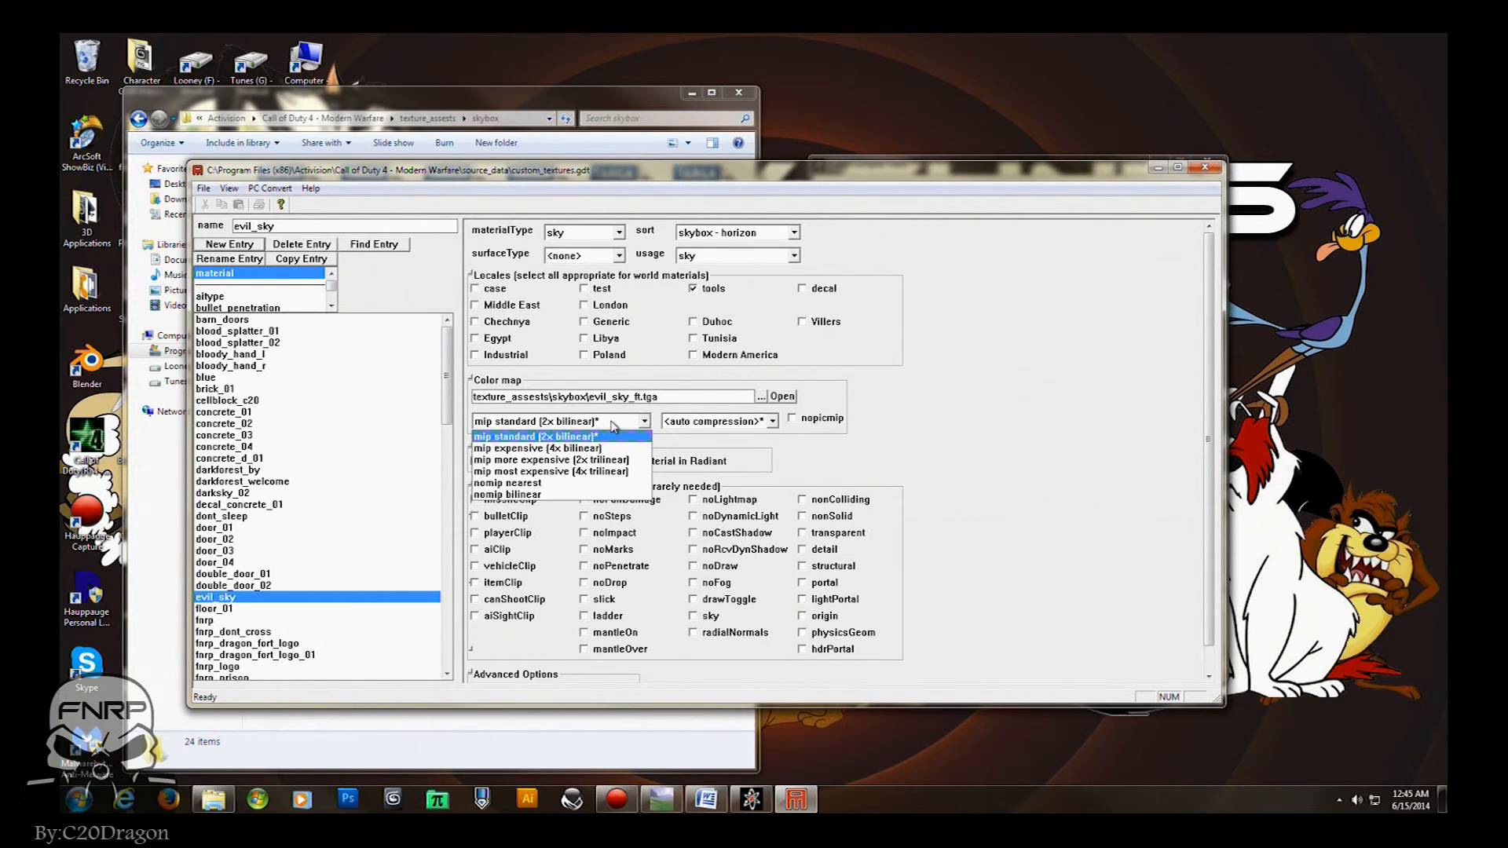
{"action": "mouse_move", "coordinate": [545, 482]}
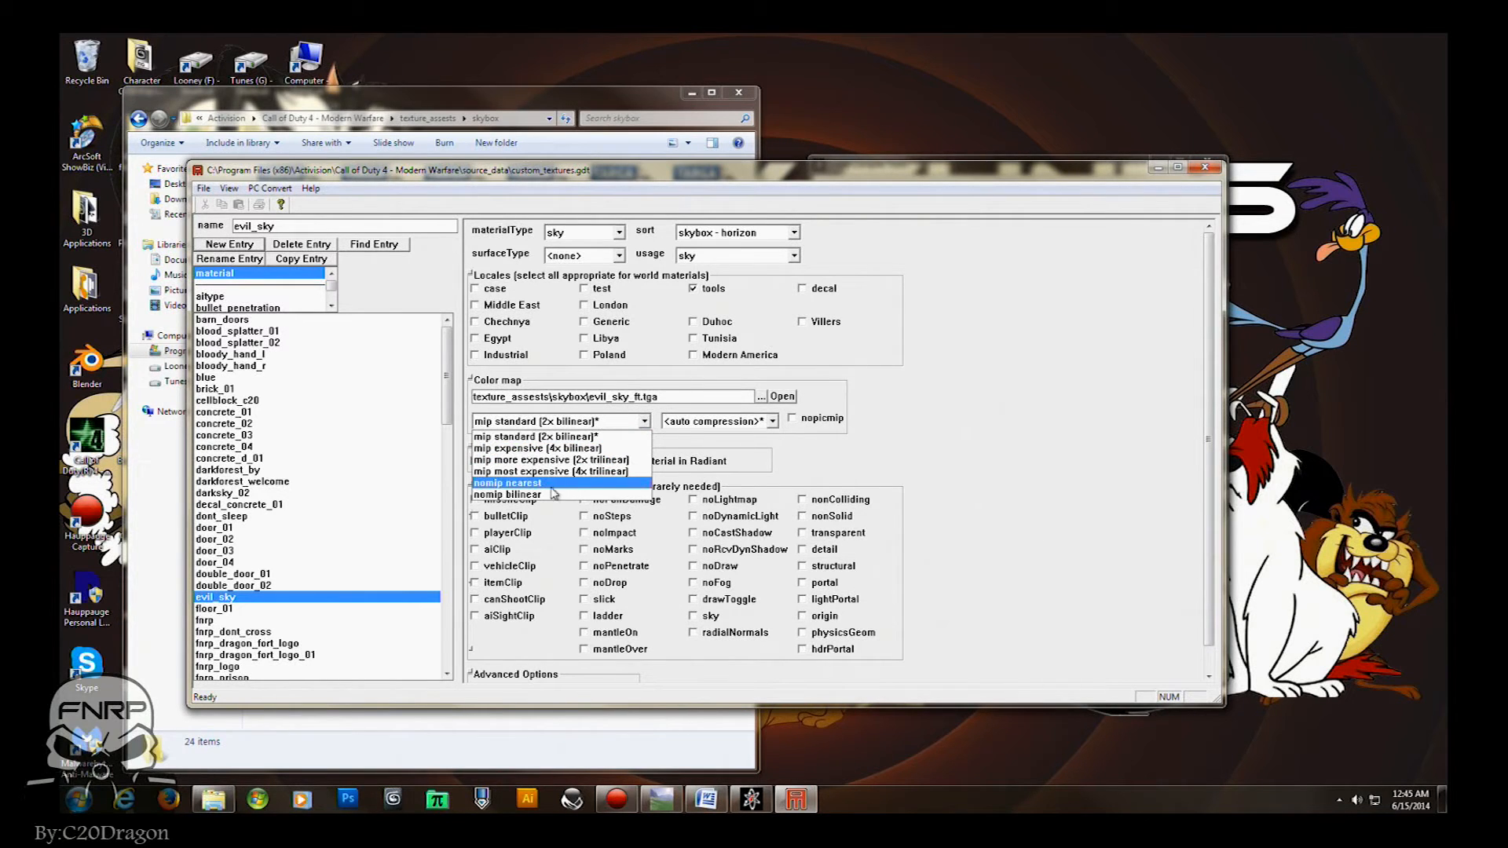
{"action": "left_click", "coordinate": [510, 494]}
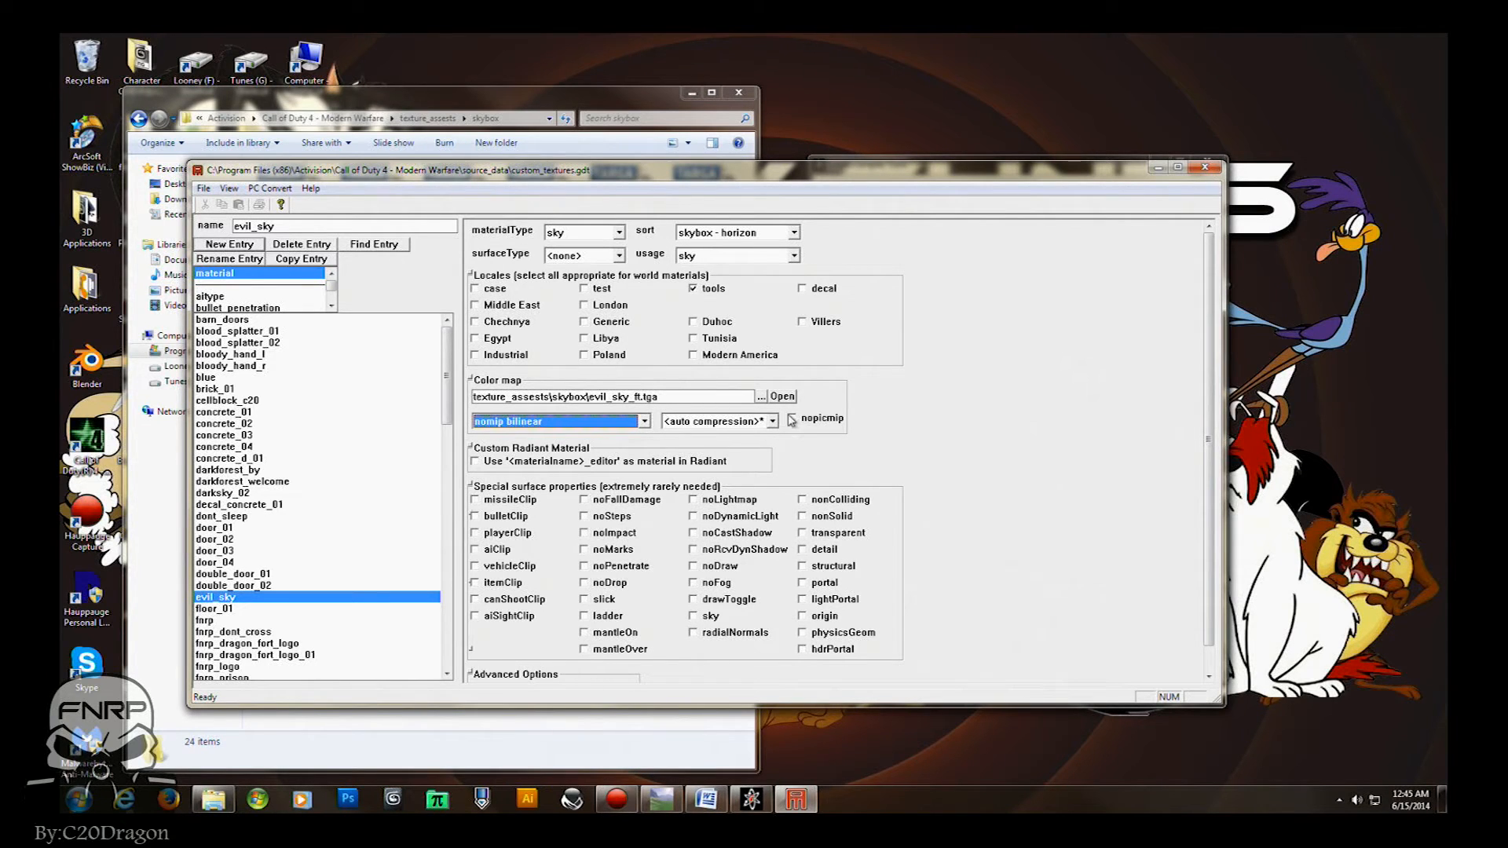
{"action": "mouse_move", "coordinate": [792, 418]}
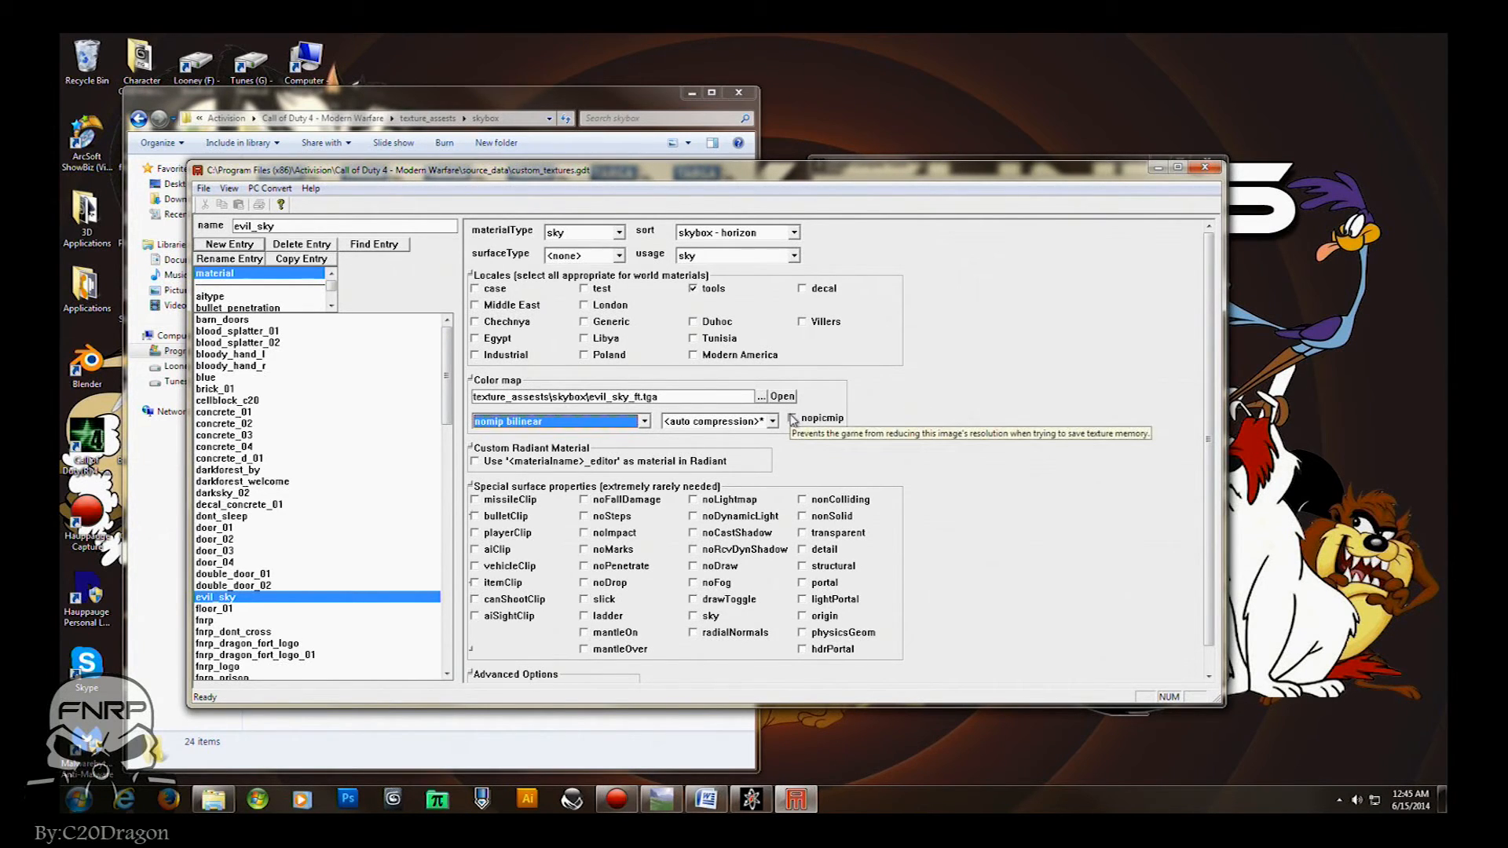
{"action": "left_click", "coordinate": [792, 417]}
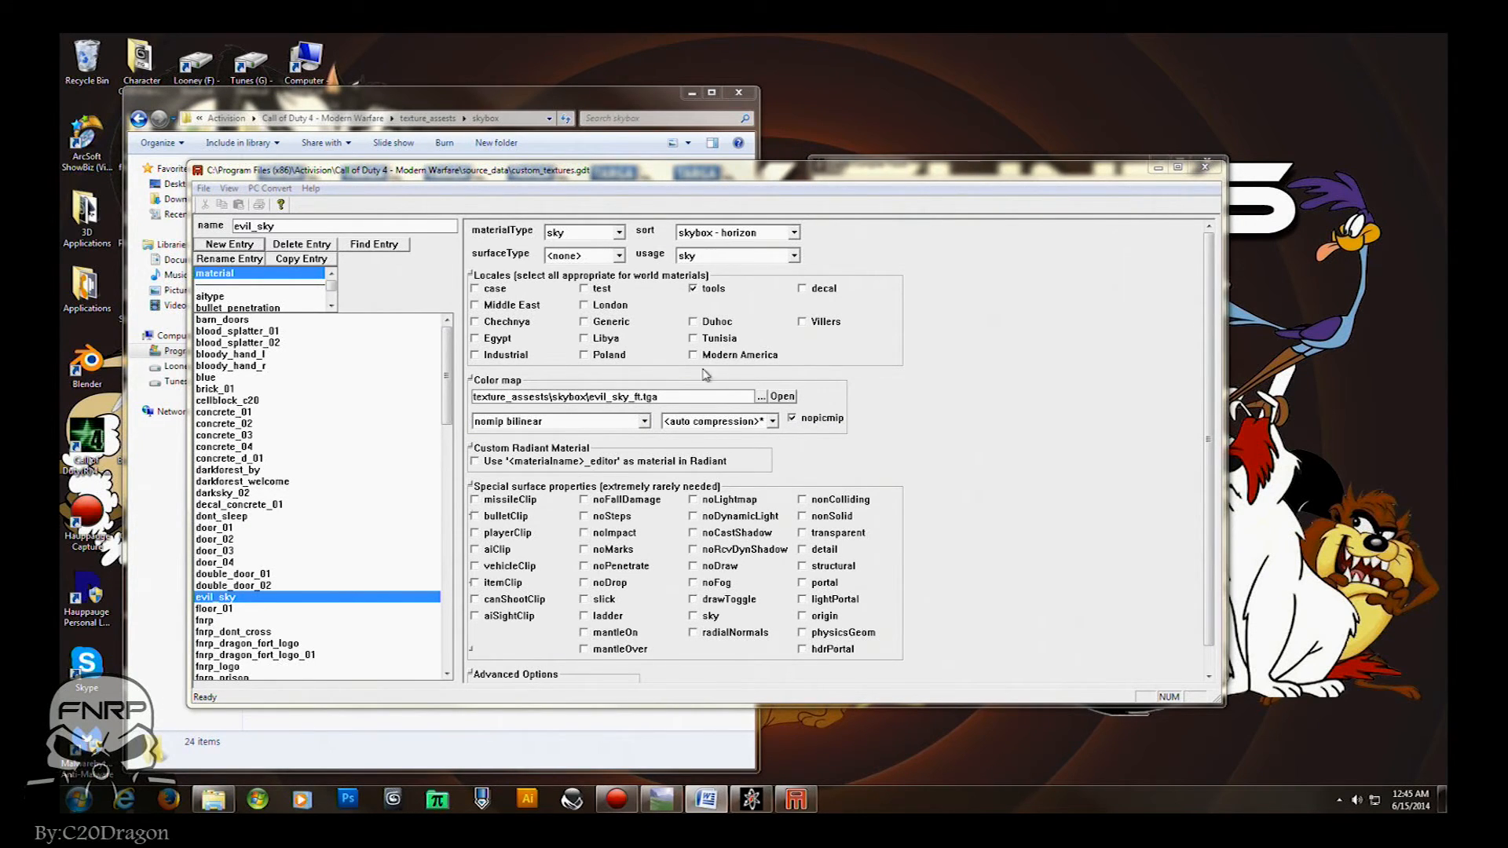
{"action": "left_click", "coordinate": [553, 420]}
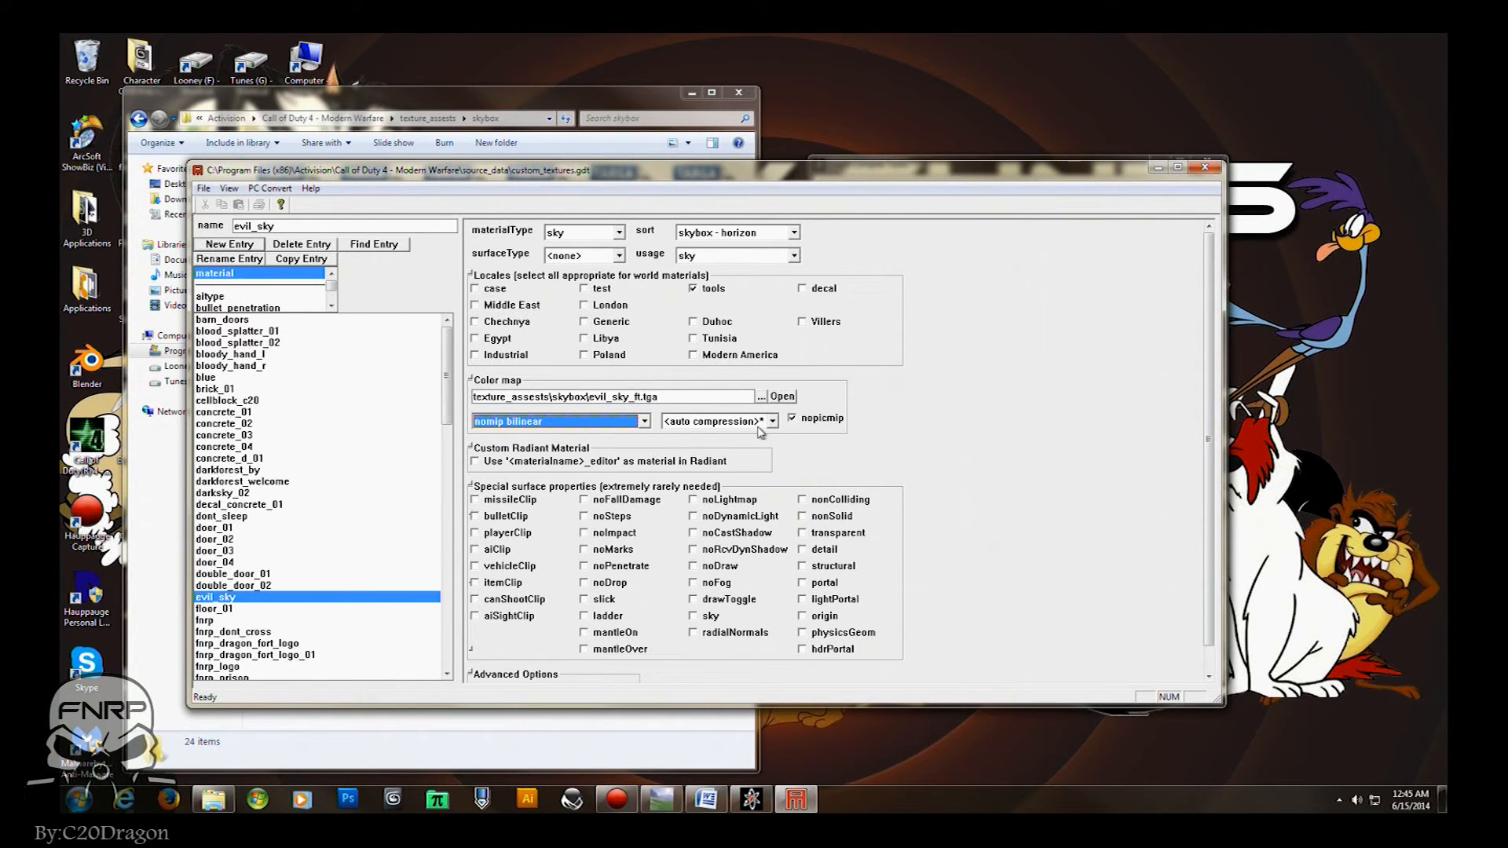
{"action": "mouse_move", "coordinate": [917, 534]}
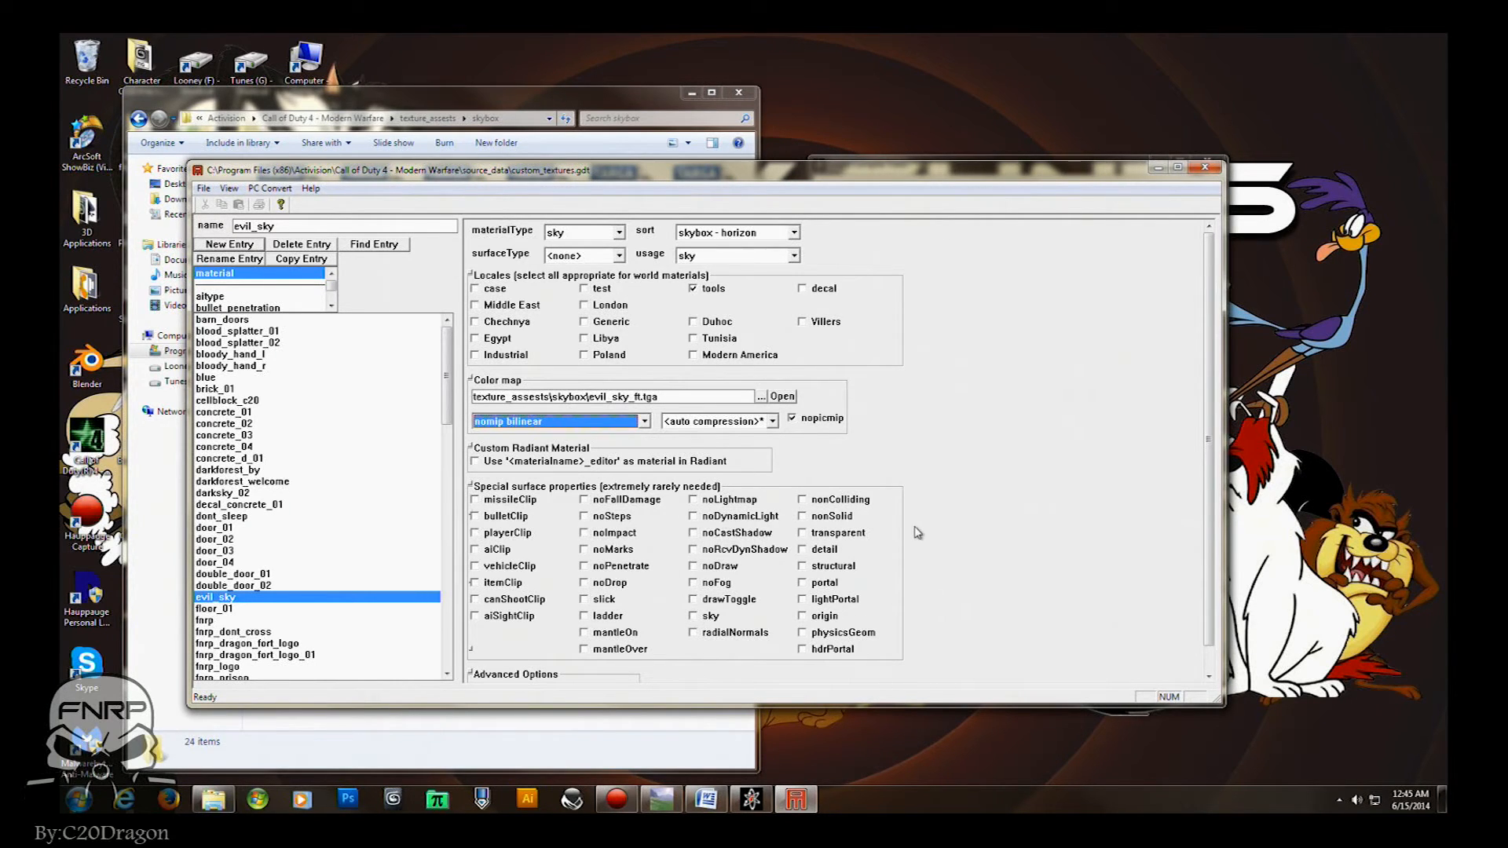
{"action": "mouse_move", "coordinate": [670, 300]}
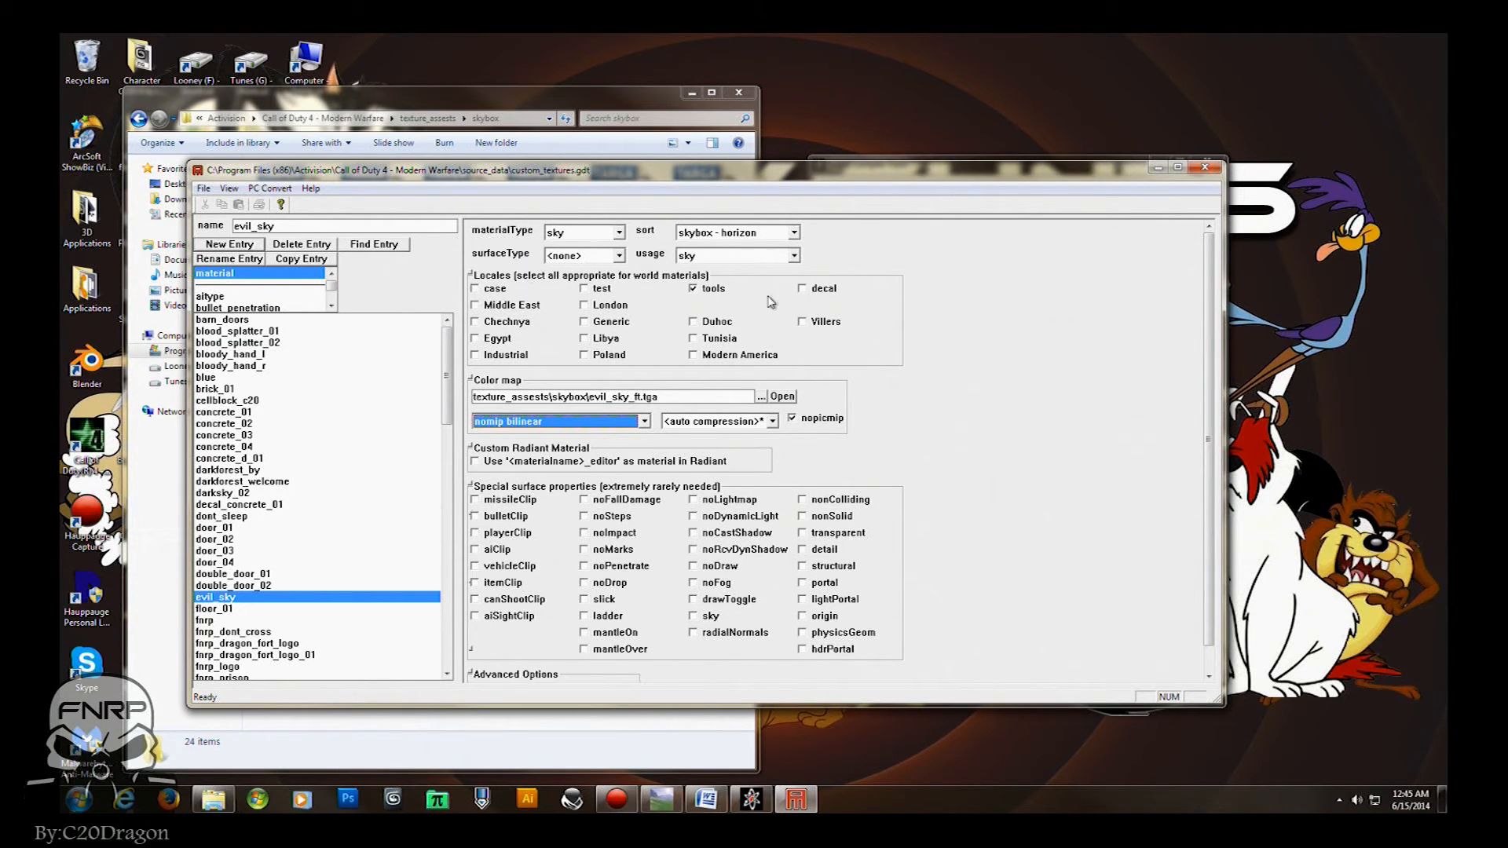
{"action": "mouse_move", "coordinate": [817, 339]}
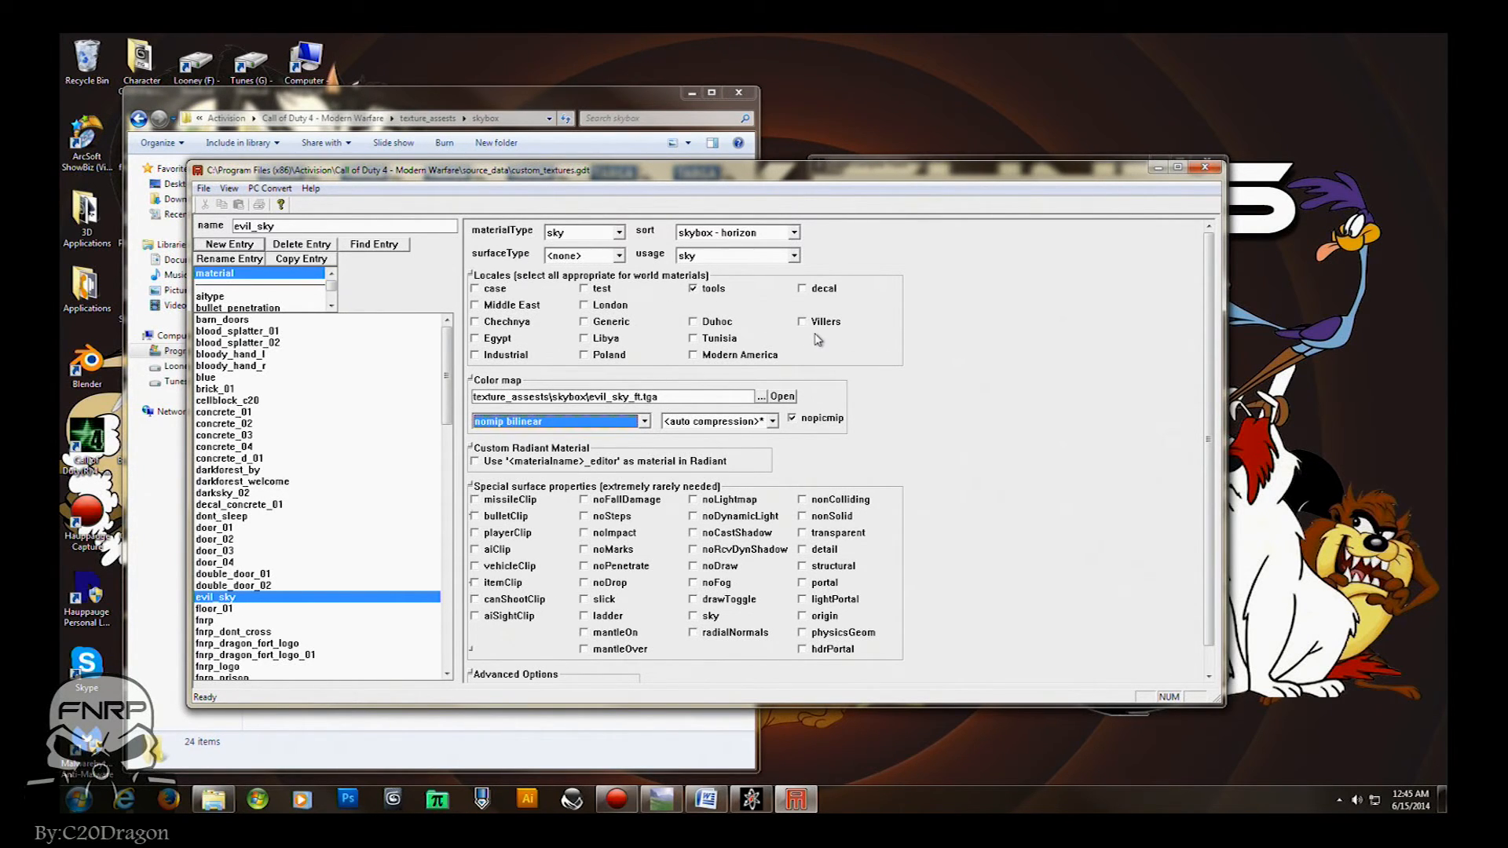
{"action": "left_click", "coordinate": [270, 187]}
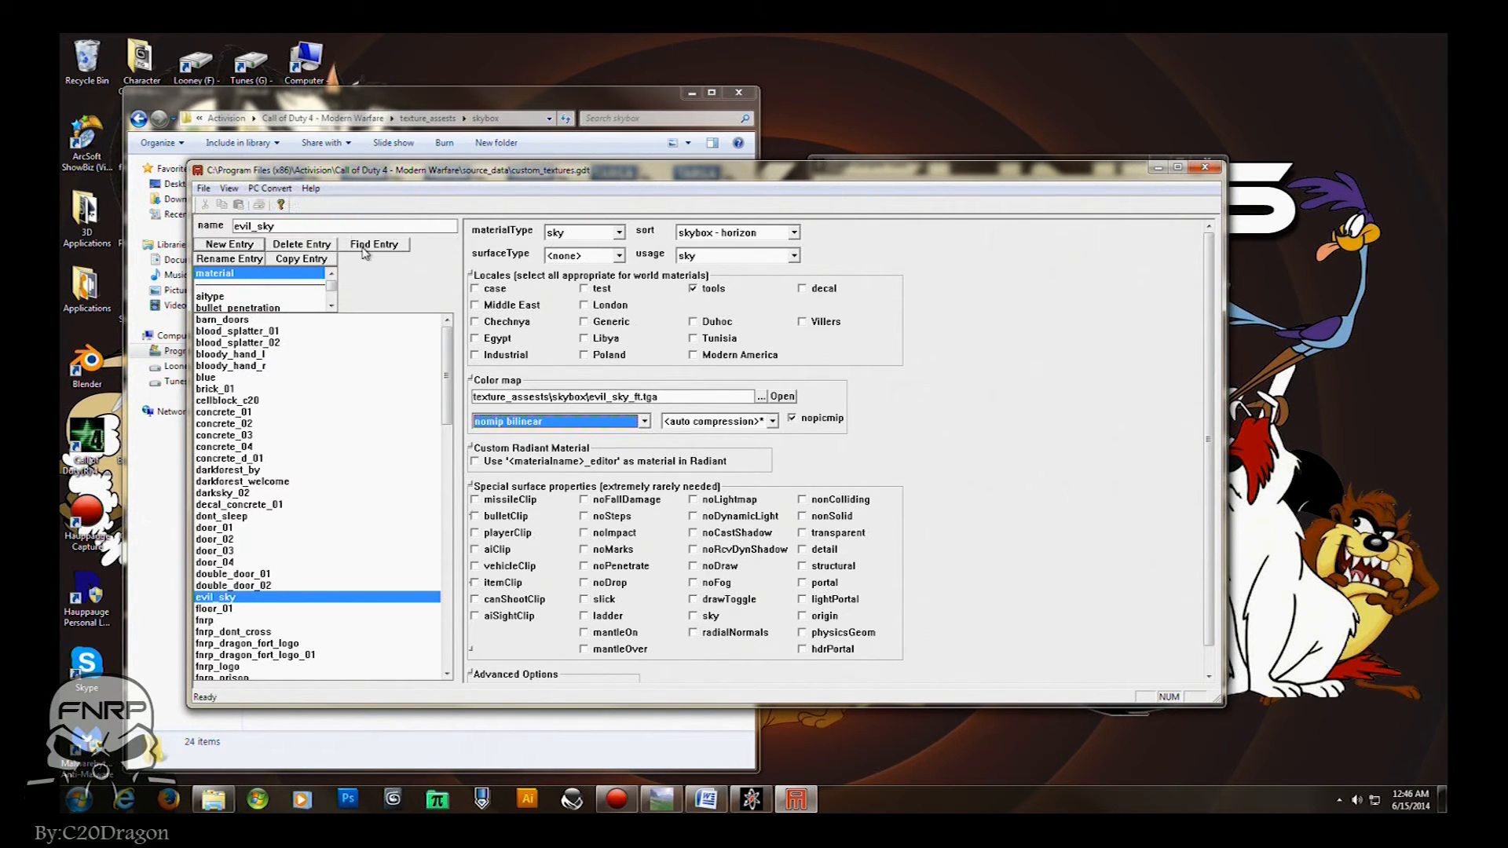
Run PC Convert on the evil_sky material.
{"action": "left_click", "coordinate": [242, 203]}
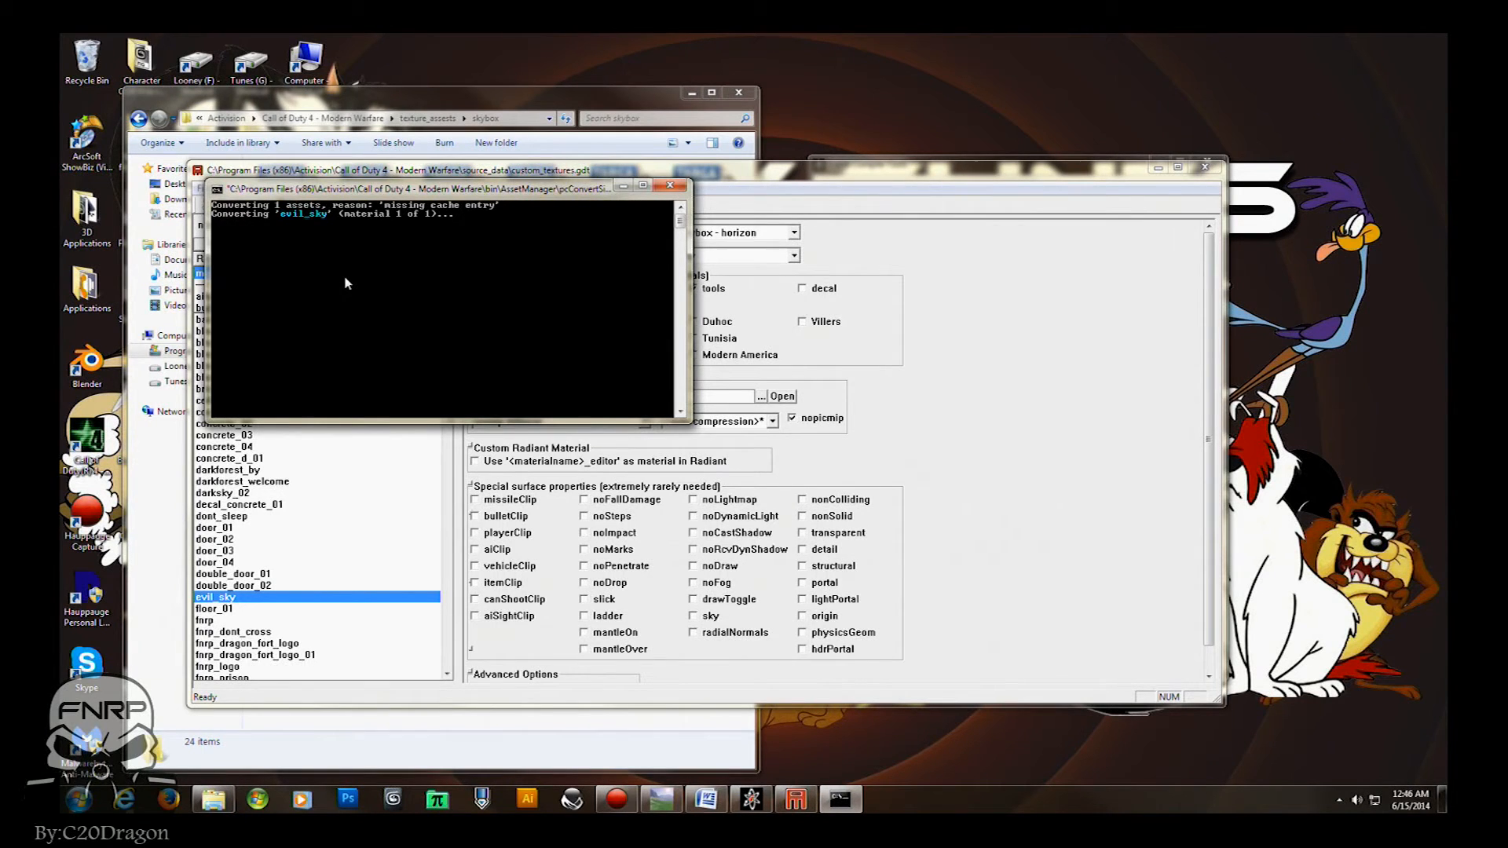
{"action": "mouse_move", "coordinate": [334, 267]}
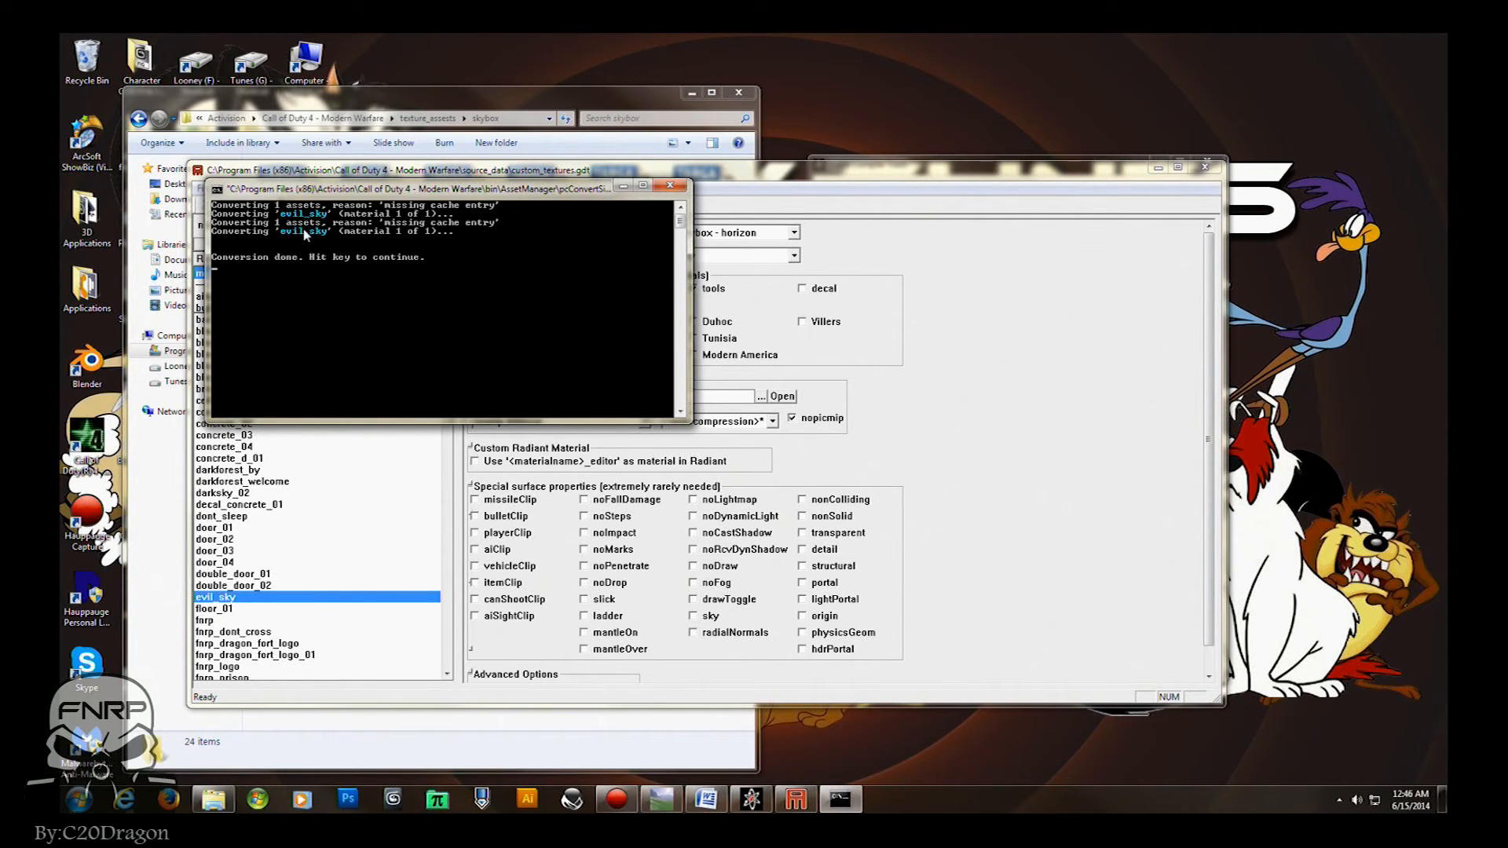
{"action": "mouse_move", "coordinate": [322, 237]}
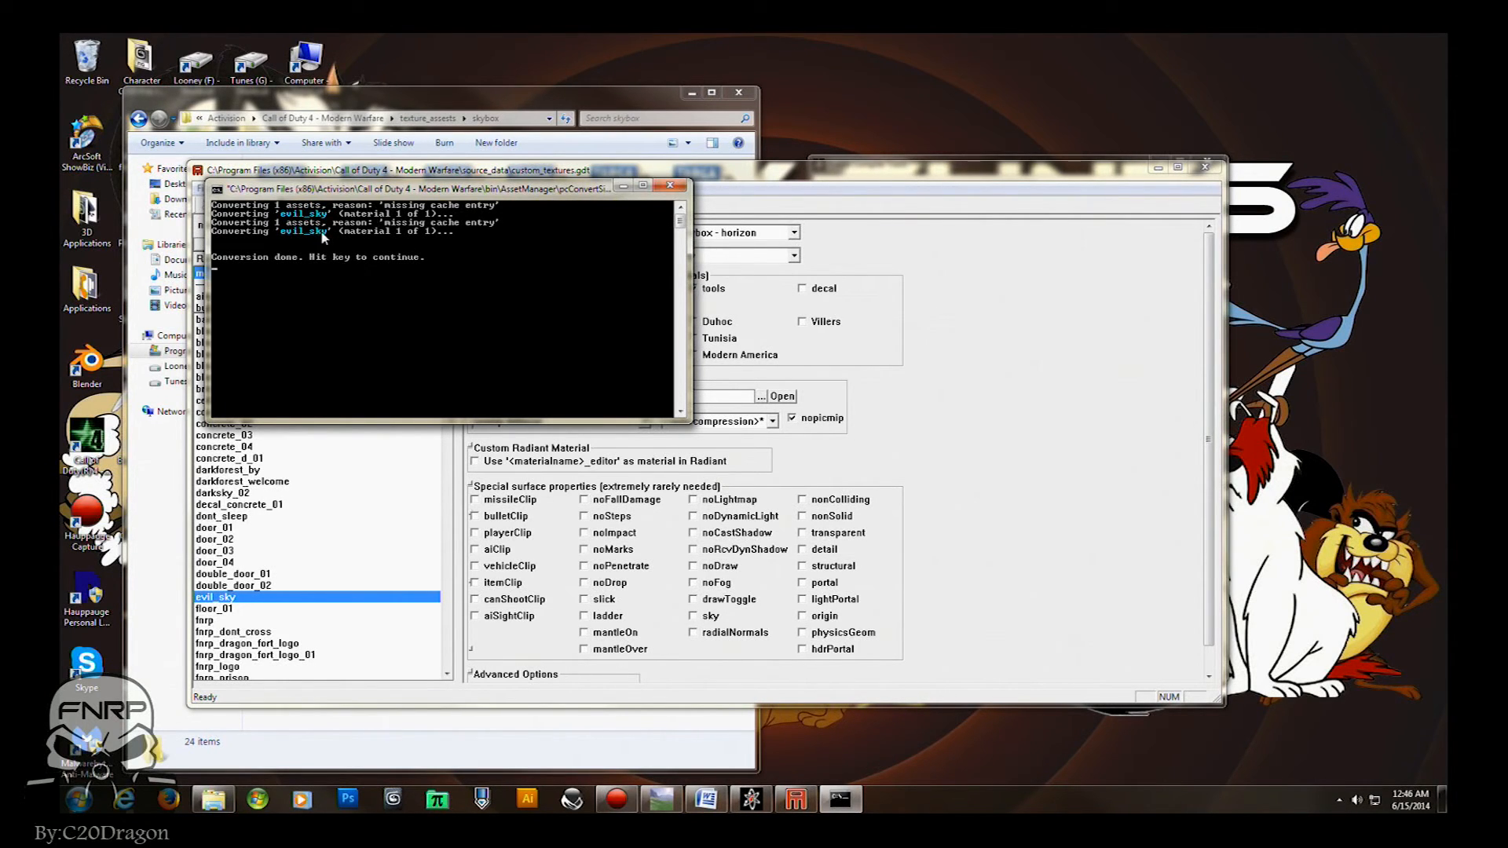
{"action": "mouse_move", "coordinate": [904, 378]}
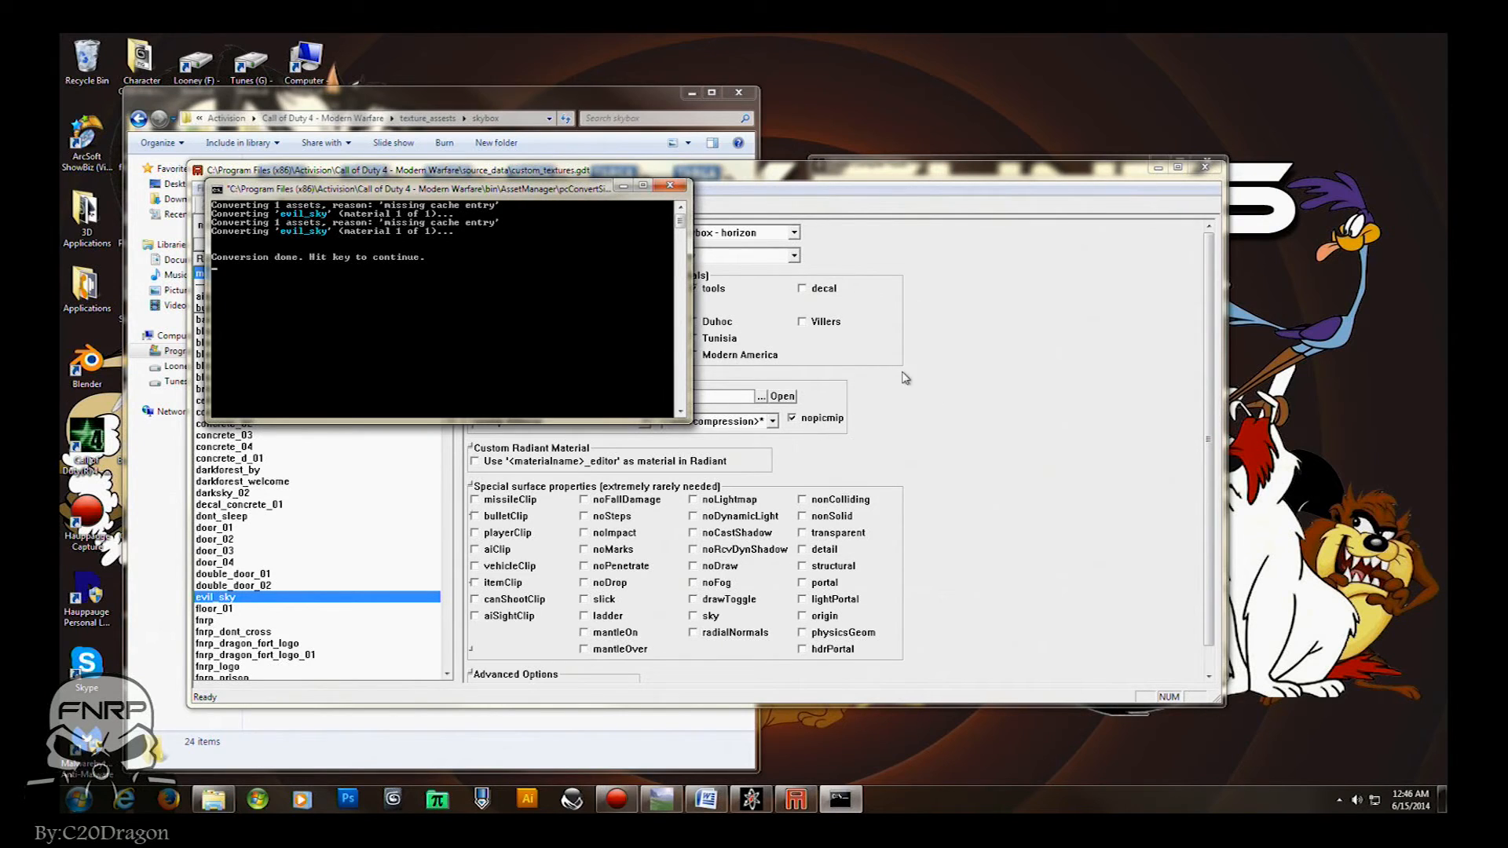
{"action": "mouse_move", "coordinate": [342, 228]}
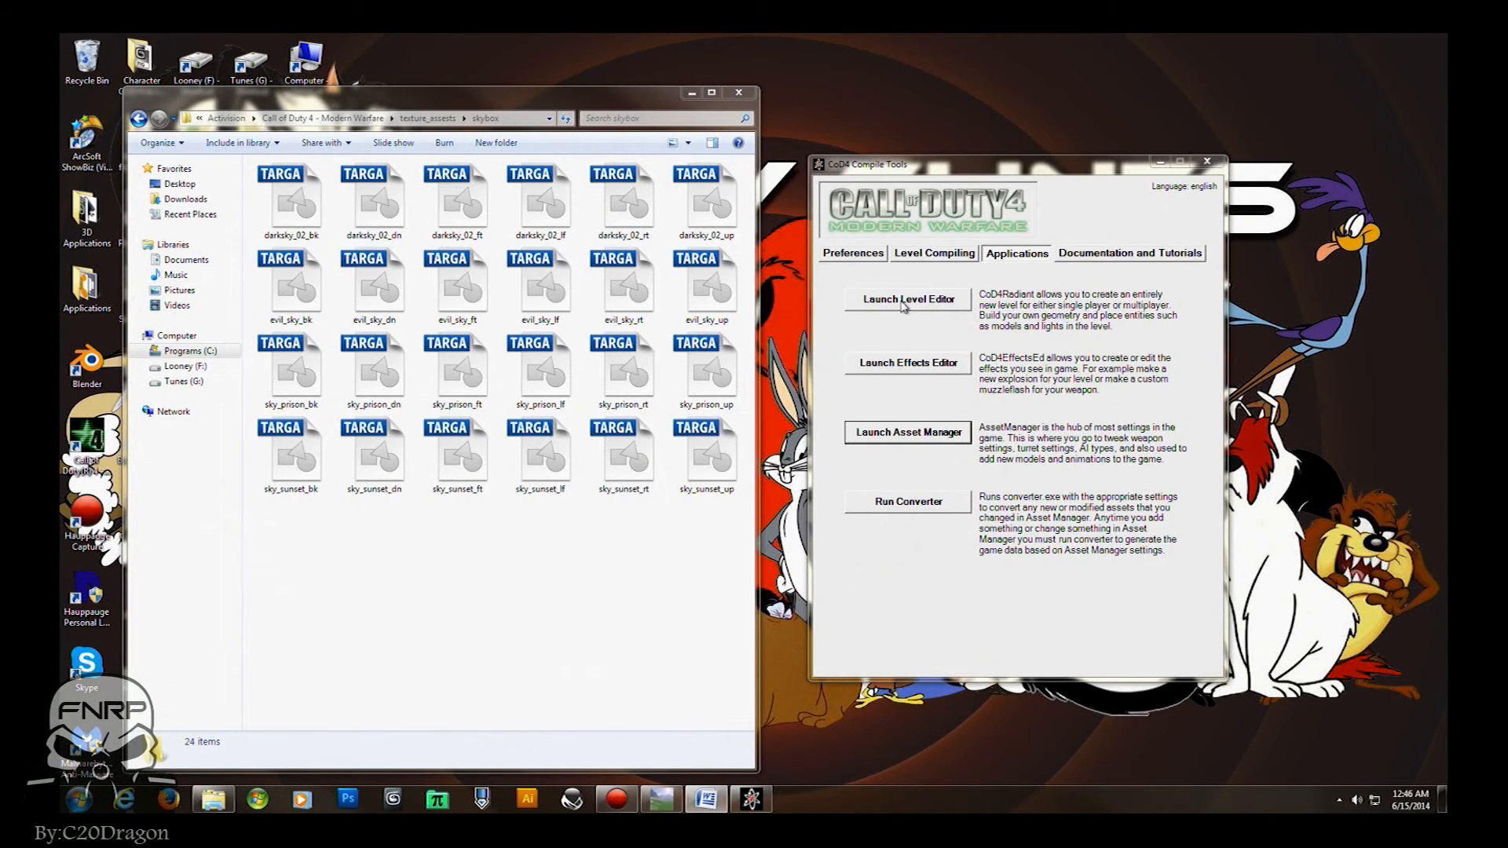
{"action": "mouse_move", "coordinate": [921, 306]}
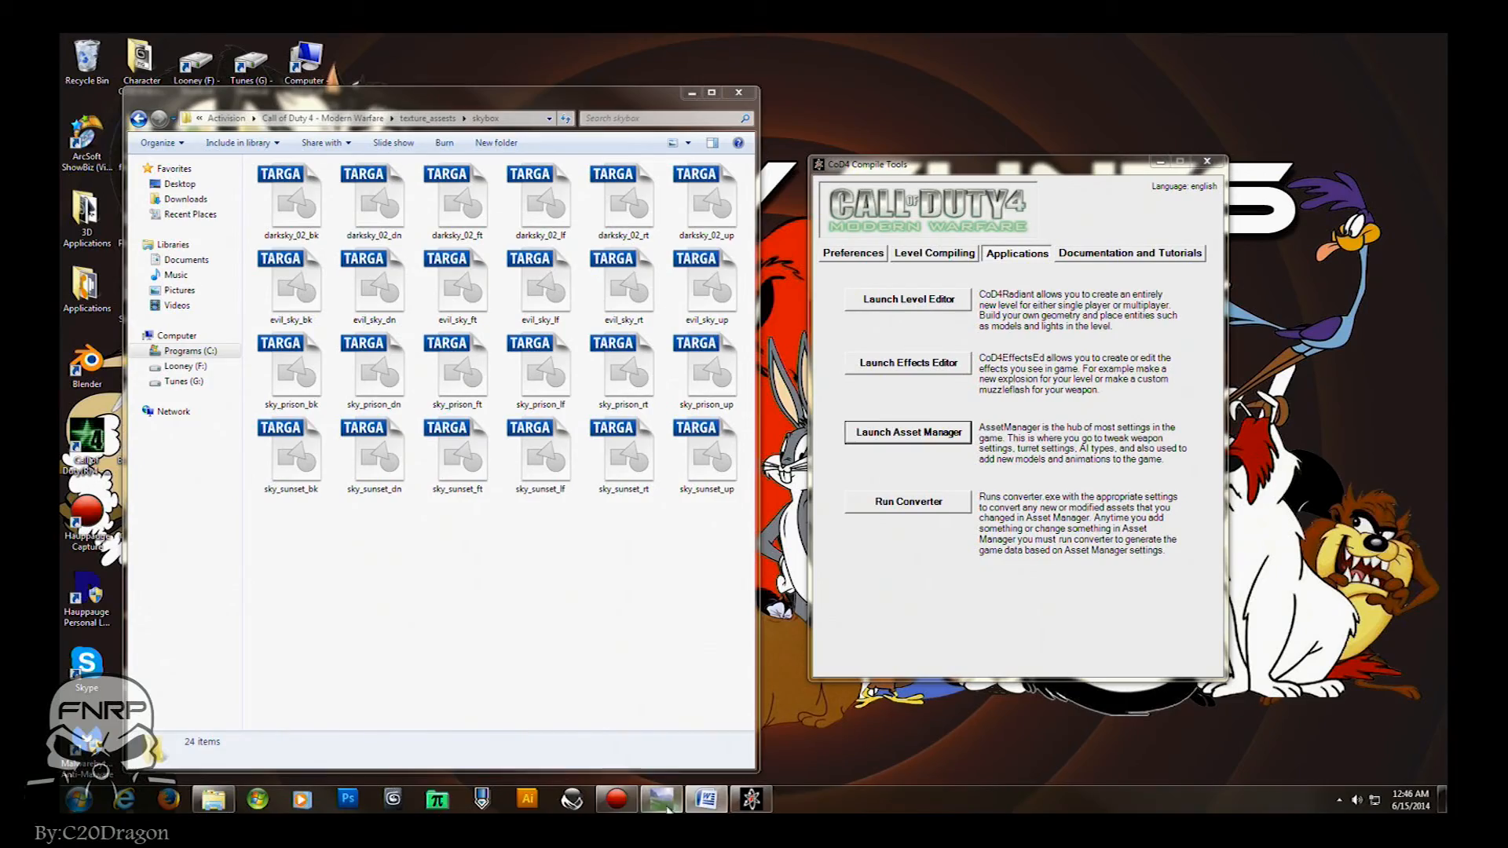
Launch the level editor from CoD4 Compile Tools.
{"action": "left_click", "coordinate": [906, 299]}
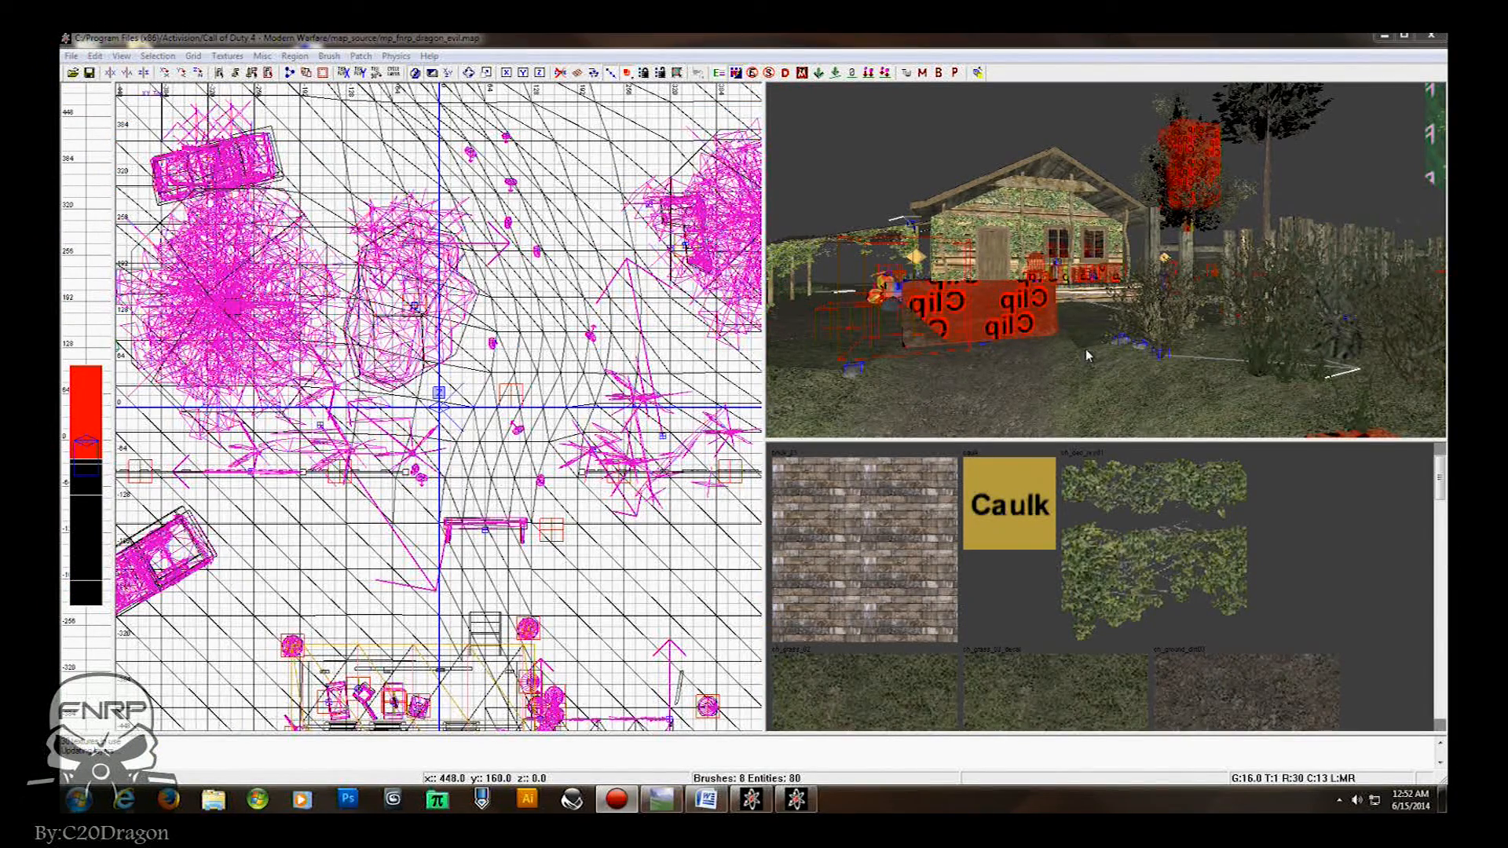
Select the large caulk brush enclosing the map in the side view.
{"action": "left_click", "coordinate": [1008, 504]}
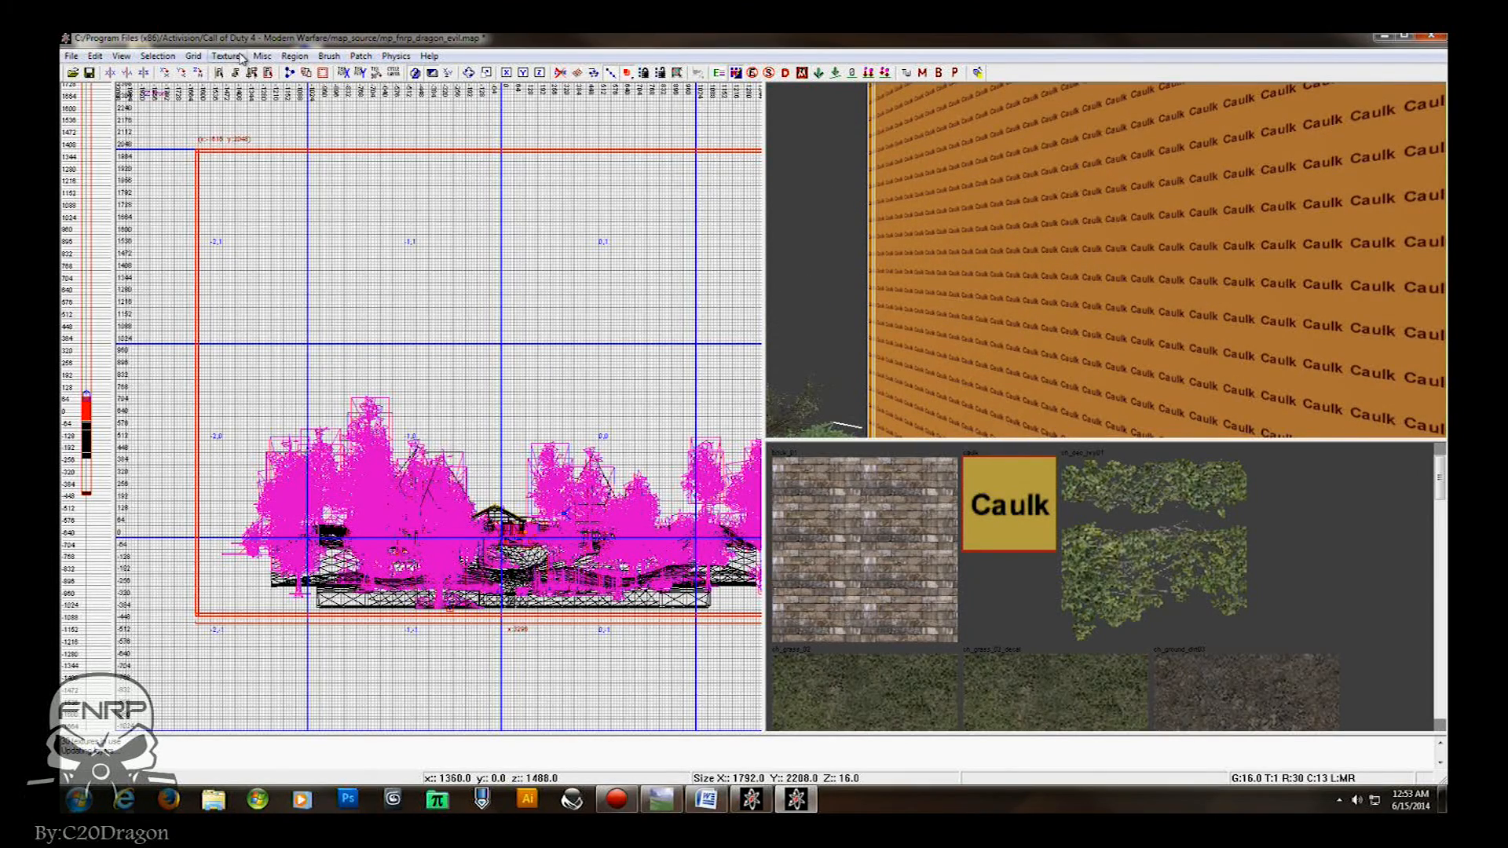
Filter the texture browser to sky textures and apply evil_sky to the enclosing box brush.
{"action": "left_click", "coordinate": [227, 55]}
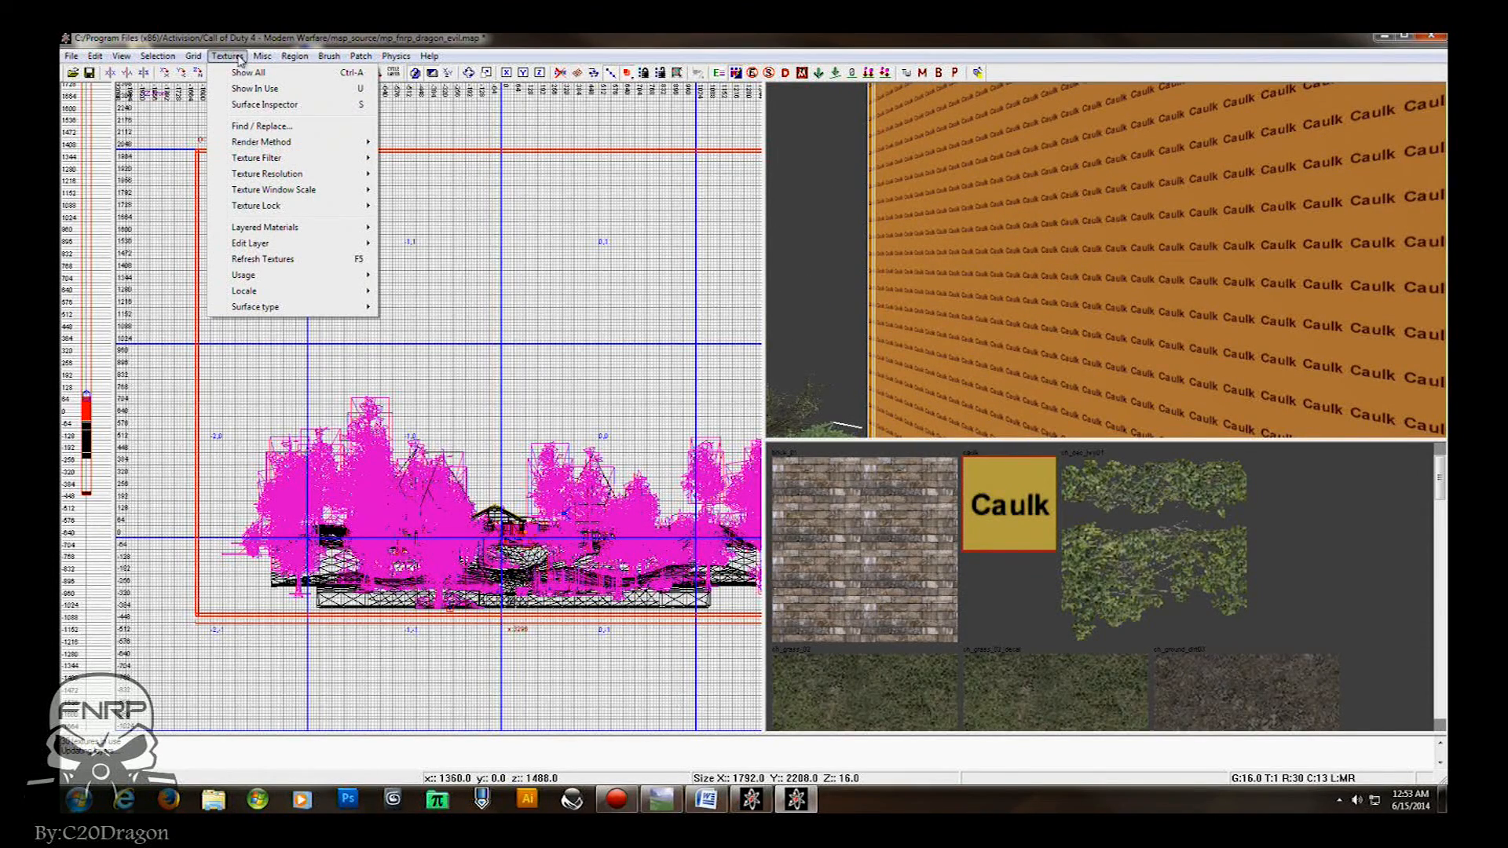
{"action": "left_click", "coordinate": [243, 274]}
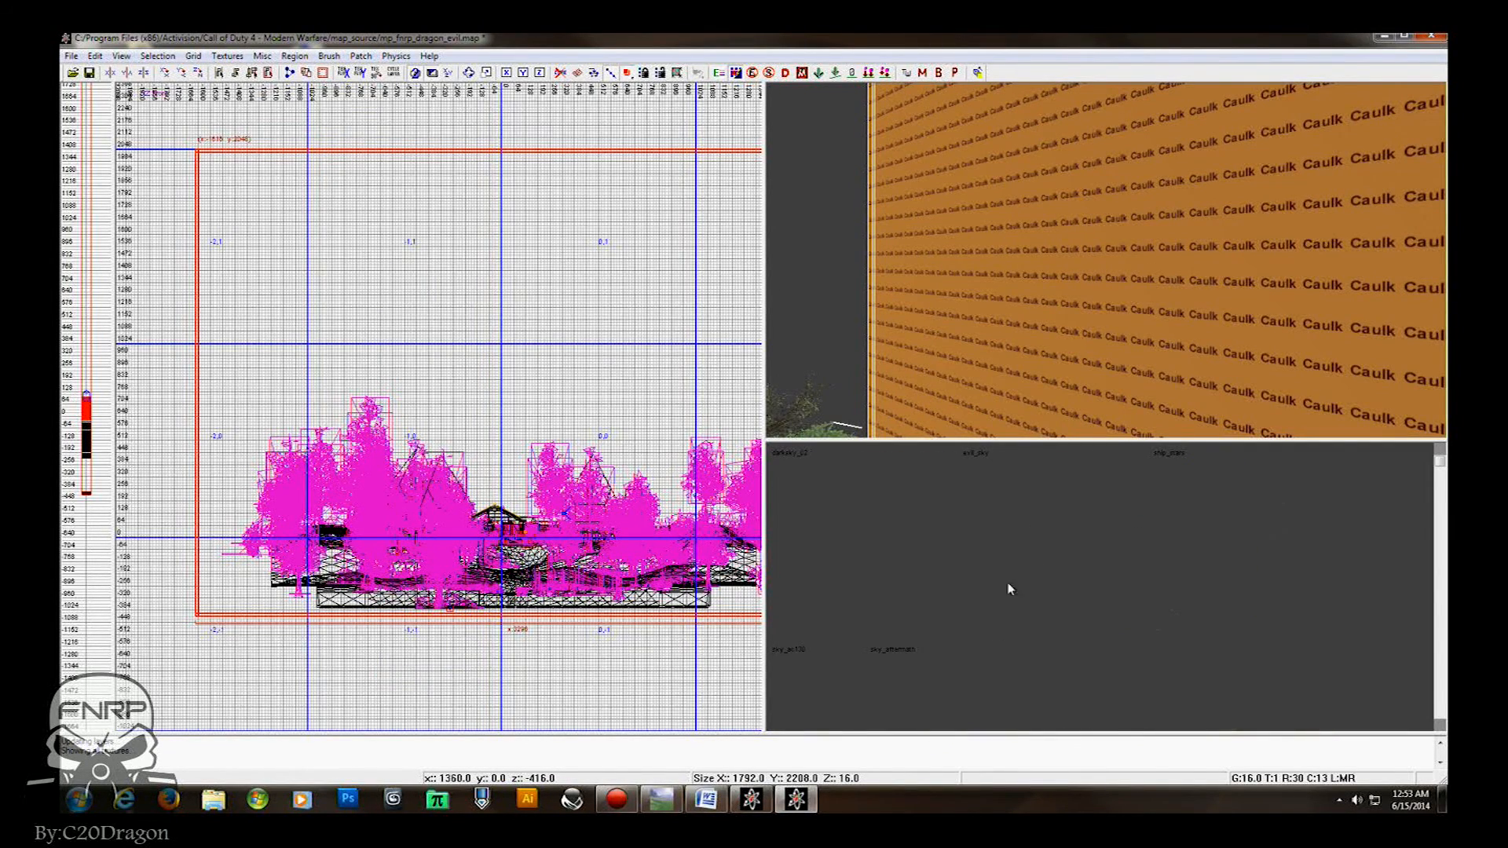
{"action": "mouse_move", "coordinate": [981, 463]}
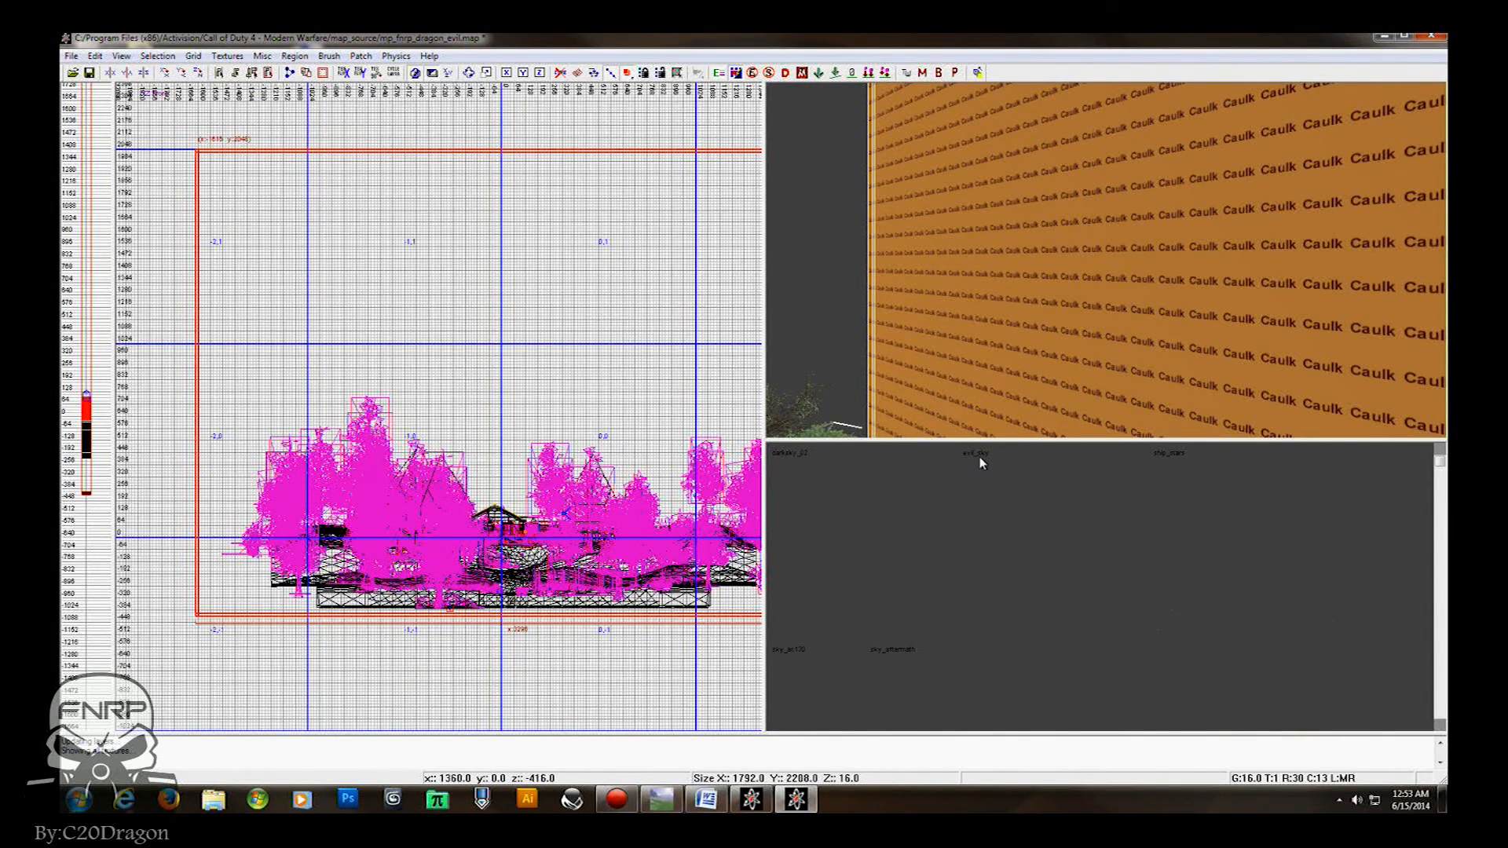
{"action": "left_click", "coordinate": [973, 453]}
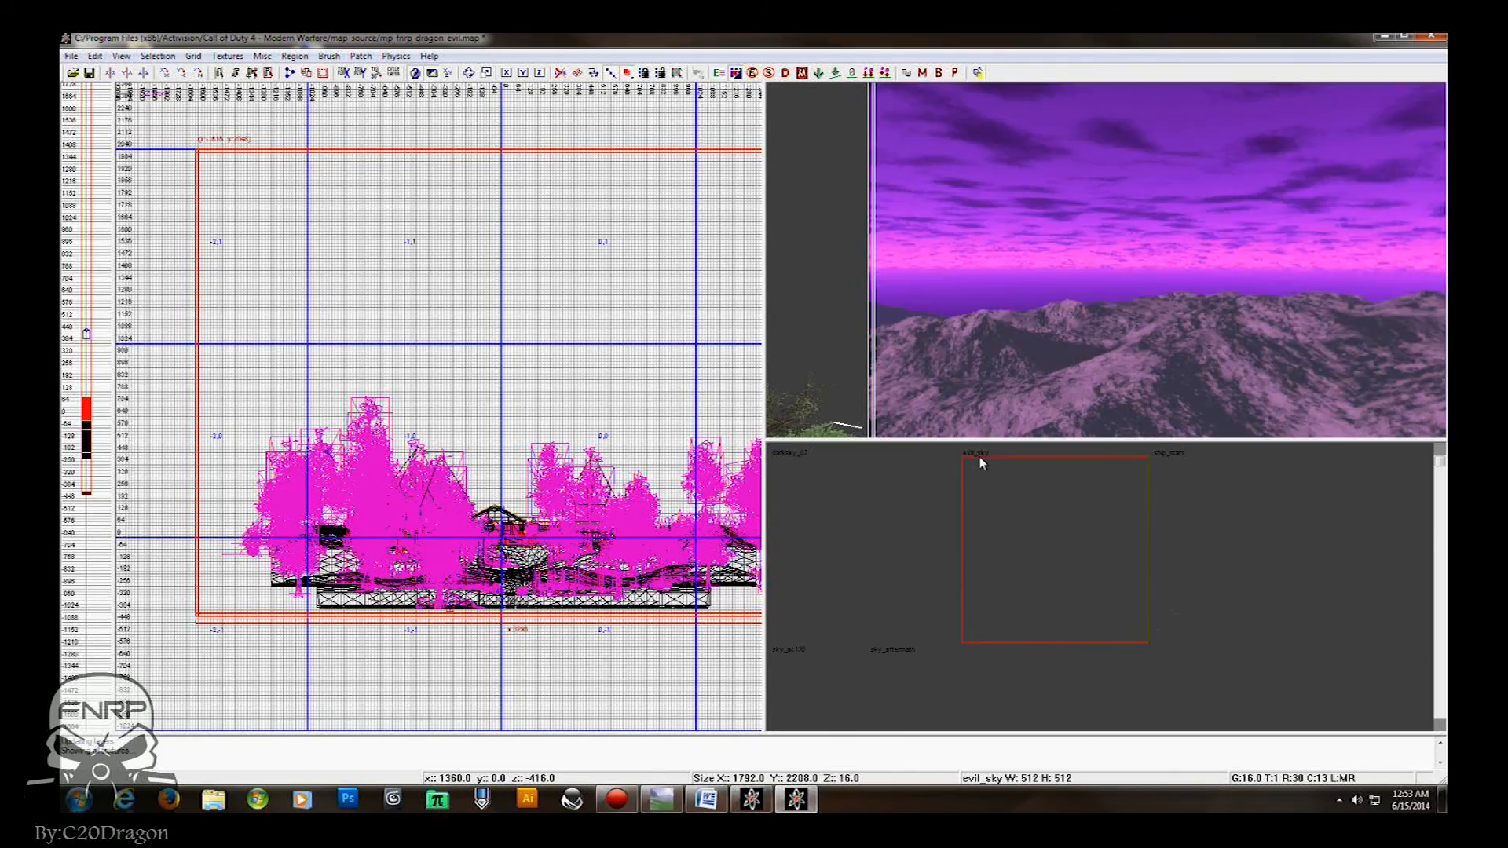